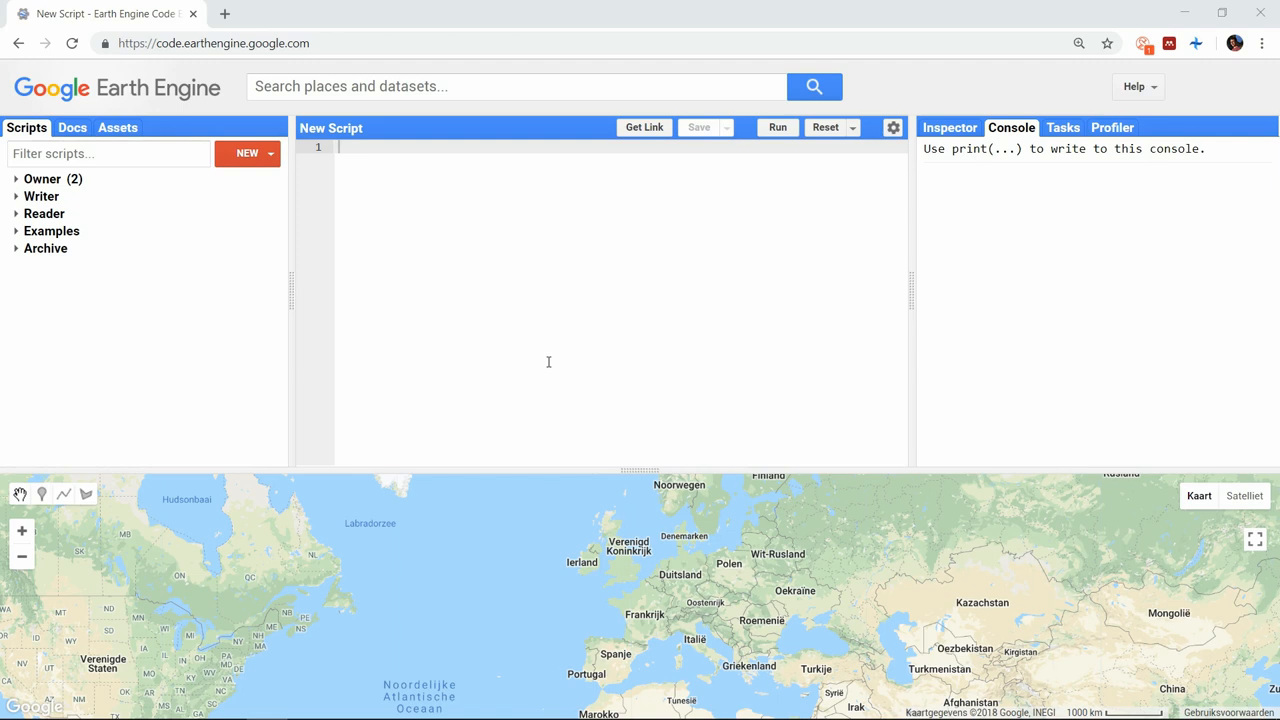
{"action": "mouse_move", "coordinate": [520, 226]}
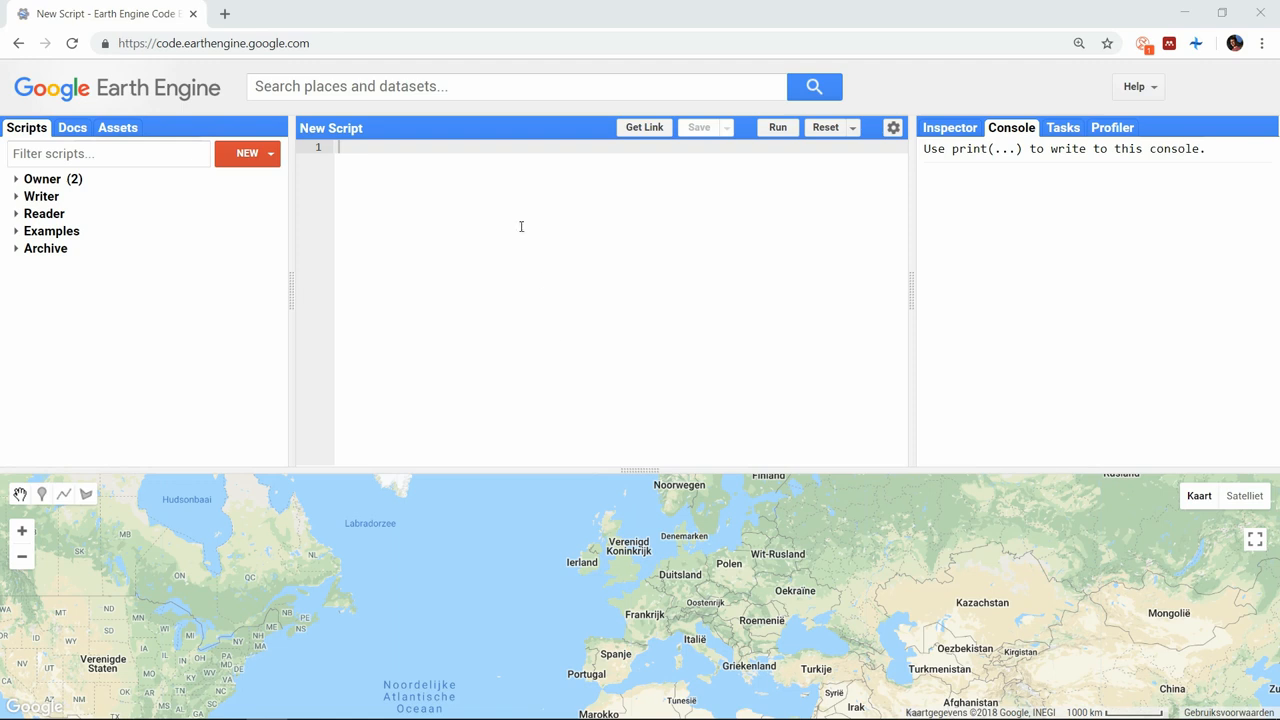
- Search the data catalog for 'persian' to locate the PERSIANN-CDR precipitation dataset
{"action": "left_click", "coordinate": [516, 86]}
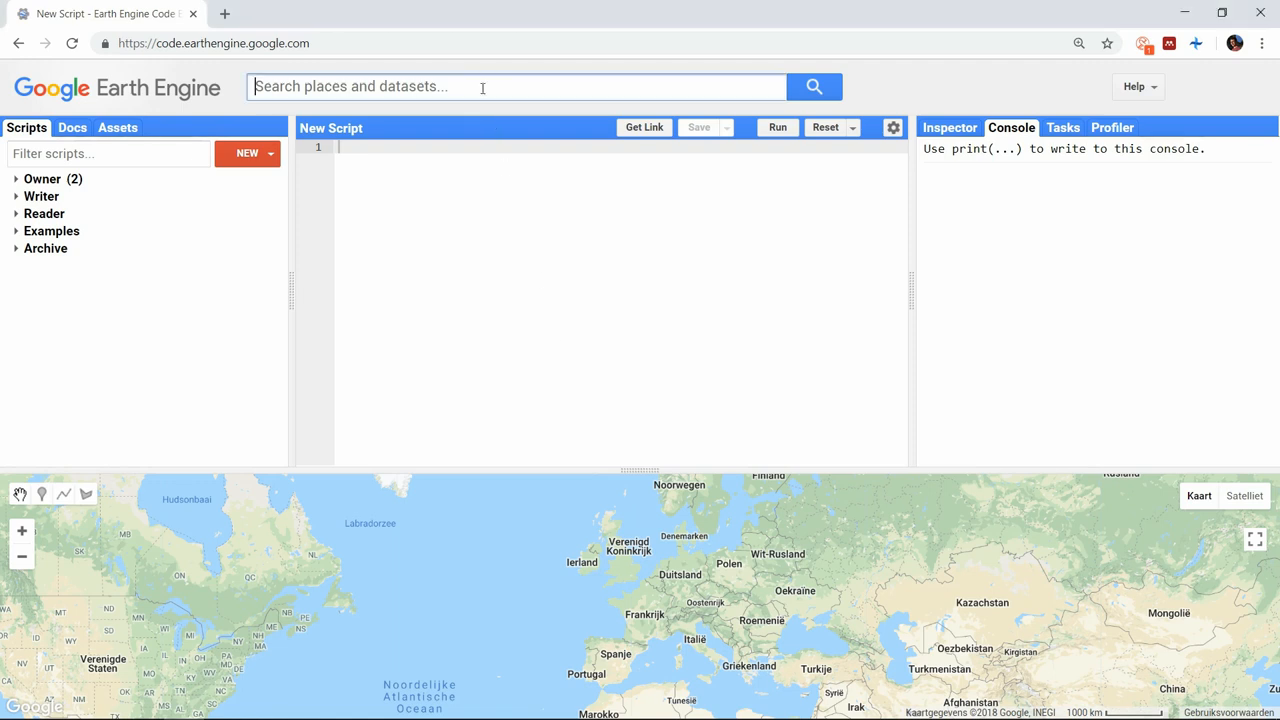
{"action": "type", "text": "persiann"}
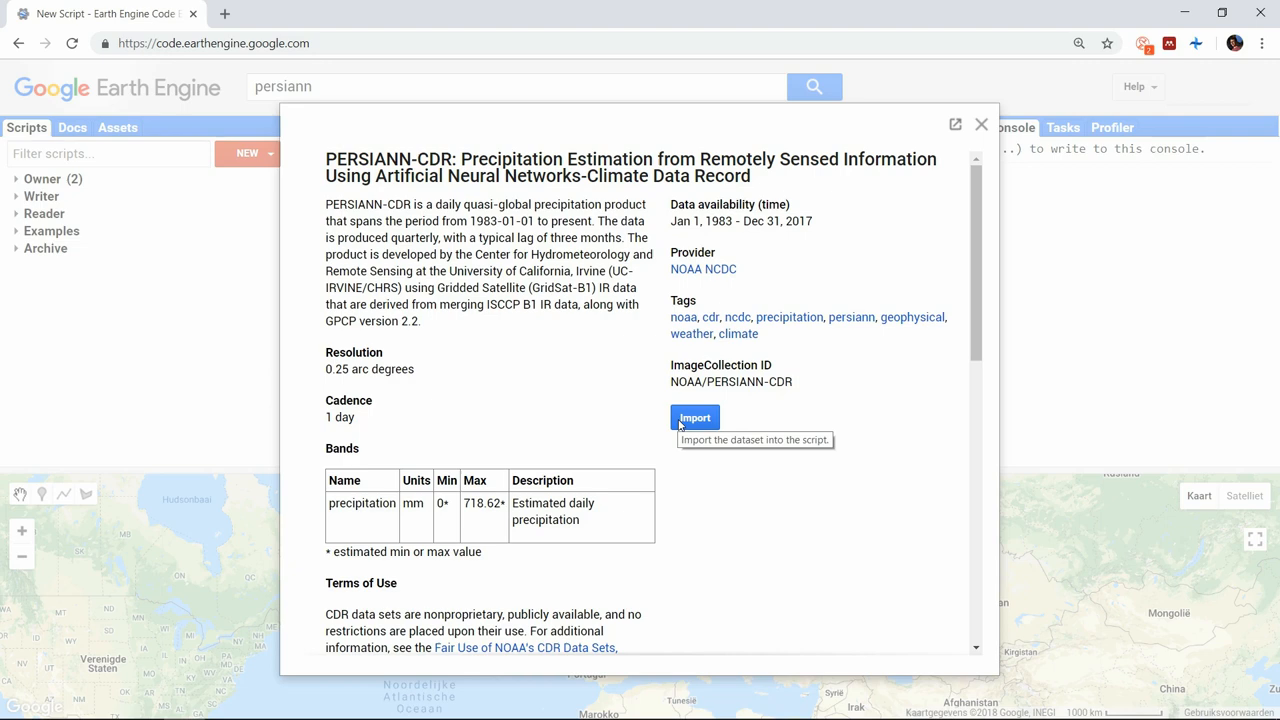
- Import the PERSIANN-CDR collection and rename the import PERSIANN
{"action": "left_click", "coordinate": [696, 418]}
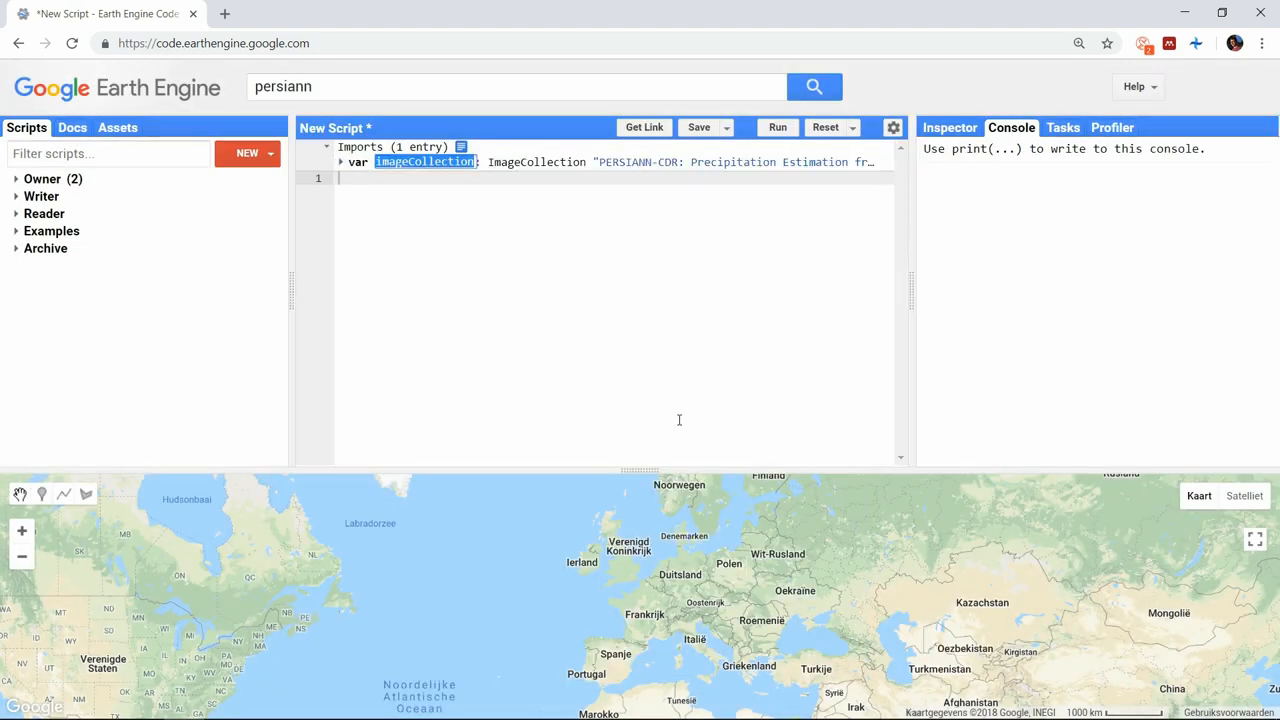
{"action": "type", "text": "PERSIANN"}
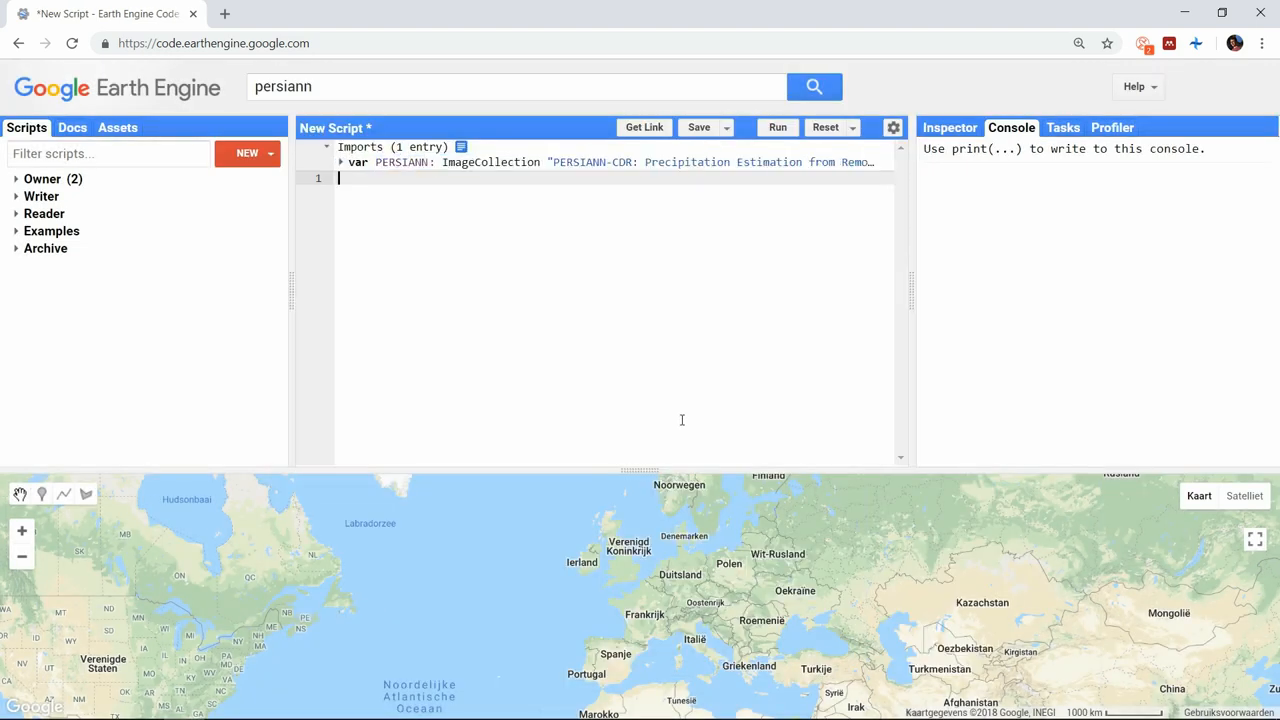
- Write var Data = PERSIANN.filterDate('2017-01-01','2018-01-01') and begin Data.iterate(
{"action": "type", "text": "var D"}
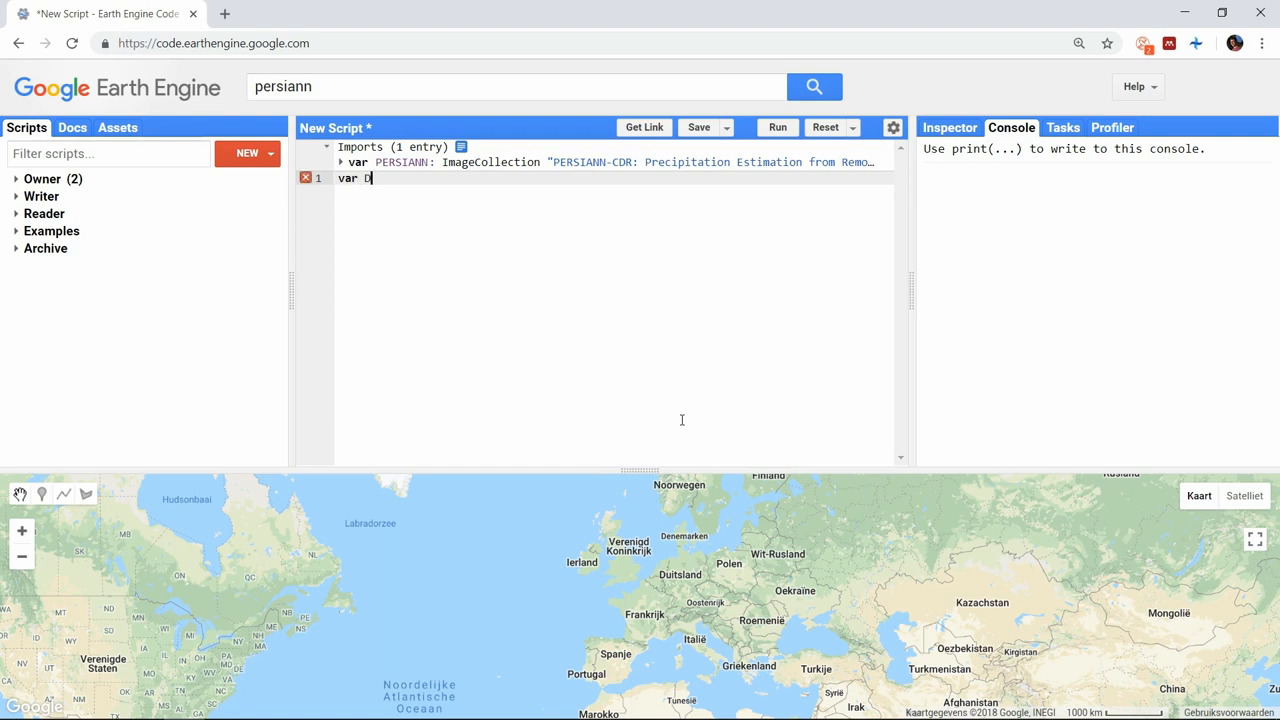
{"action": "type", "text": "ata = PERSIANN.filterDate('"}
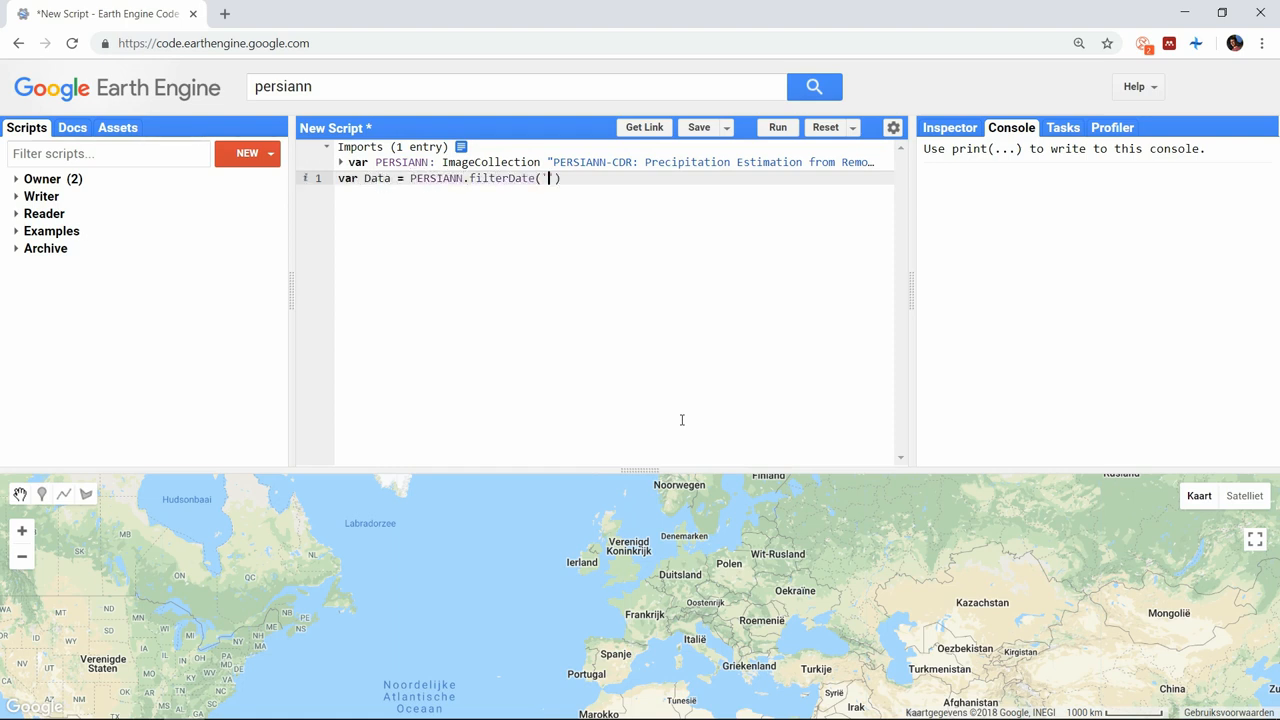
{"action": "type", "text": "2017-01-01'),"}
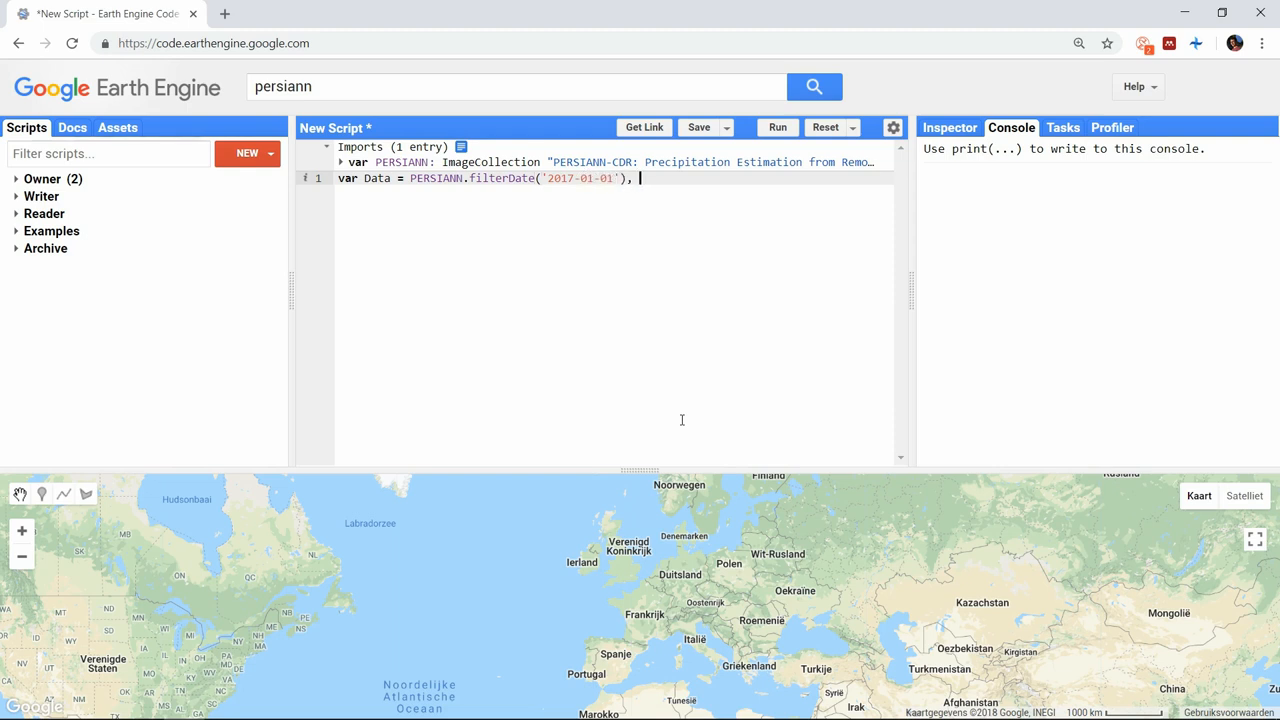
{"action": "type", "text": "'2018-01-01'"}
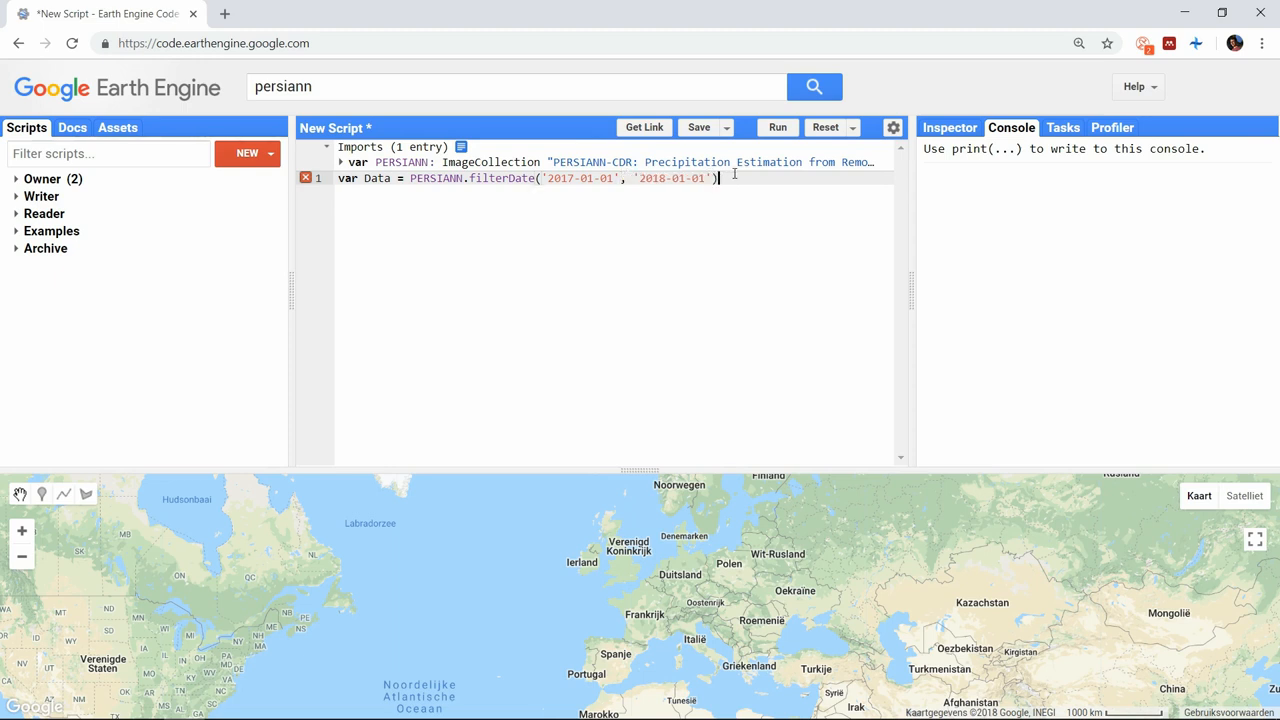
{"action": "type", "text": "Data.iterate()"}
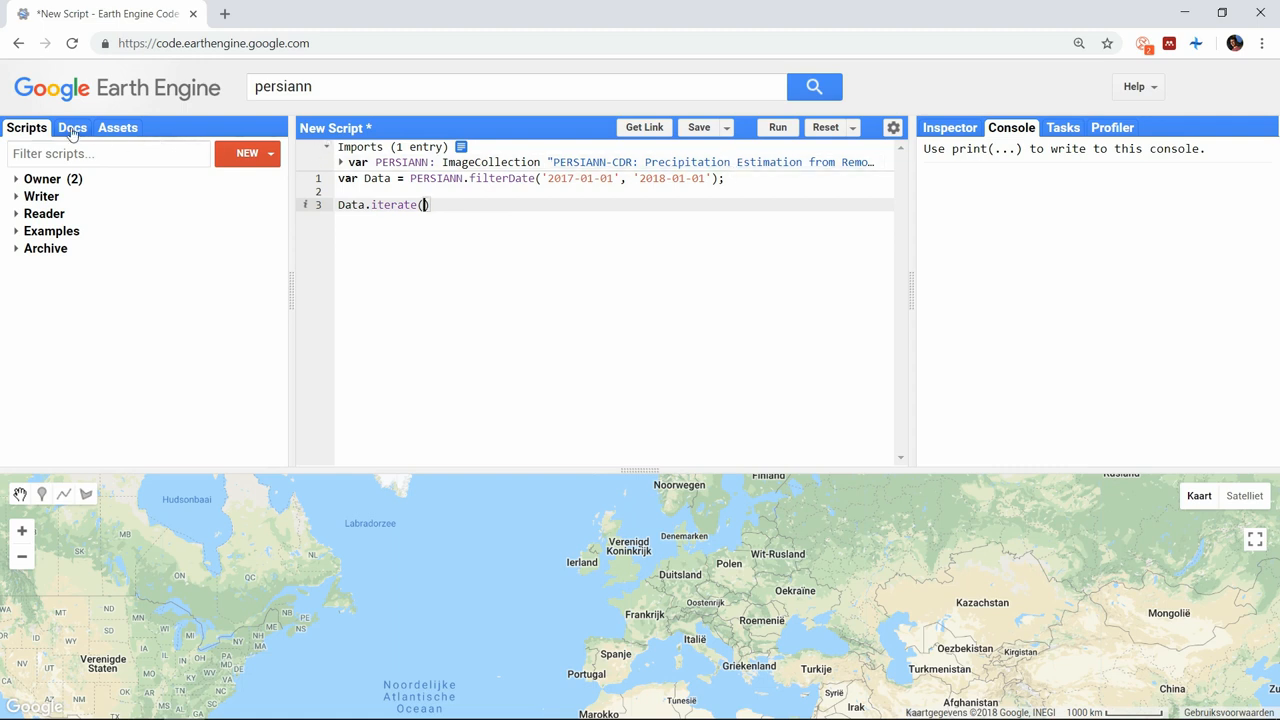
- Read the ee.ImageCollection iterate reference (algorithm, first) in the Docs tab, then close it
{"action": "left_click", "coordinate": [72, 128]}
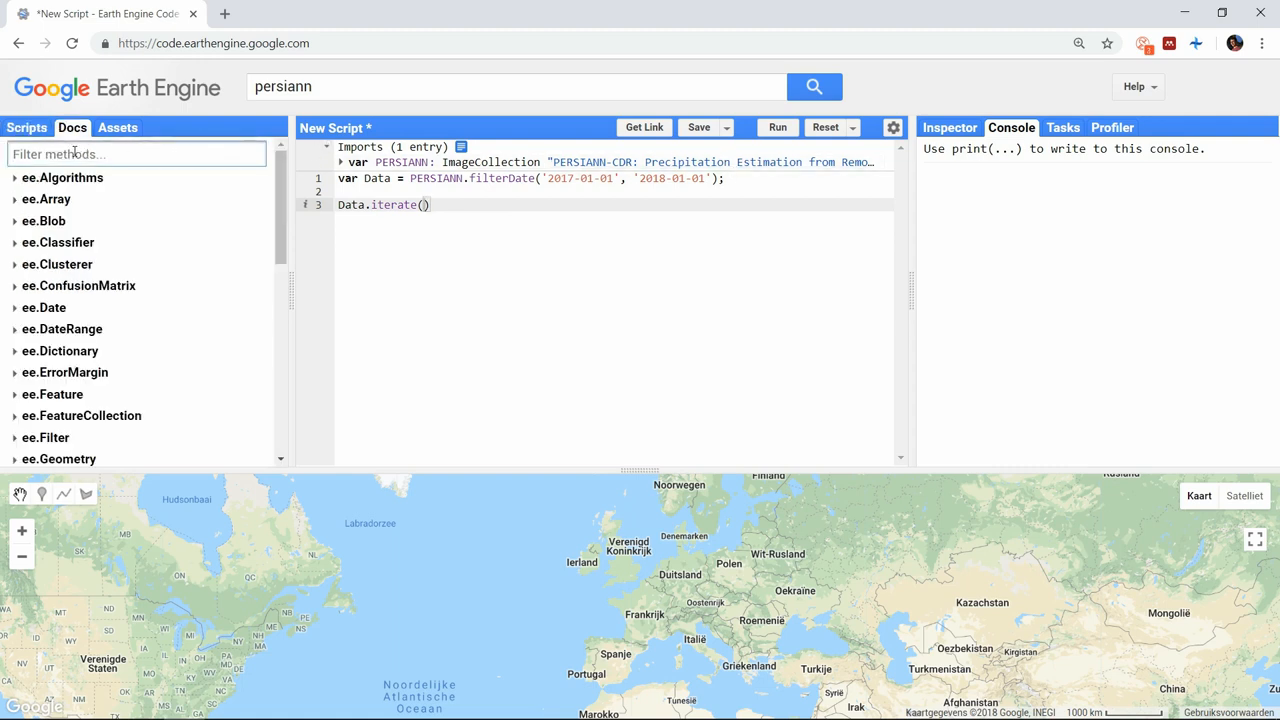
{"action": "type", "text": "iterate"}
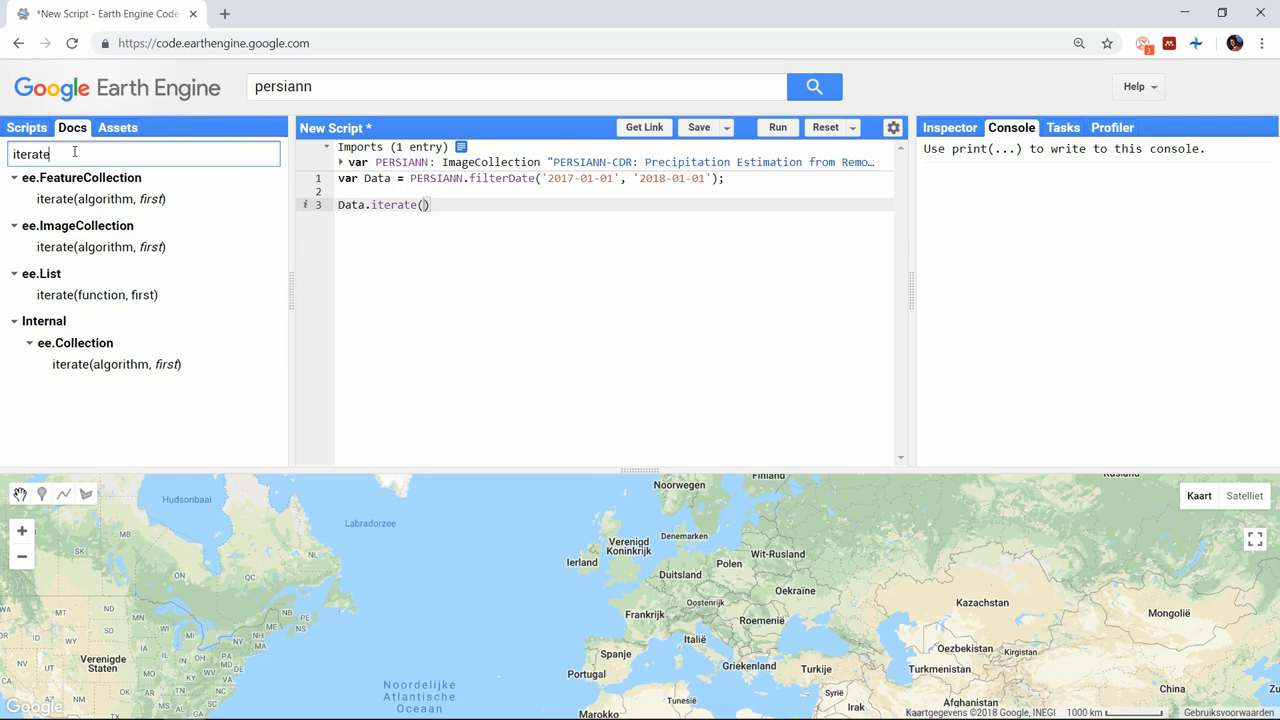
{"action": "left_click", "coordinate": [100, 248]}
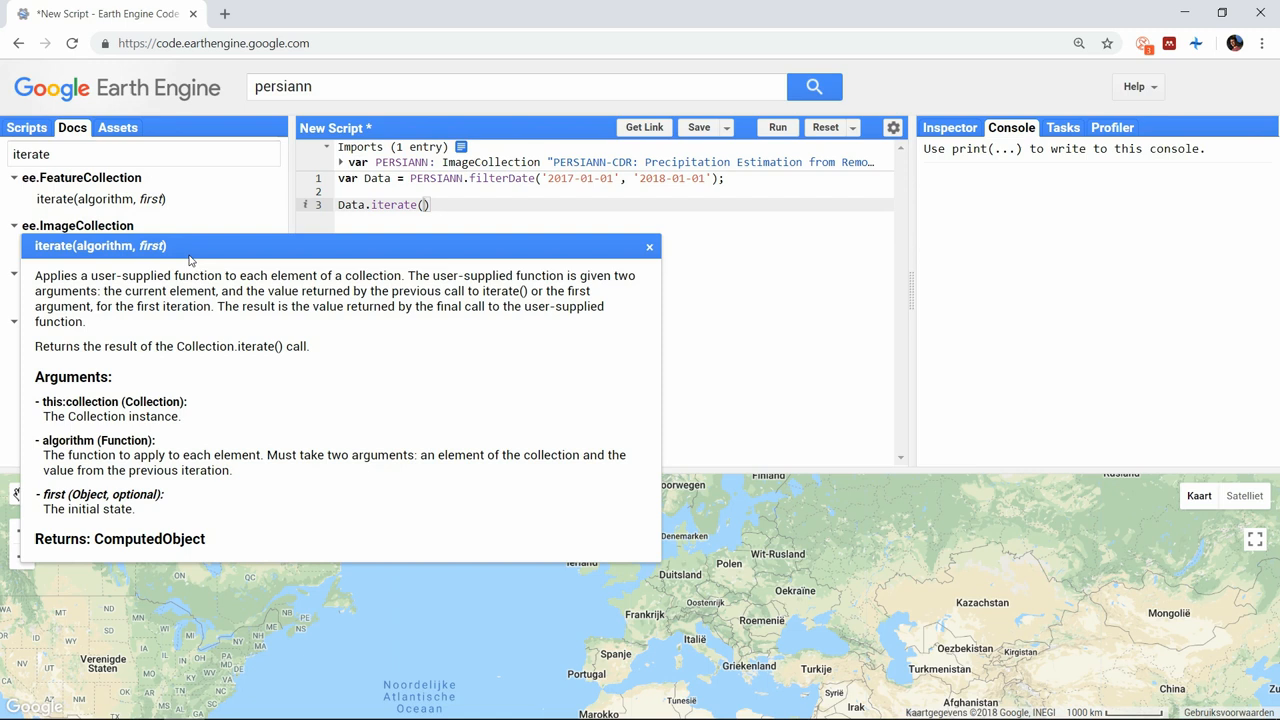
{"action": "mouse_move", "coordinate": [196, 260]}
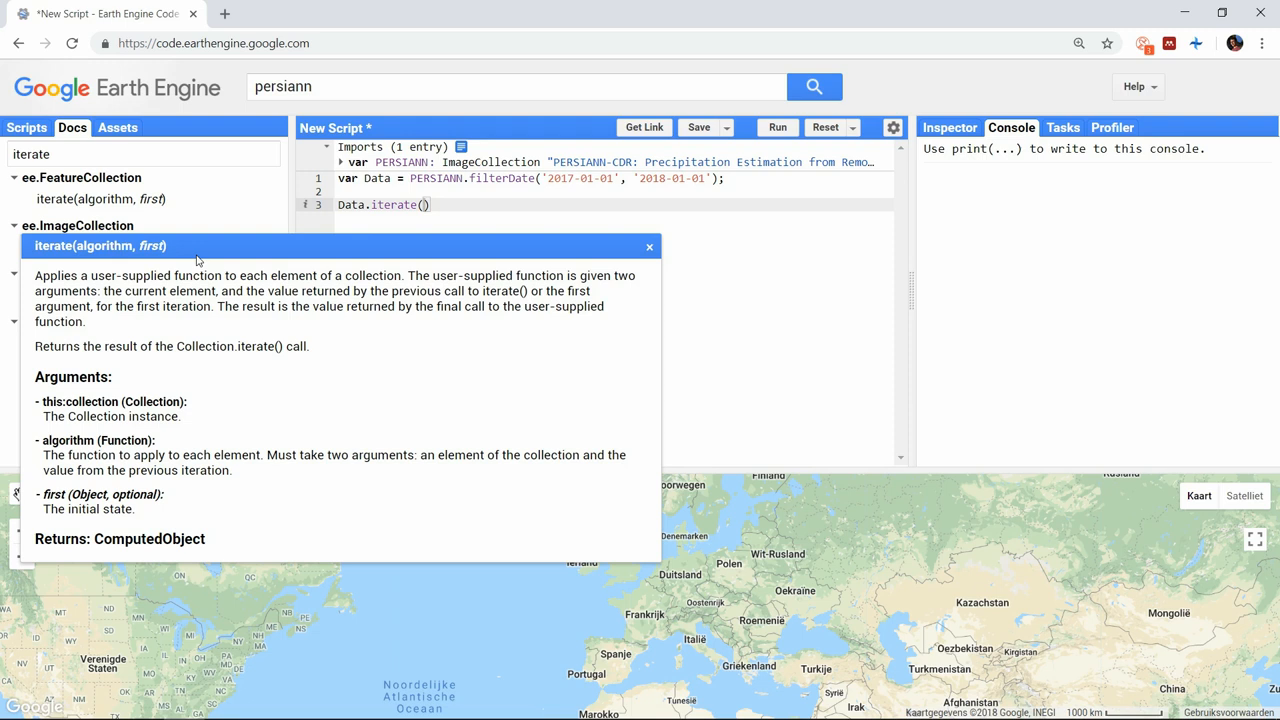
{"action": "left_click", "coordinate": [648, 246]}
{"action": "type", "text": "va"}
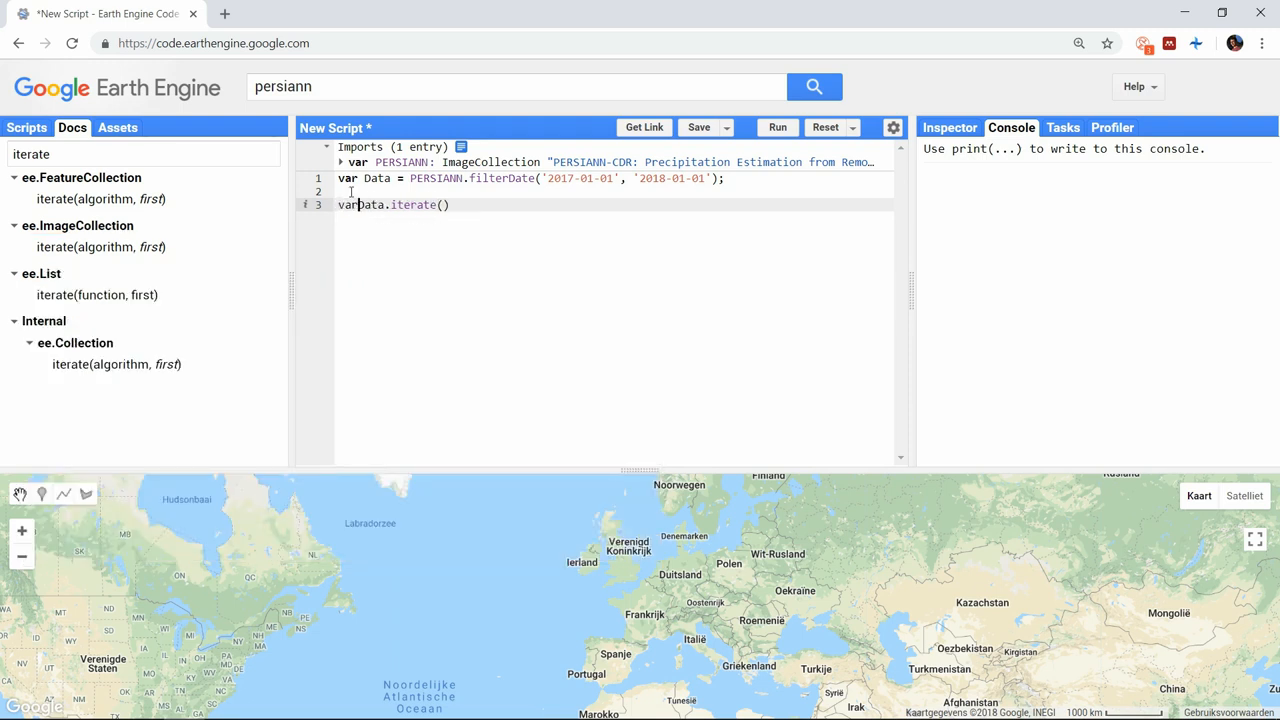
- Make line 3 var result = ee.Image(Data.iterate(CalcDryDays,)) and start a var Init line above
{"action": "type", "text": "result = ee.Image("}
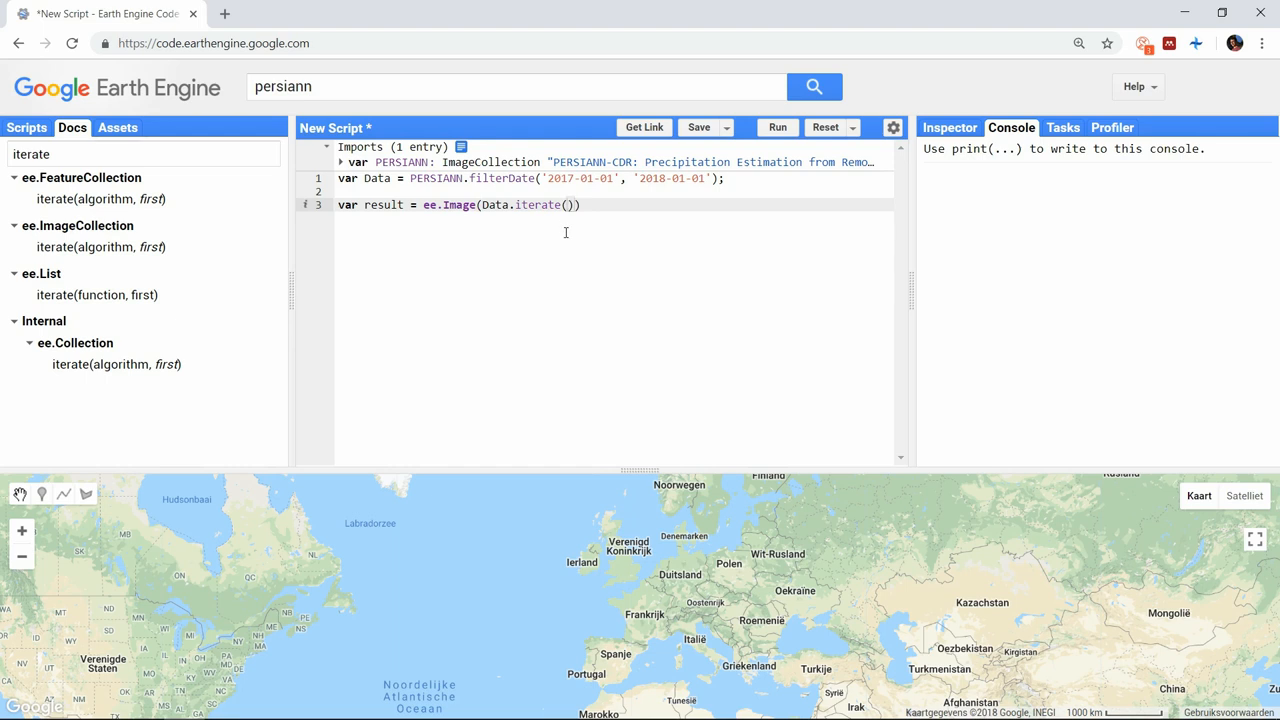
{"action": "type", "text": "CalcDry"}
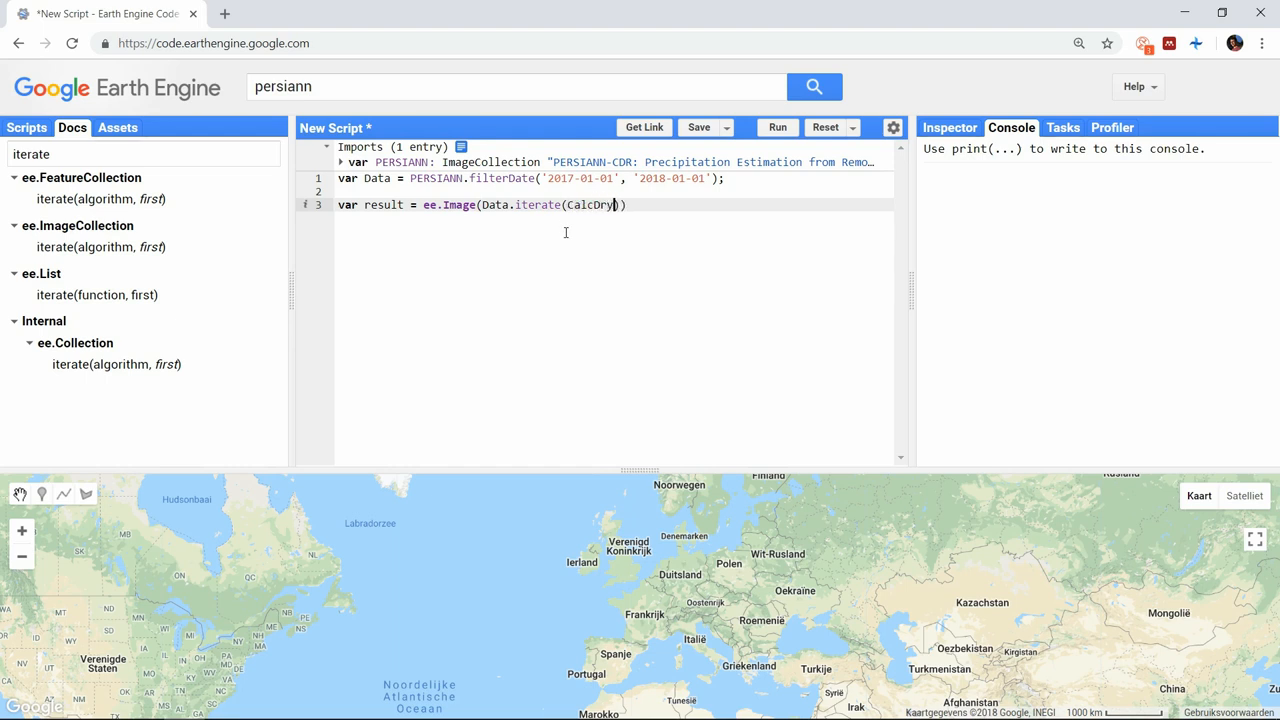
{"action": "type", "text": "Days,"}
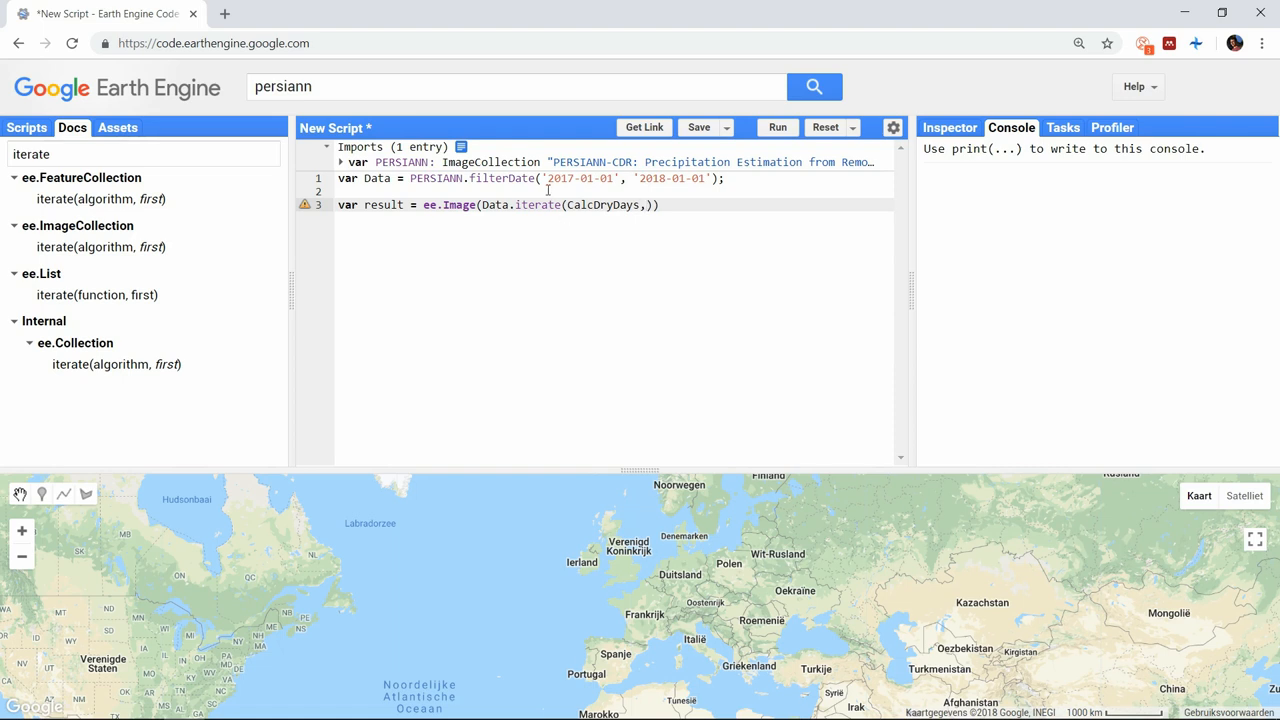
{"action": "type", "text": "var Init ="}
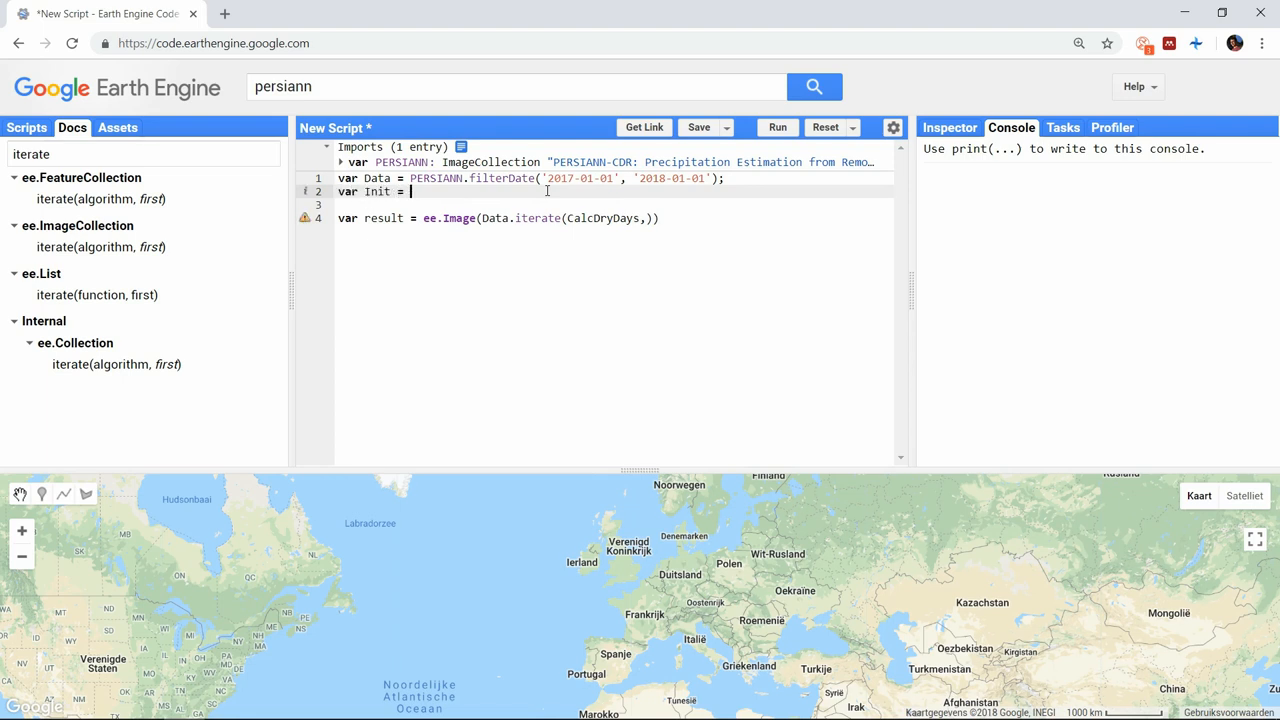
- Define Init as ee.Image.constant(0).rename('precipitation').cast({'precipitation':'long'})
{"action": "type", "text": "ee.Image."}
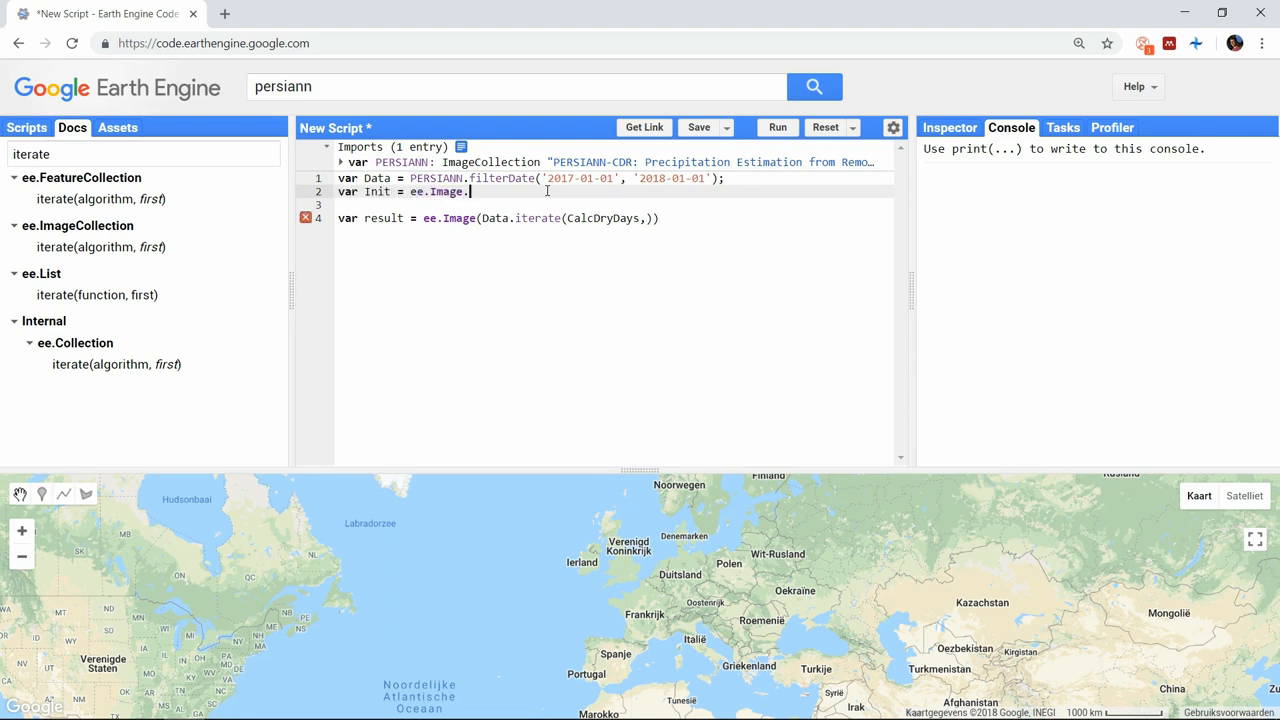
{"action": "type", "text": "constant()"}
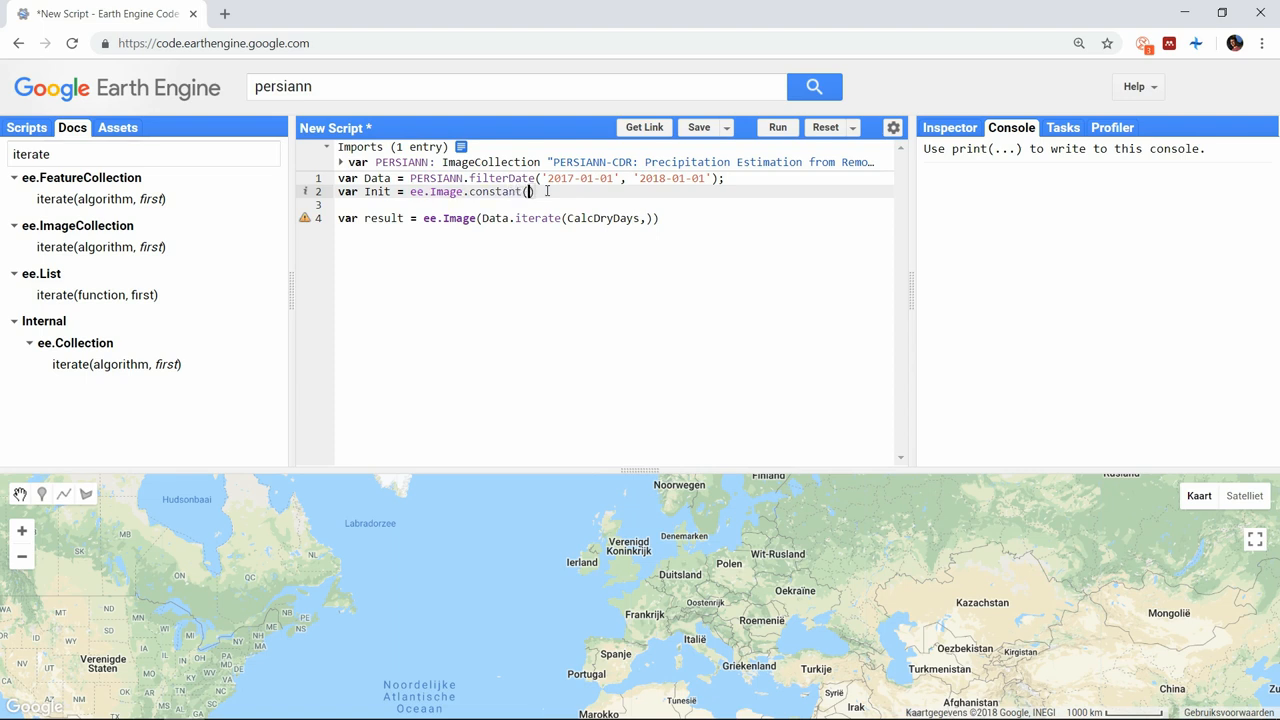
{"action": "type", "text": "0"}
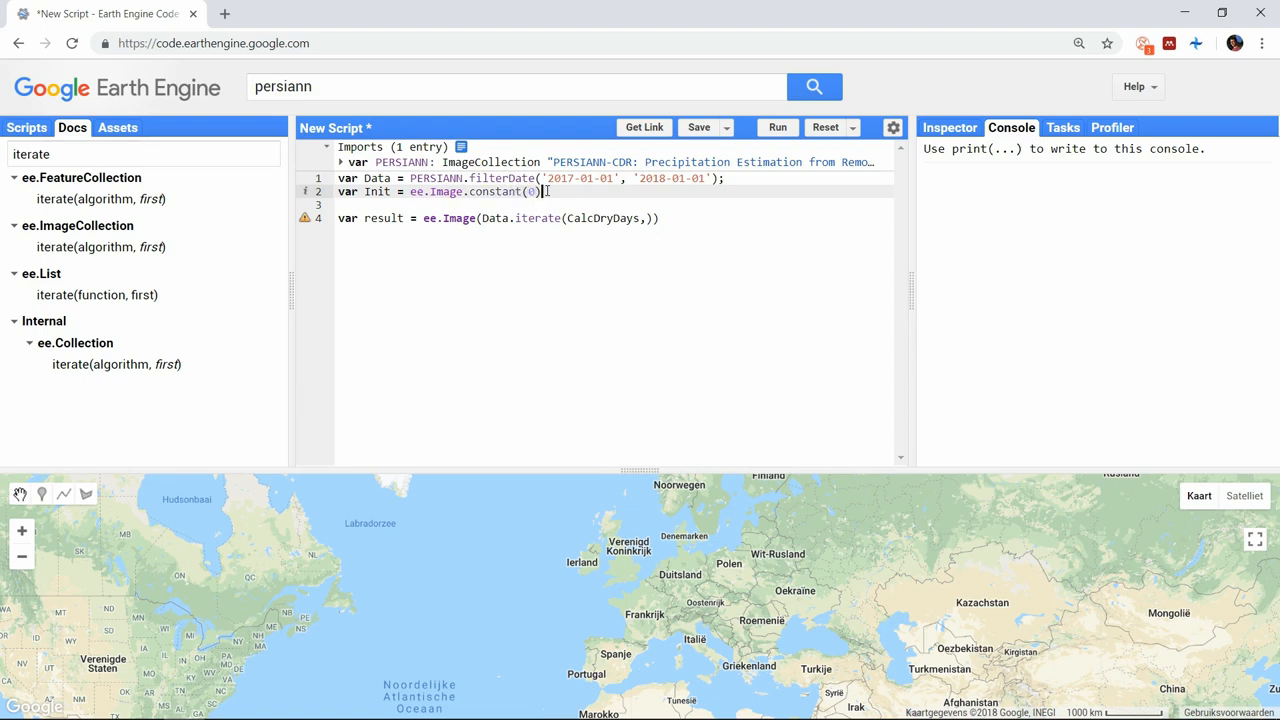
{"action": "type", "text": ".renam"}
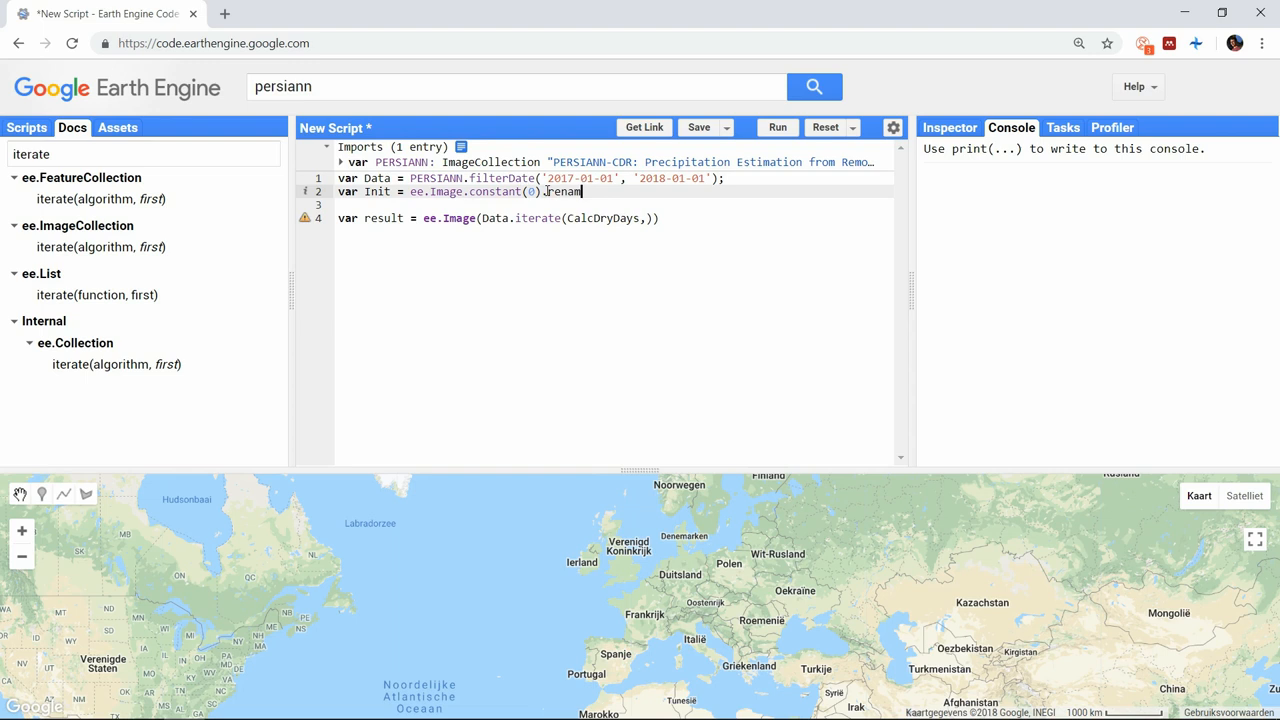
{"action": "type", "text": "e('precip'"}
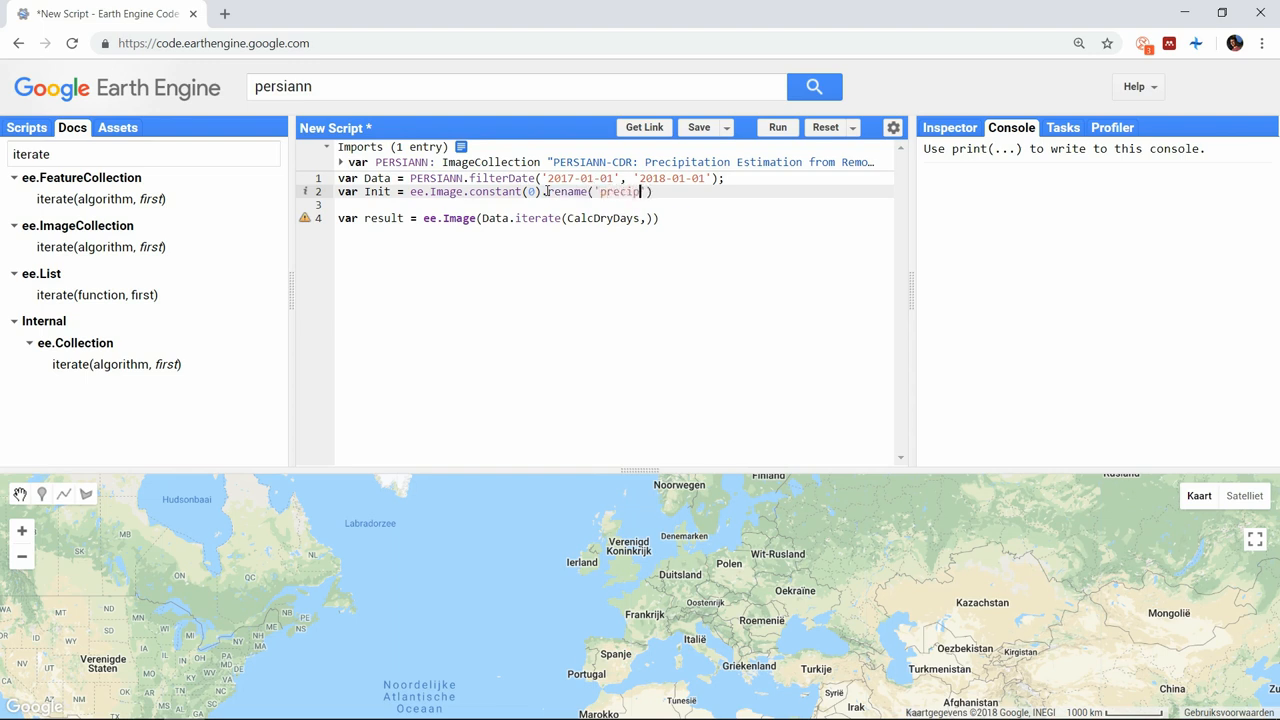
{"action": "type", "text": "tation"}
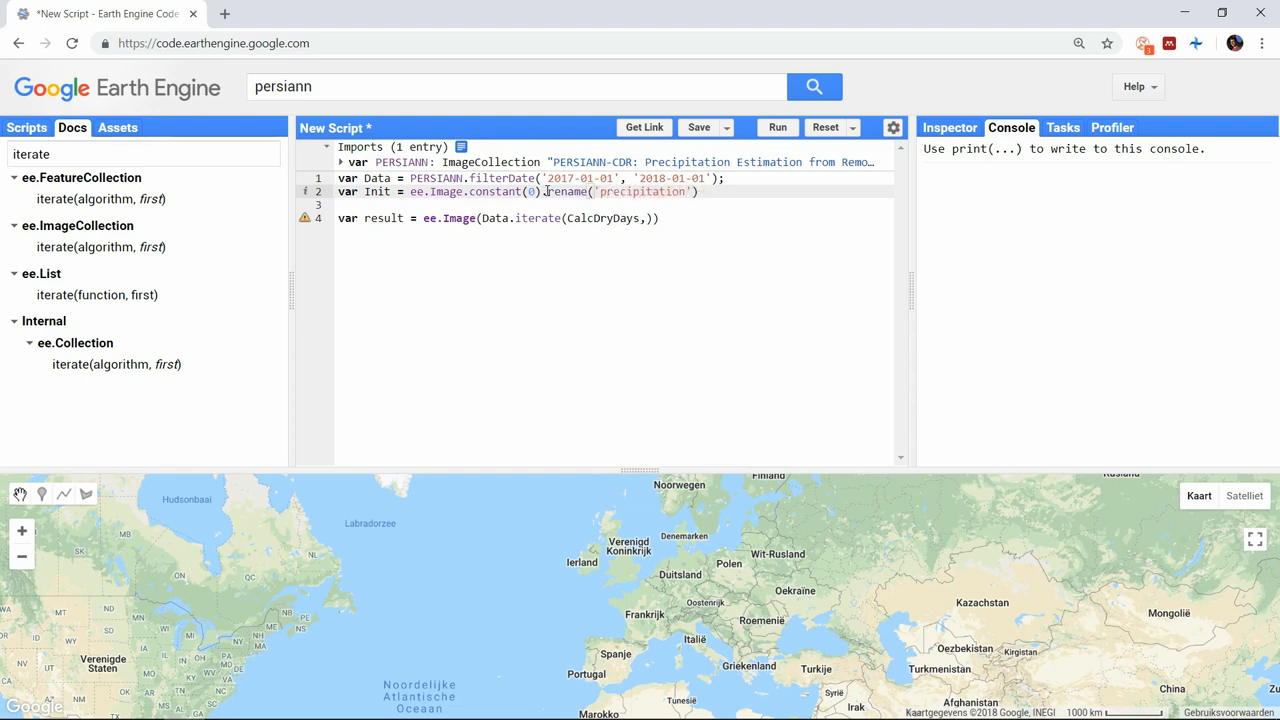
{"action": "type", "text": ".cast"}
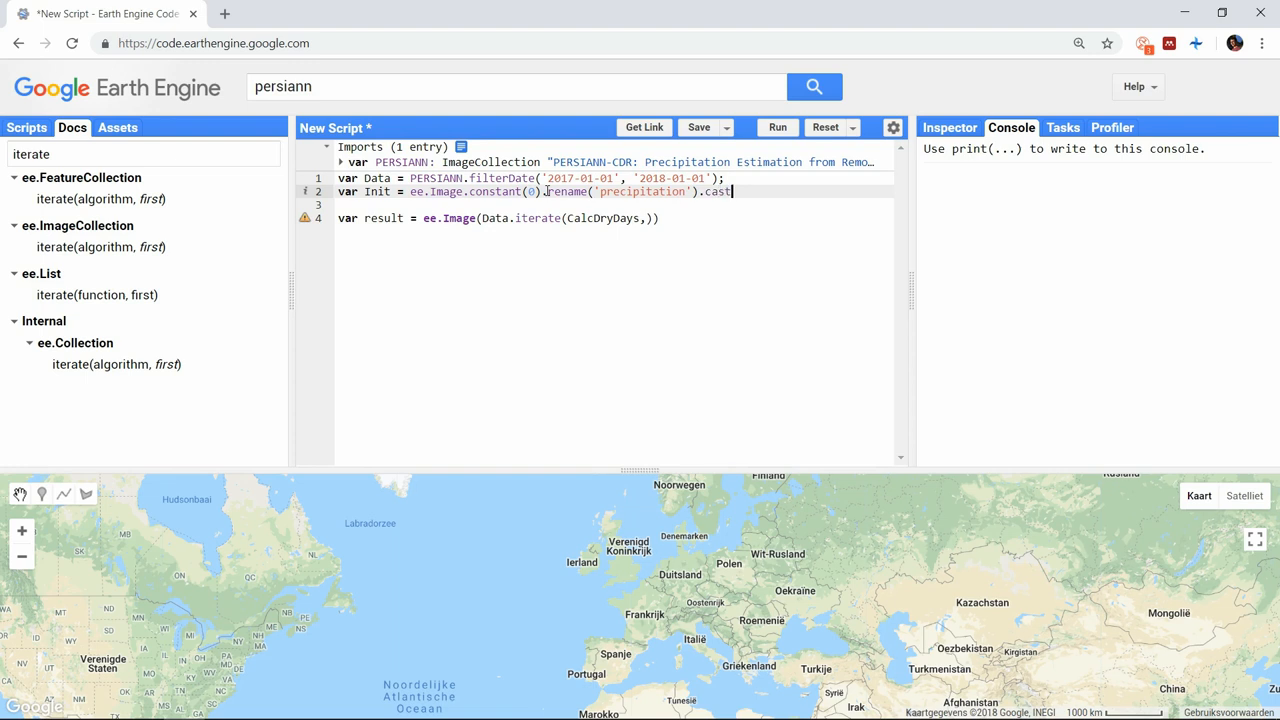
{"action": "type", "text": "({})"}
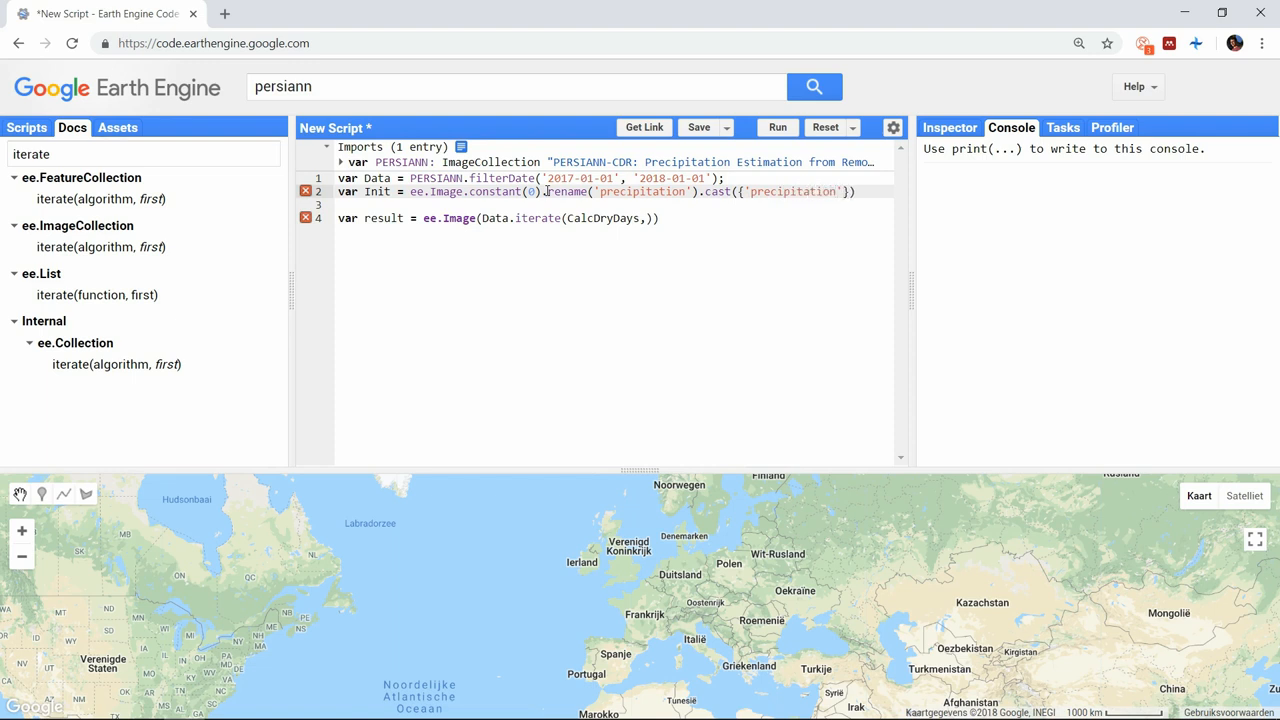
{"action": "type", "text": ":'long'}"}
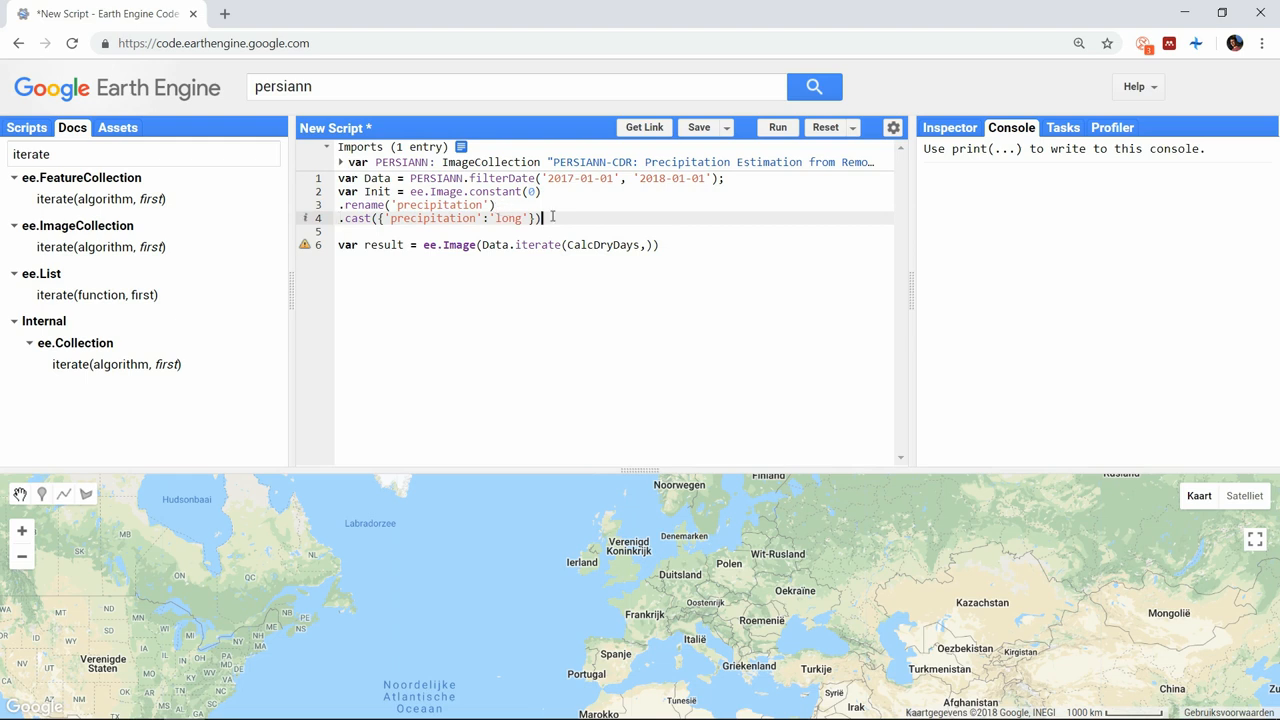
{"action": "type", "text": ";"}
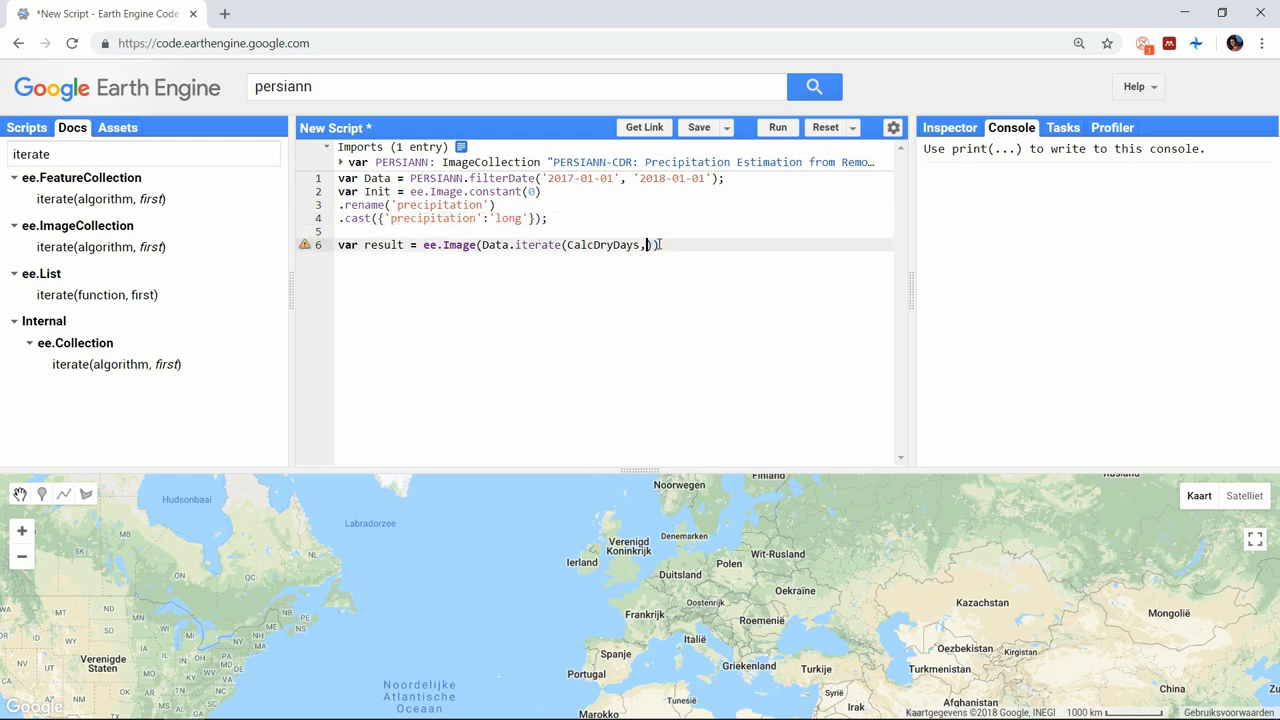
- Pass Init as the first-value argument of Data.iterate(CalcDryDays, Init)
{"action": "type", "text": "Init"}
{"action": "type", "text": "fu"}
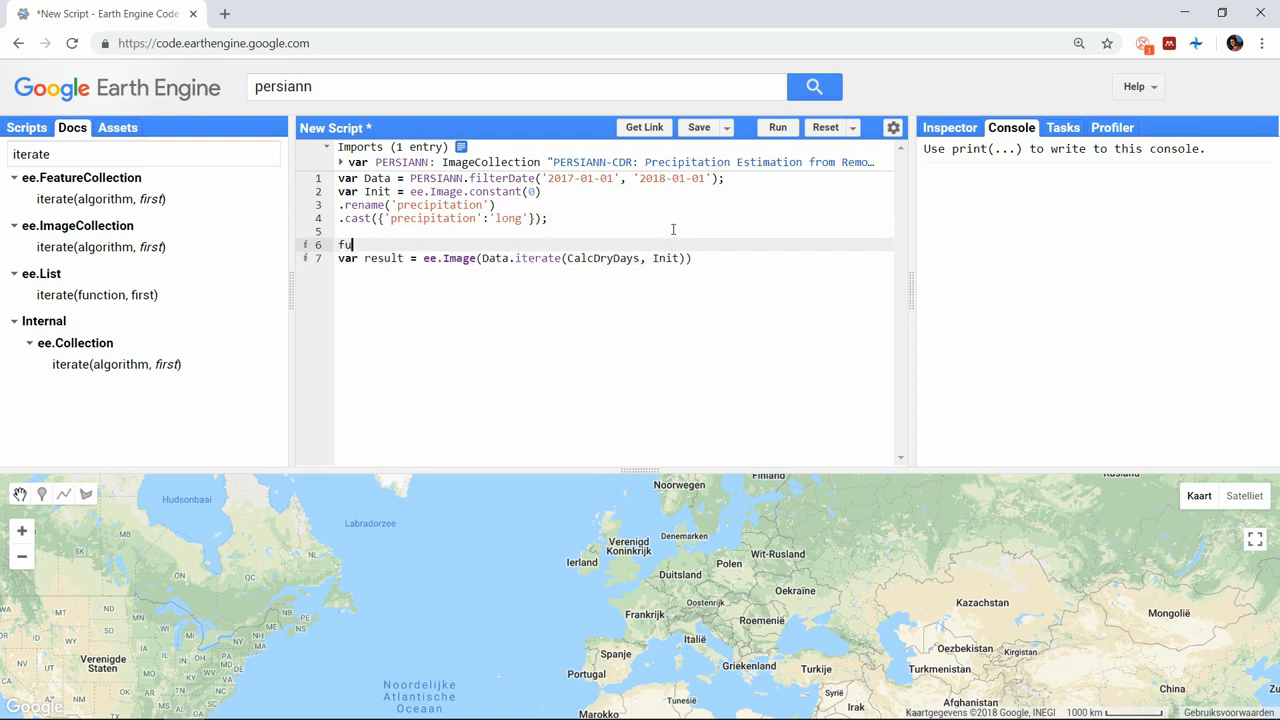
- Declare an empty function CalcDryDays(current, previous){ } and look up remap in the Docs
{"action": "type", "text": "nction CalcDry"}
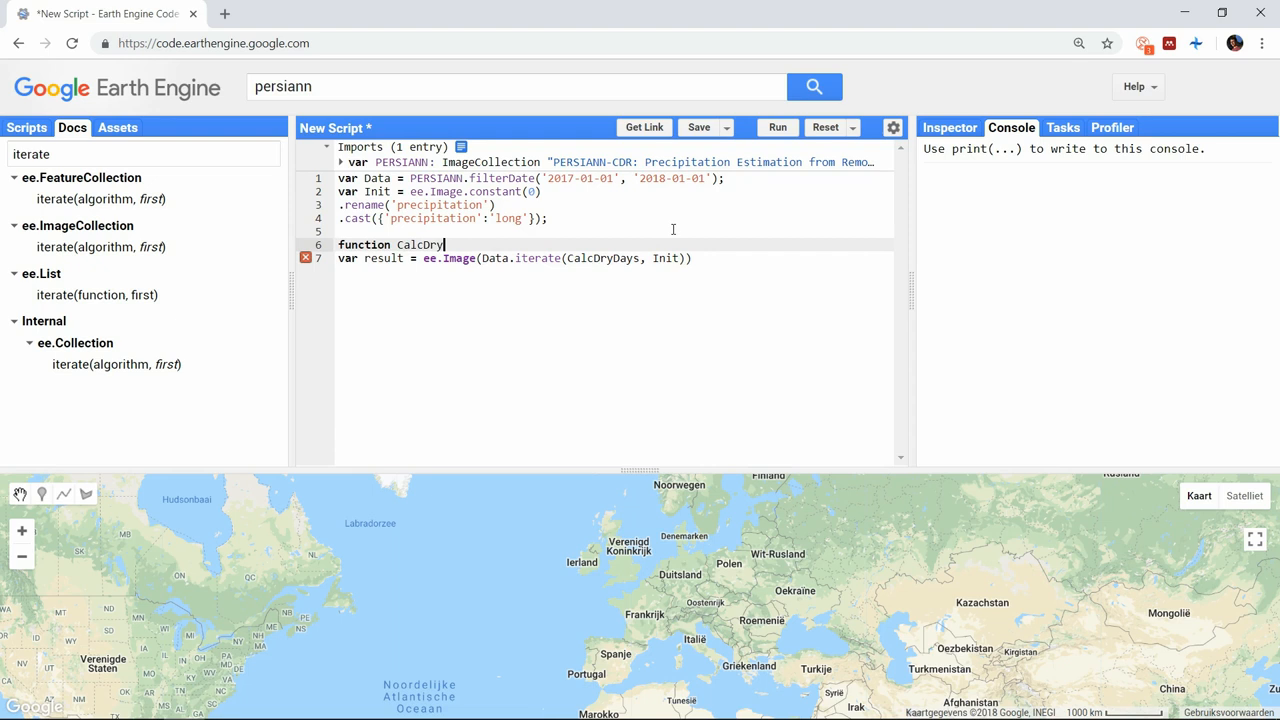
{"action": "type", "text": "Days("}
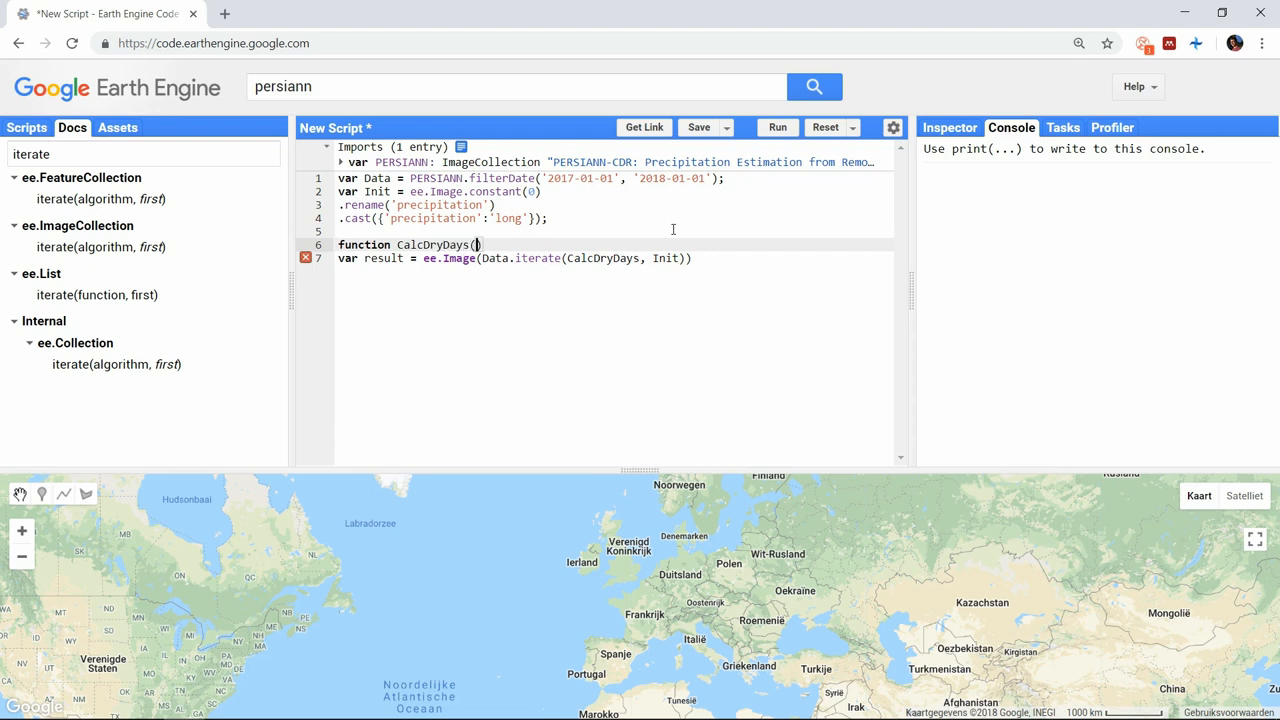
{"action": "type", "text": "current, previous"}
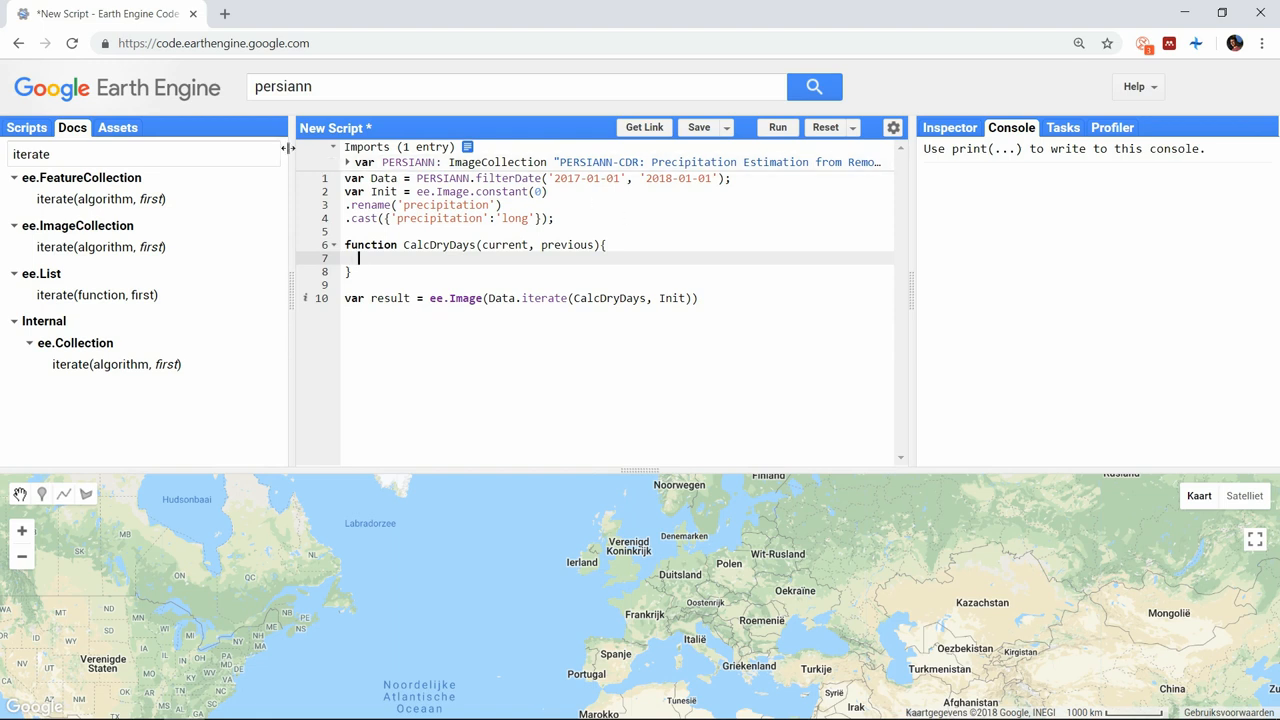
{"action": "type", "text": "remap"}
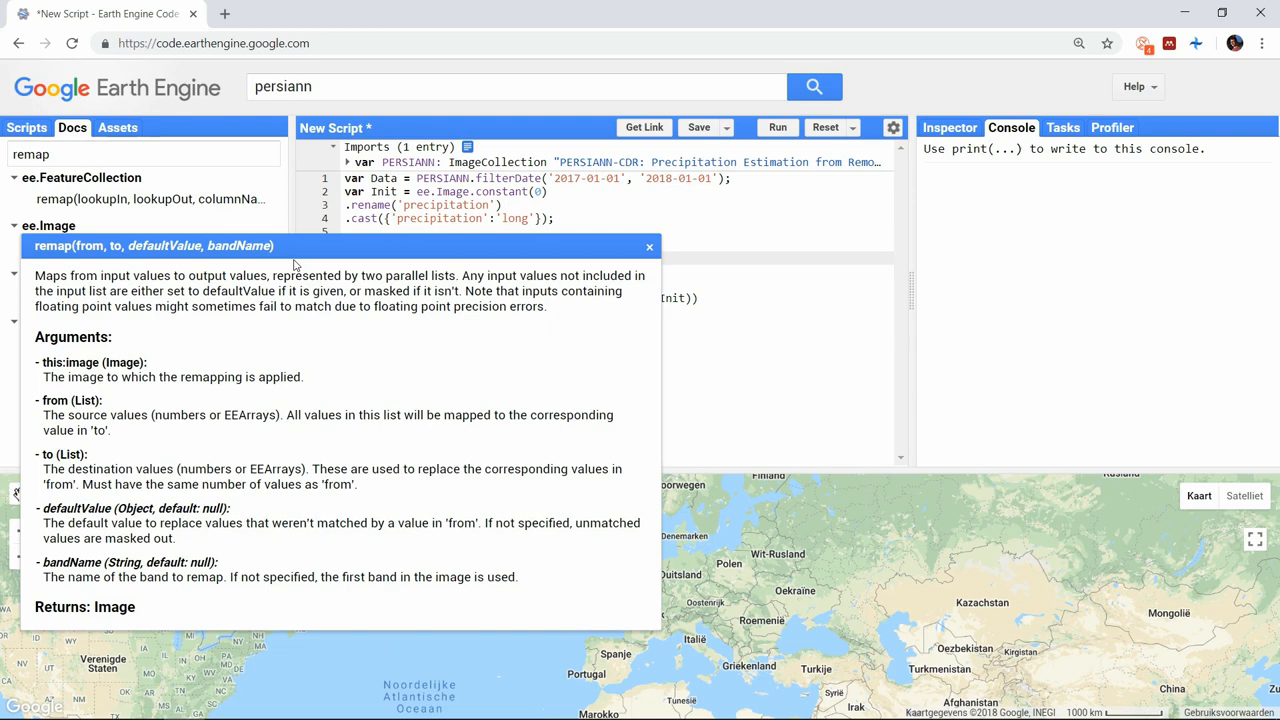
{"action": "mouse_move", "coordinate": [352, 242]}
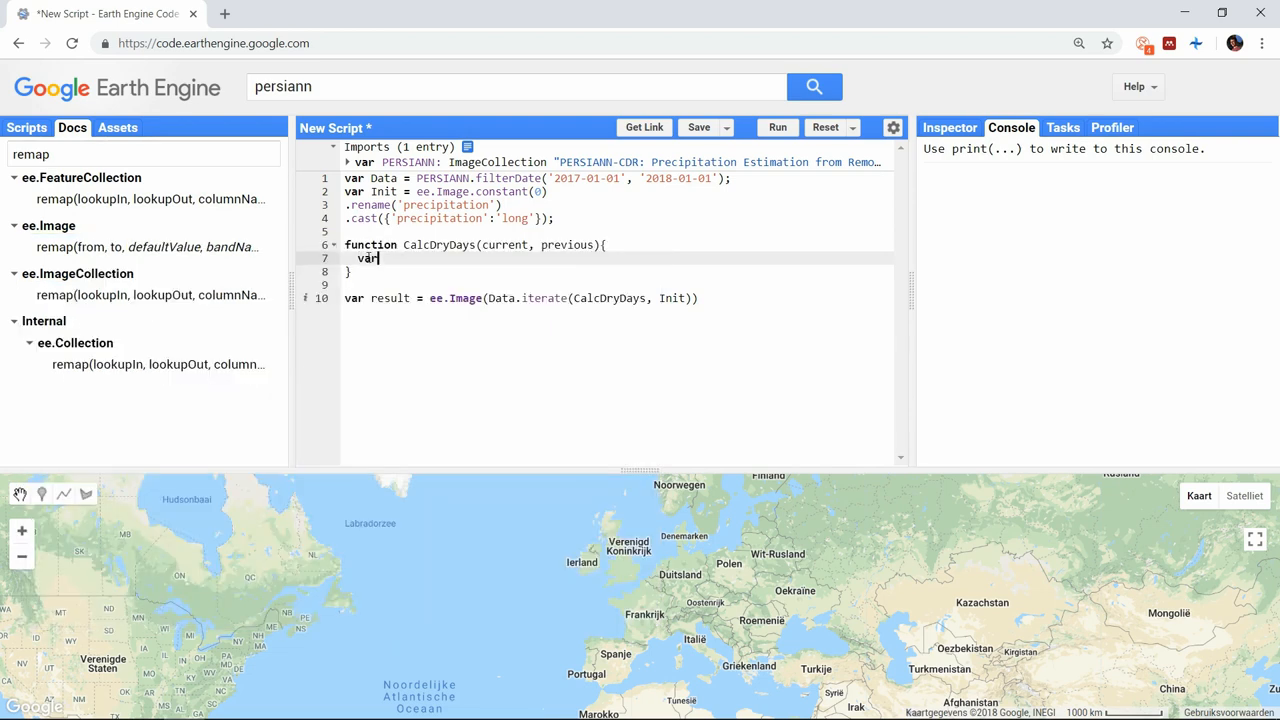
- Add var Mask = current.remap([0],[1],0) inside CalcDryDays
{"action": "type", "text": "Mask = curren"}
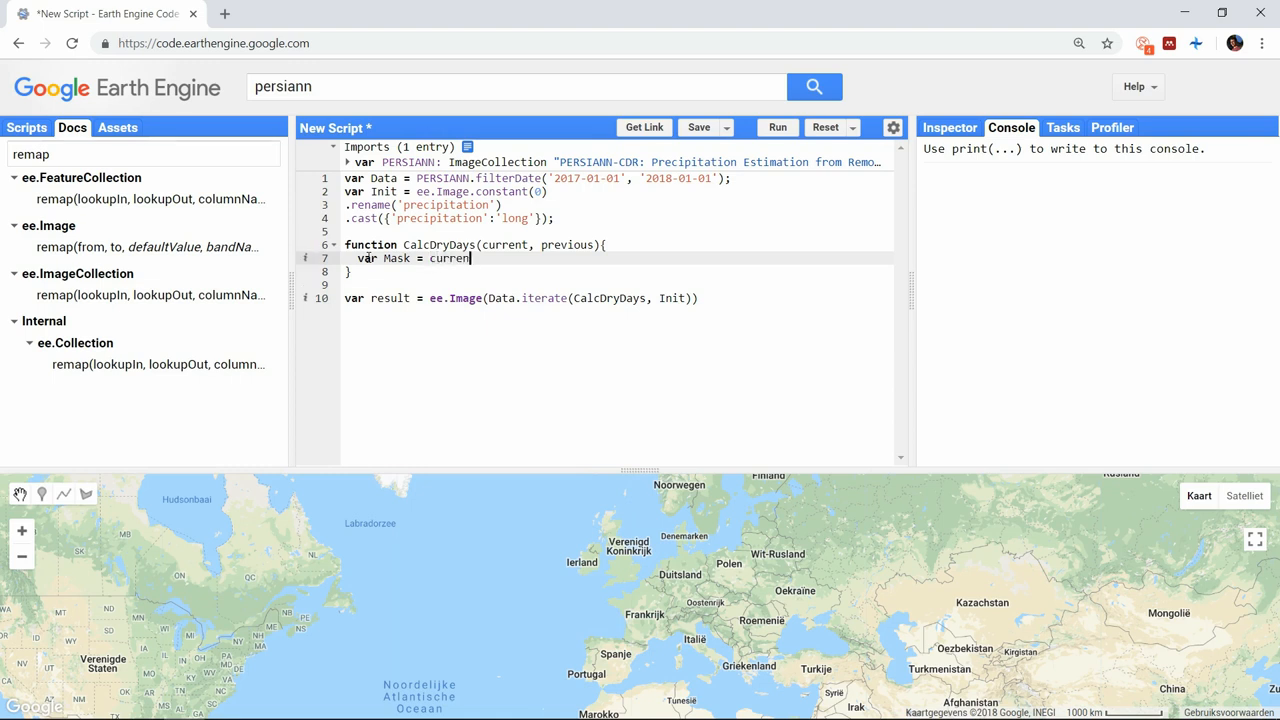
{"action": "type", "text": ".remap()"}
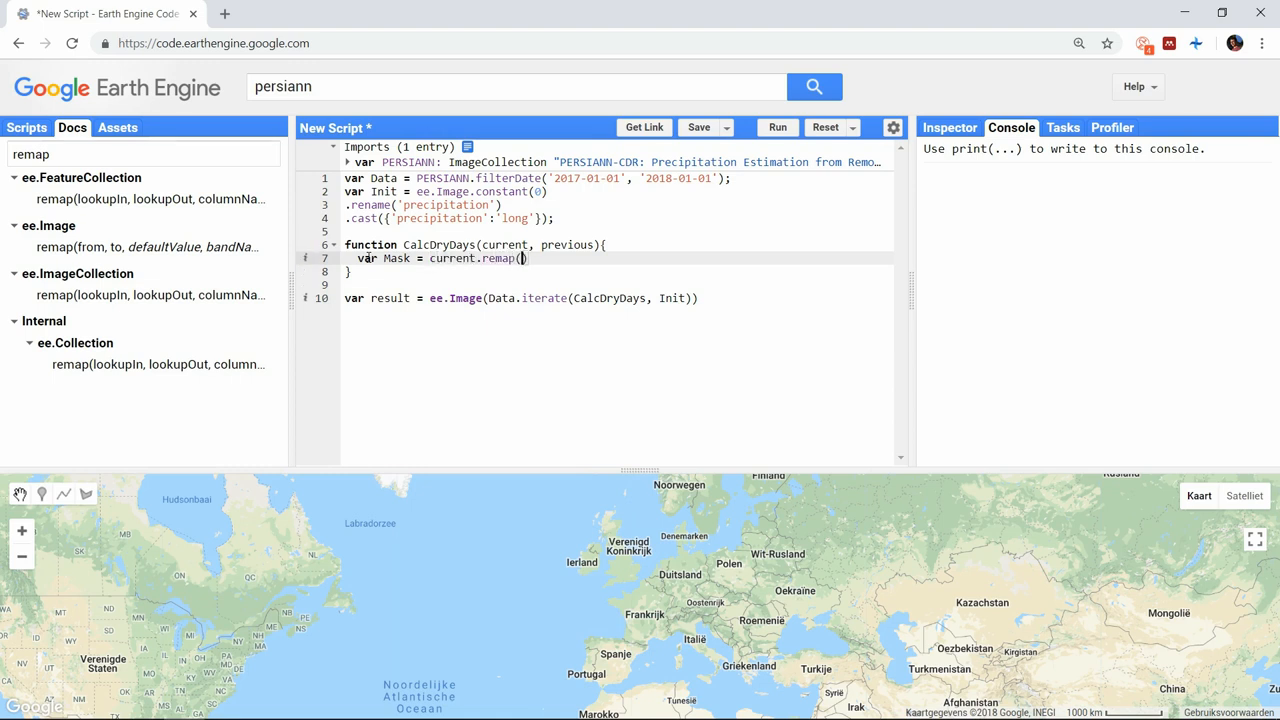
{"action": "type", "text": "[0], [1],"}
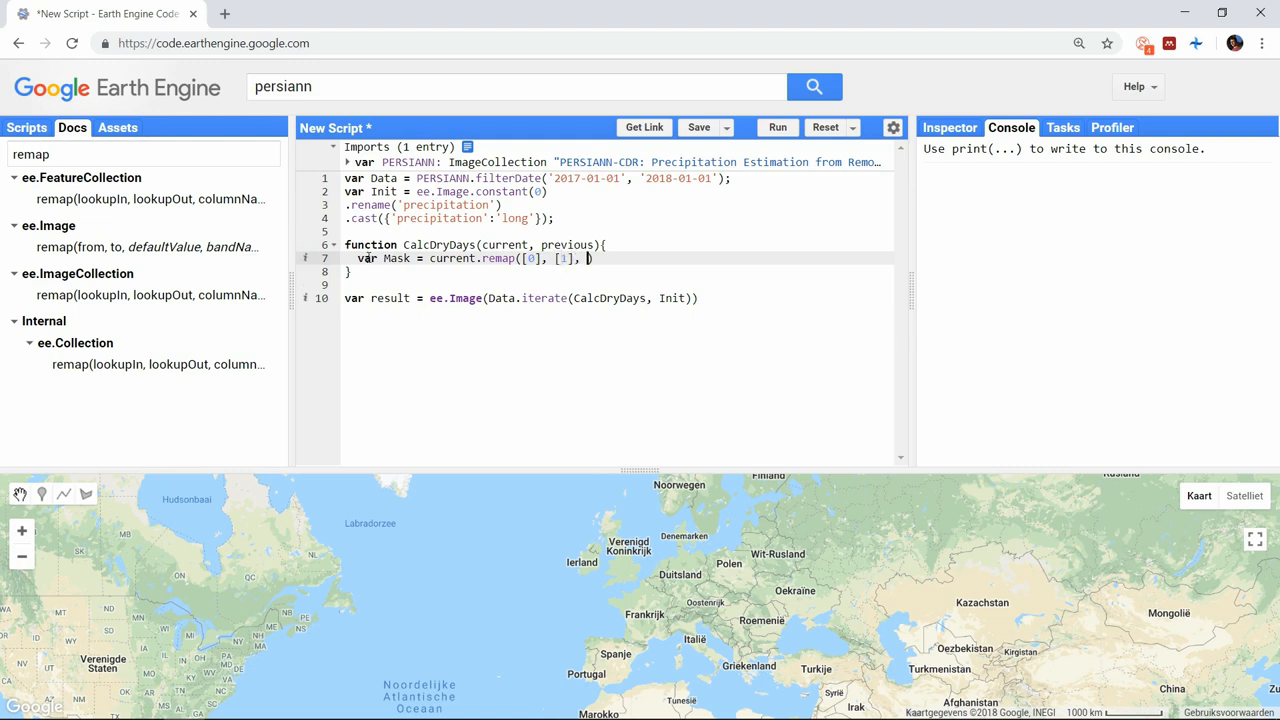
{"action": "type", "text": "0"}
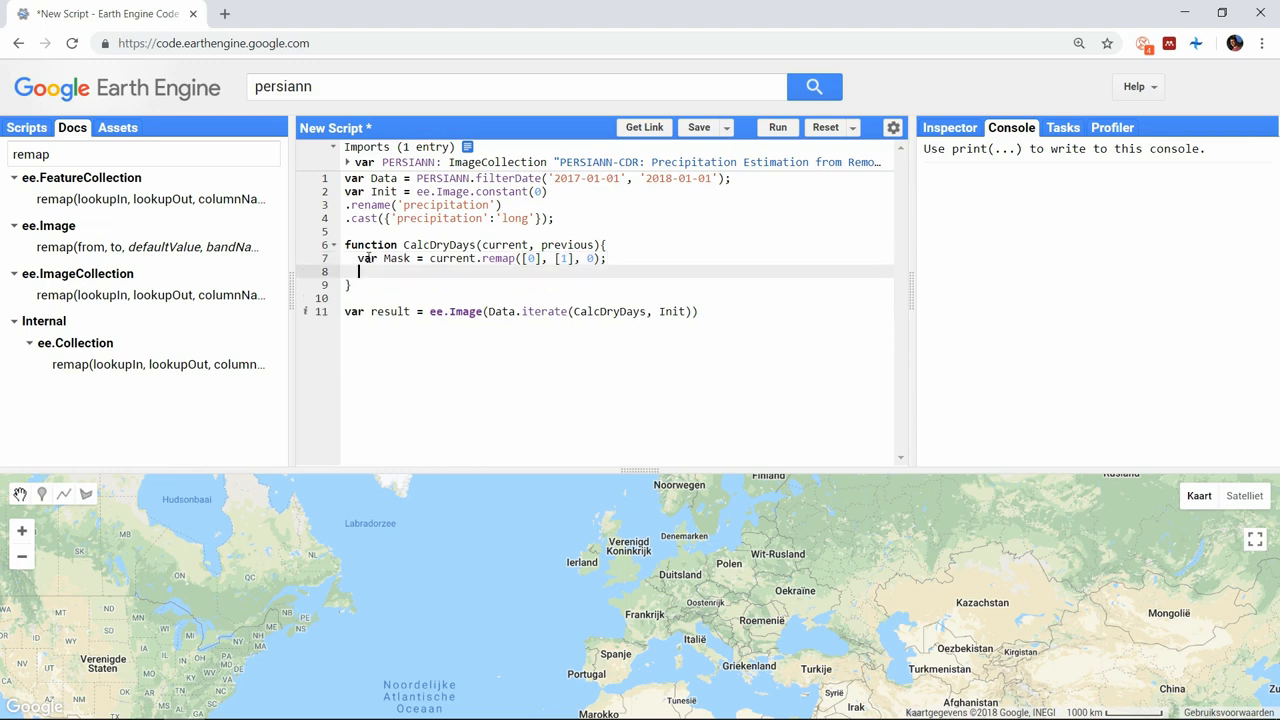
- Add var LastImage = ee.Image(previous) and var Updated = LastImage.add(Mask).multiply(Mask)
{"action": "type", "text": "var"}
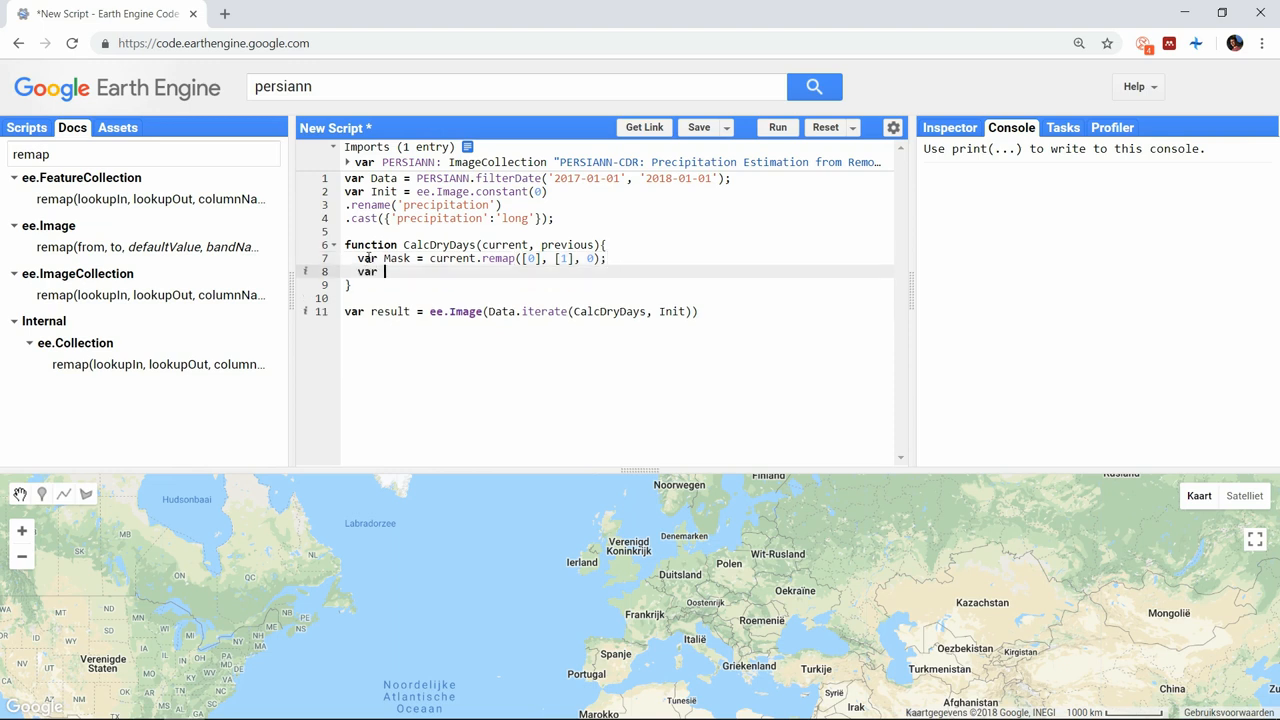
{"action": "type", "text": "LastImage = ee.Image(previous);"}
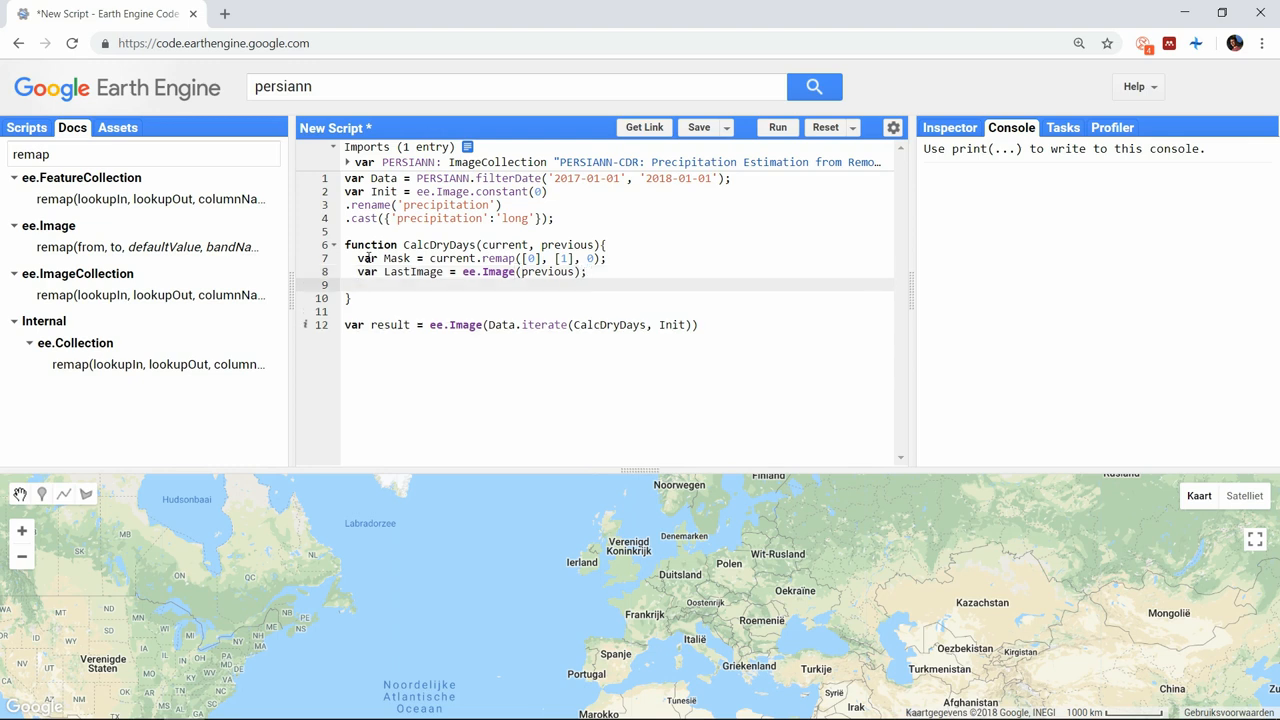
{"action": "type", "text": "var Updated="}
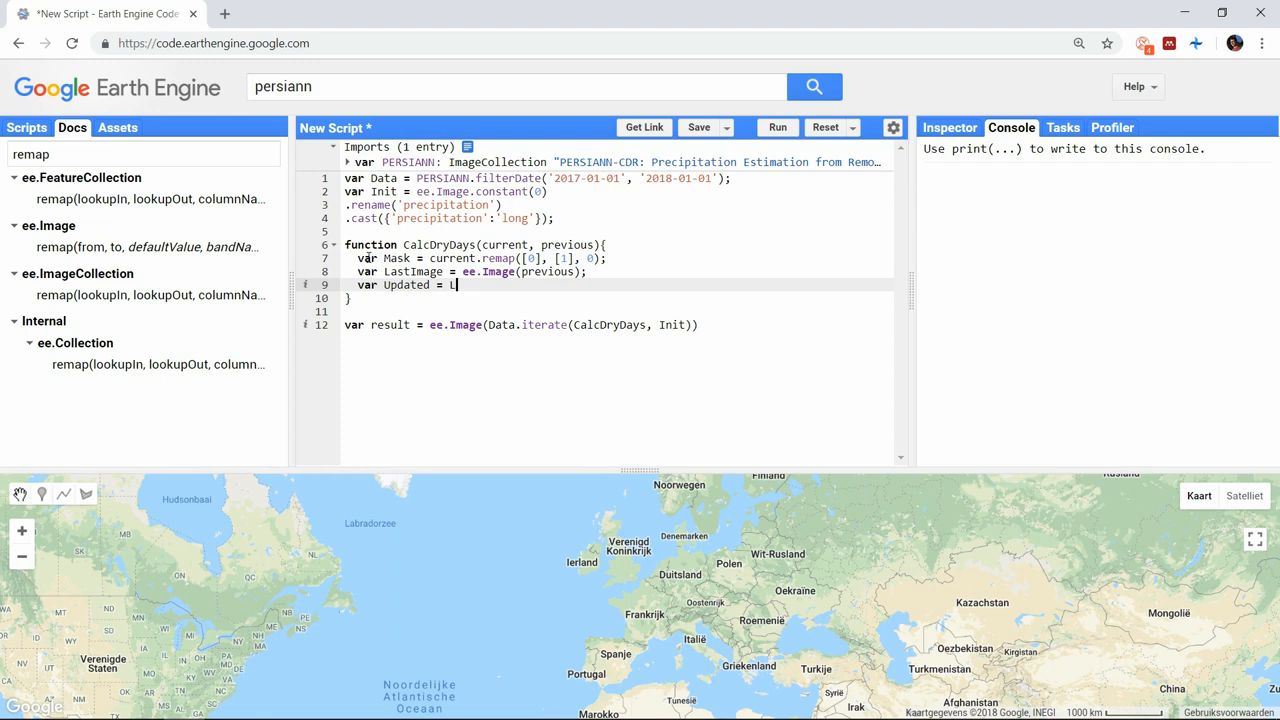
{"action": "type", "text": "LastImage.add"}
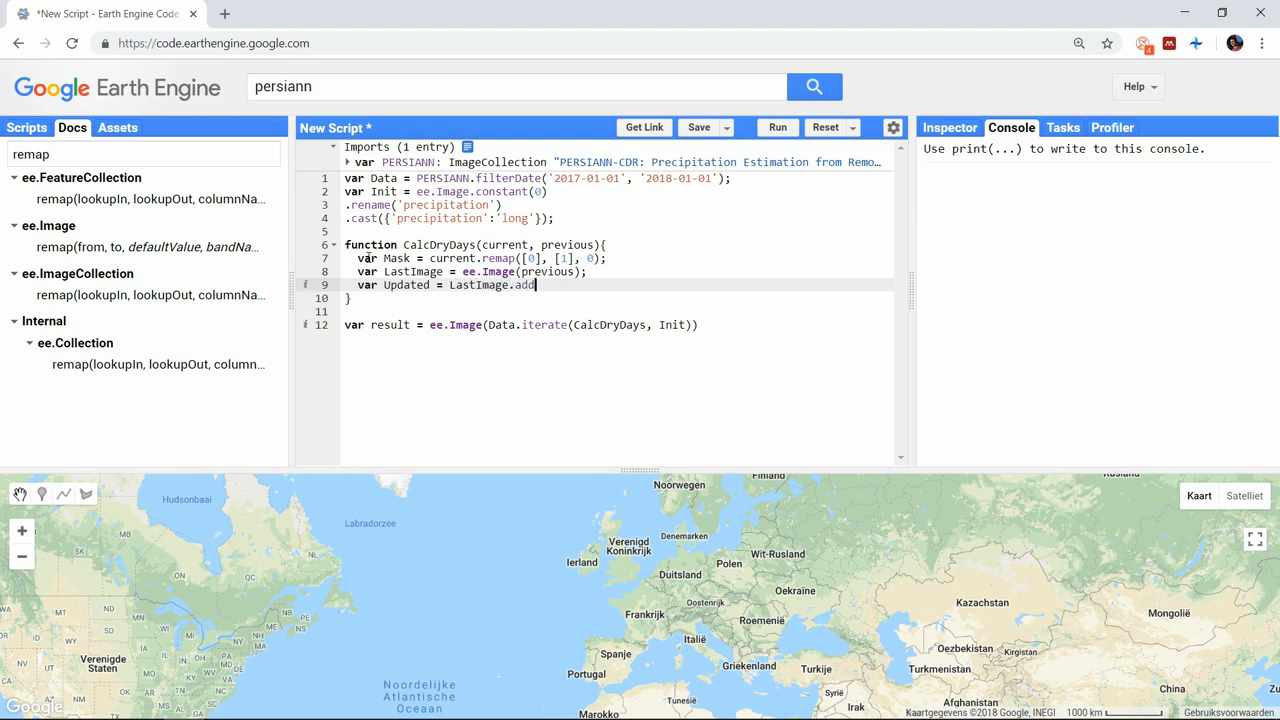
{"action": "type", "text": "(Mask).multiply("}
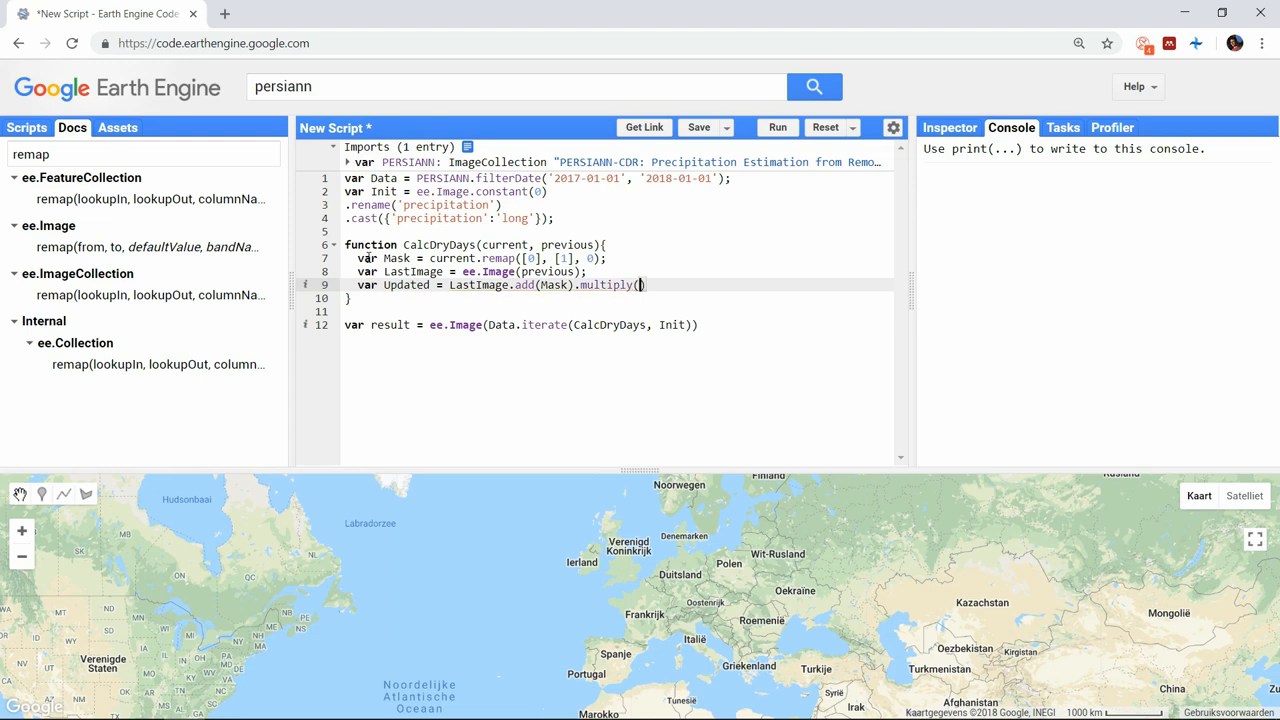
{"action": "type", "text": "Mask);"}
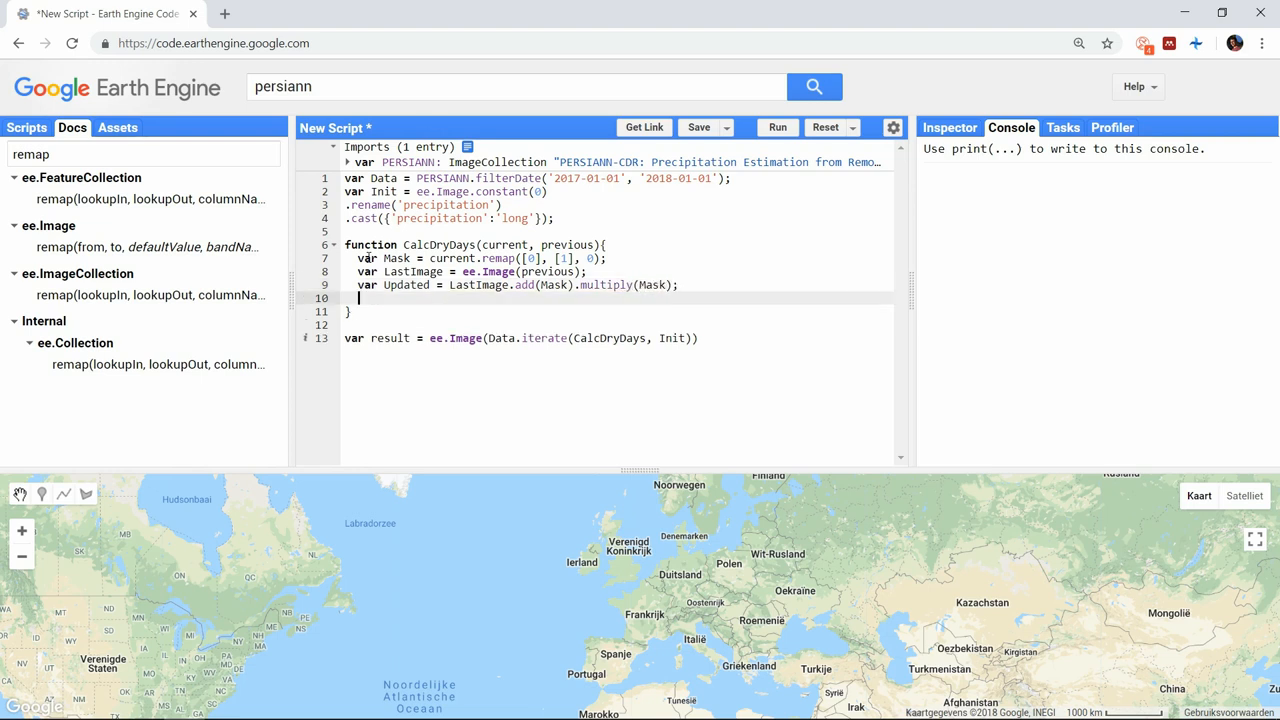
- Return Updated from CalcDryDays and start a new line below the iterate call
{"action": "key", "text": "enter"}
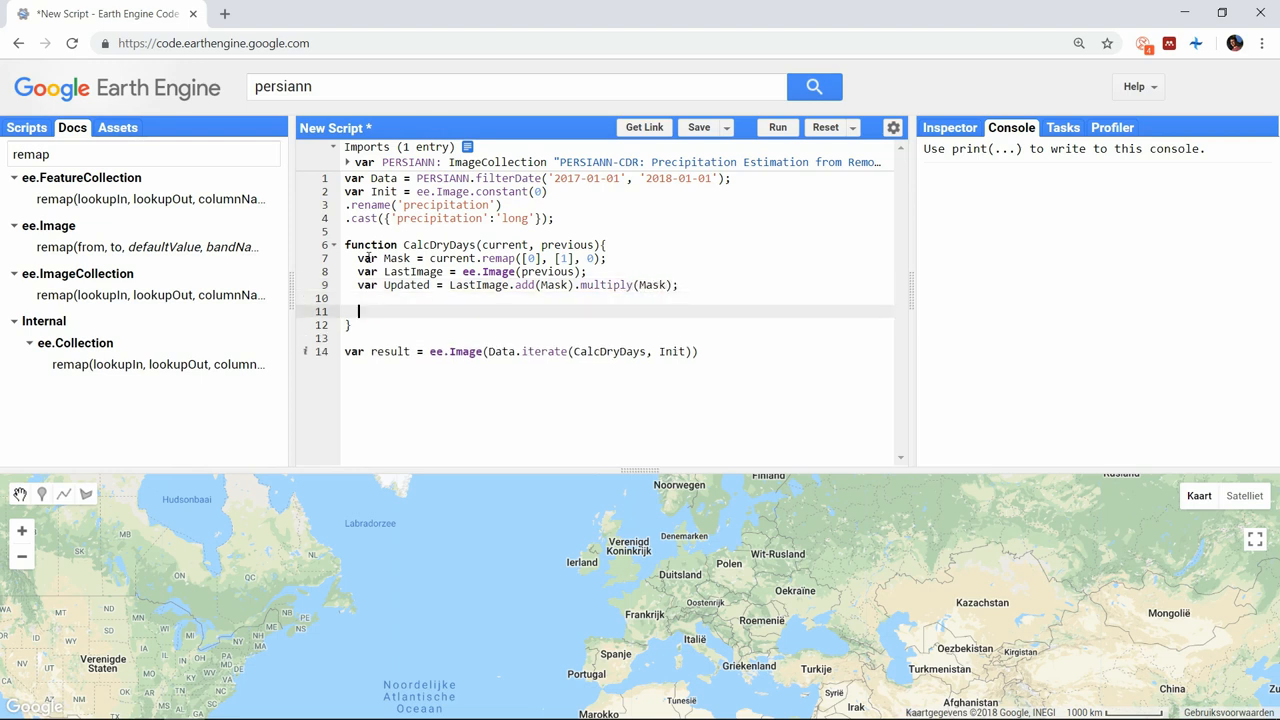
{"action": "type", "text": "return ()"}
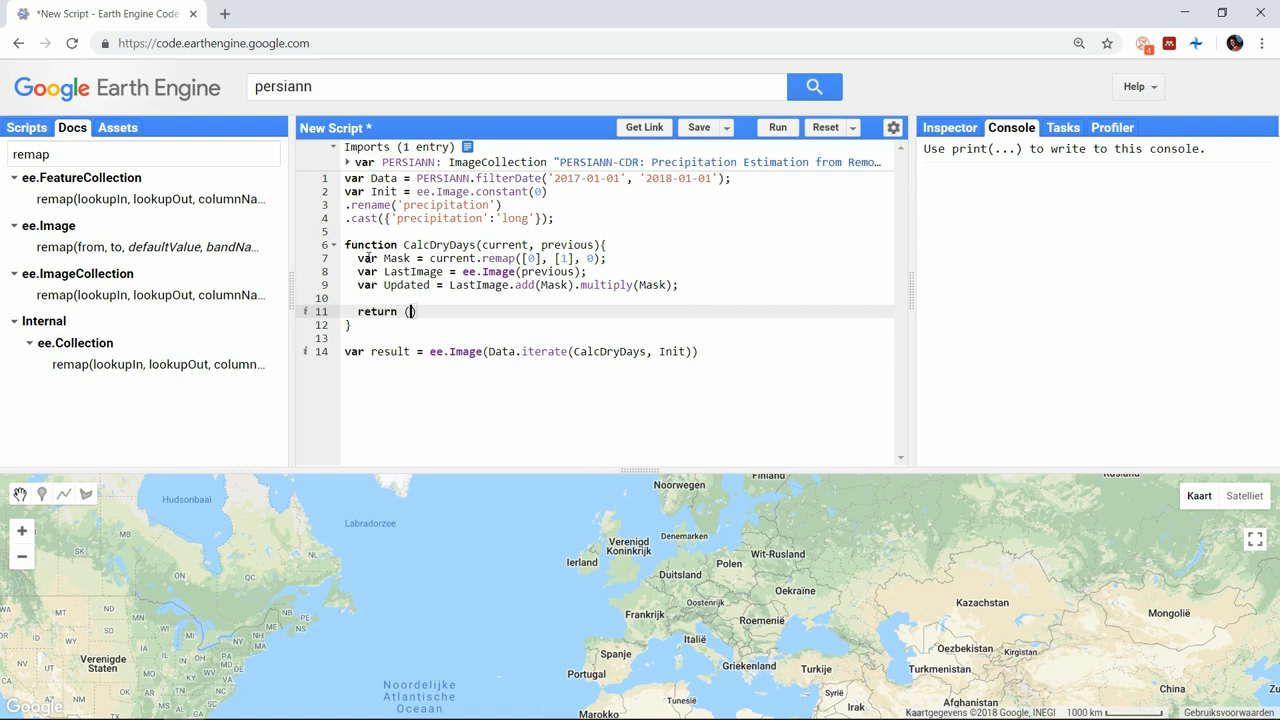
{"action": "type", "text": "Updated:"}
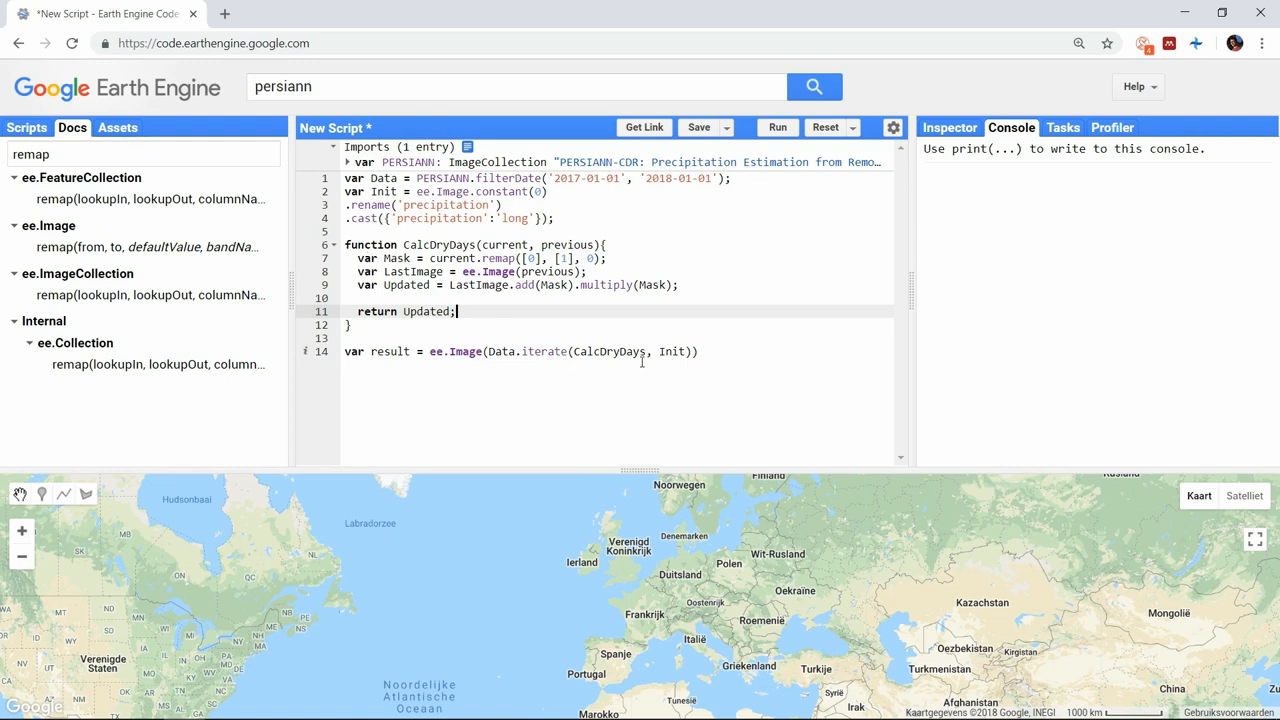
{"action": "key", "text": "Enter"}
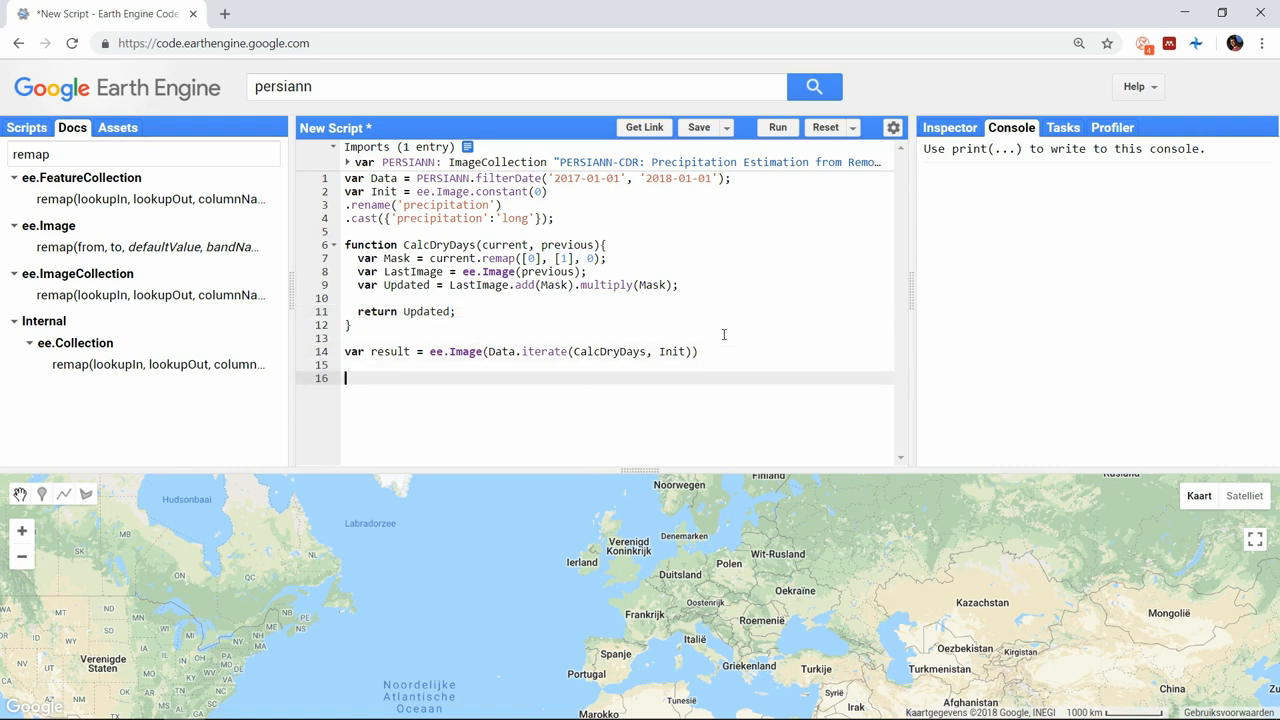
- Add Map.addLayer(result) so the dry-day image appears as Layer 1, then open its display settings
{"action": "type", "text": "Map.add"}
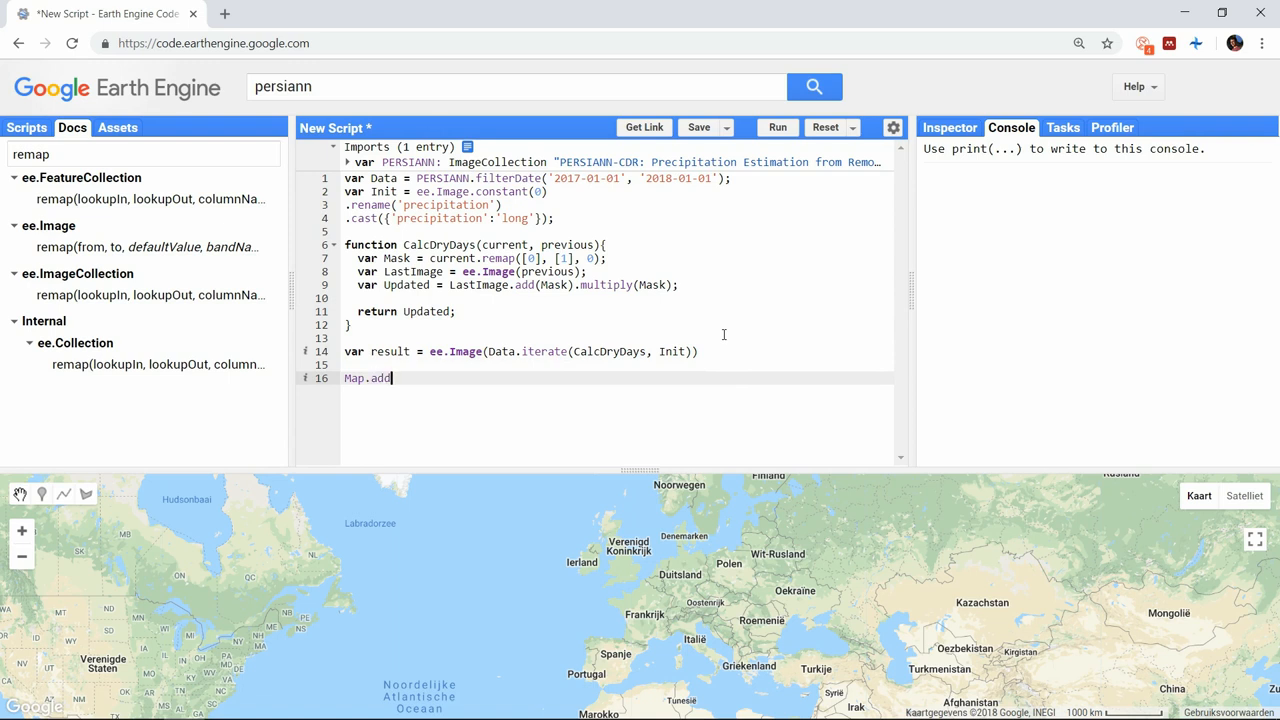
{"action": "type", "text": "Layer(res"}
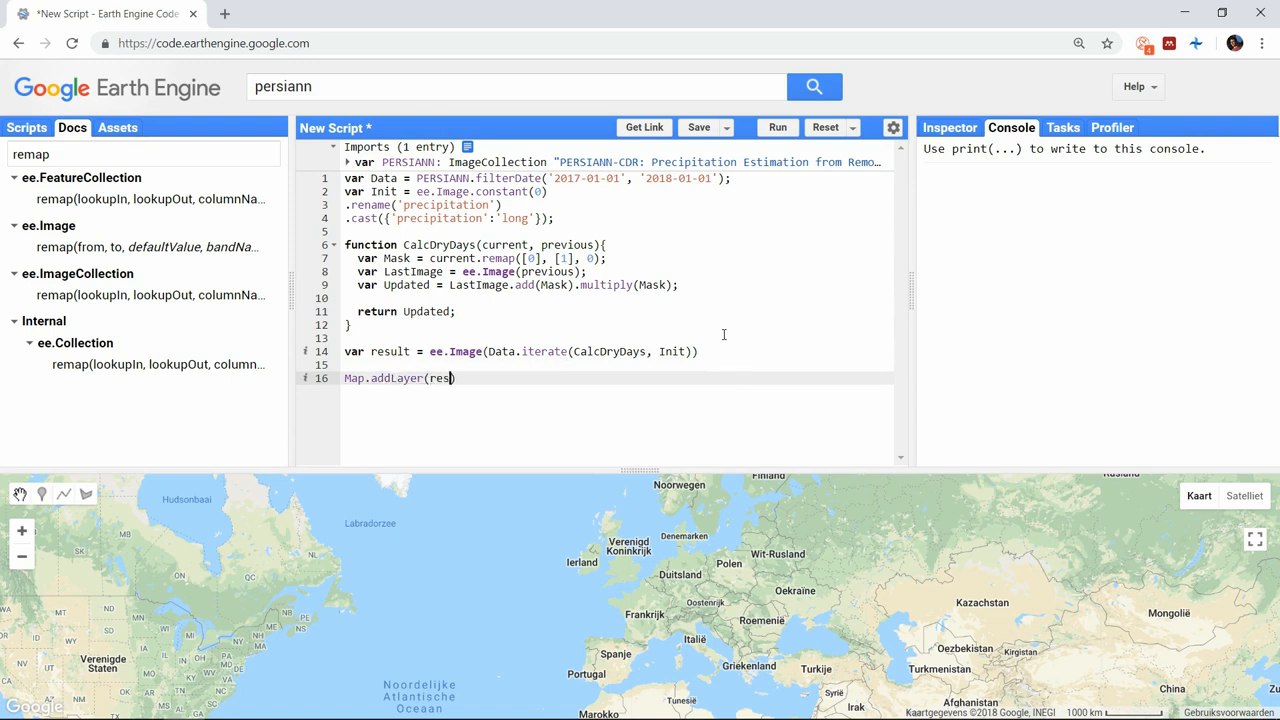
{"action": "type", "text": "ult"}
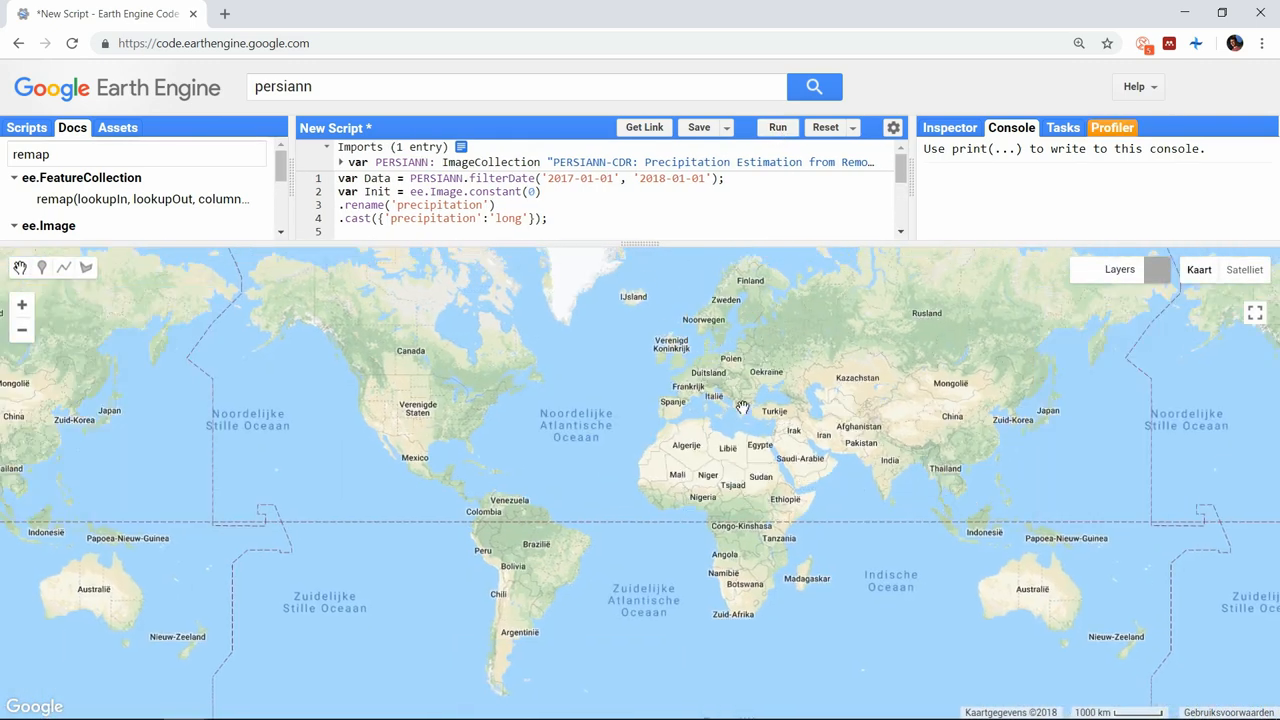
{"action": "left_click", "coordinate": [1100, 294]}
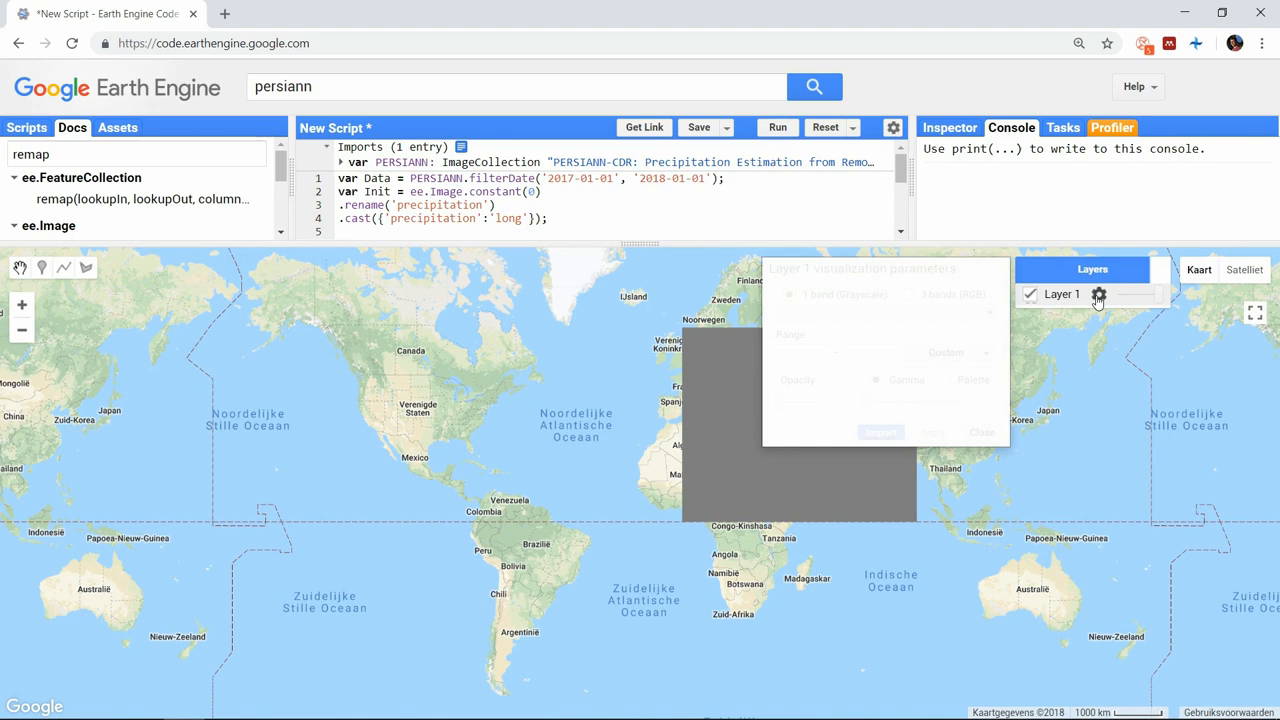
- Show Layer 1 with a green-to-red palette at 100% stretch, lower opacity, and import the settings
{"action": "left_click", "coordinate": [936, 400]}
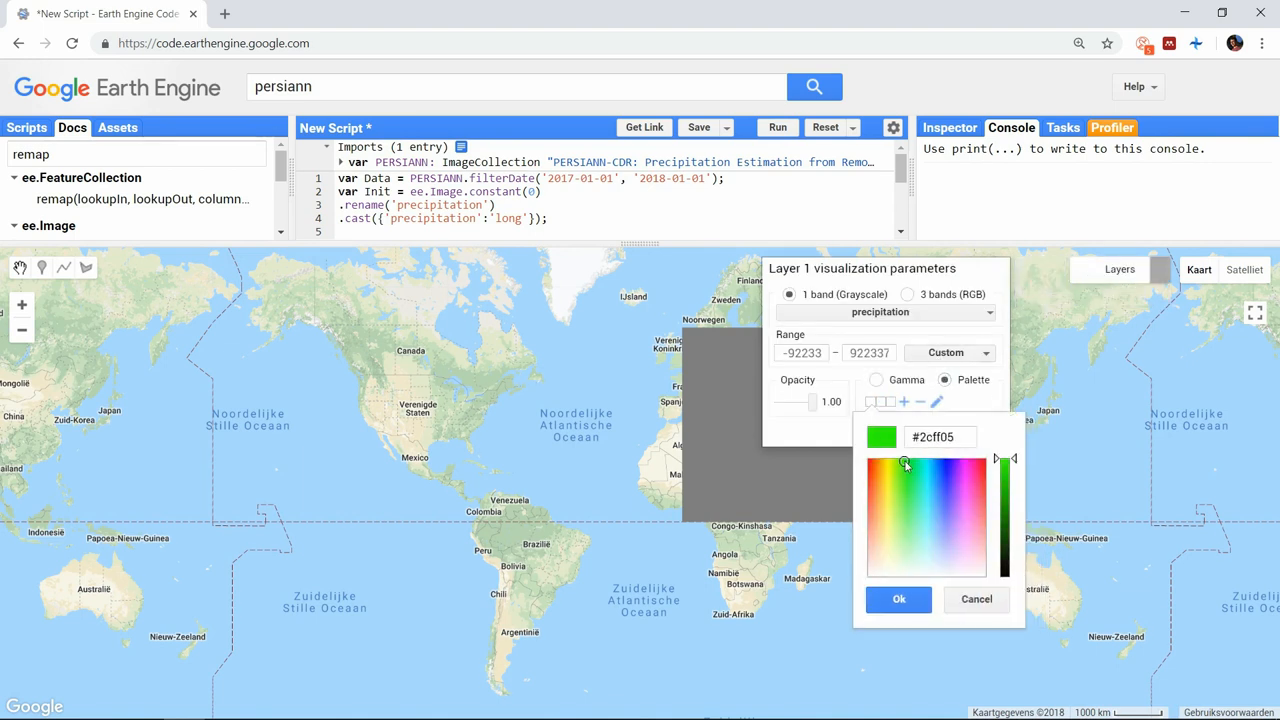
{"action": "left_click", "coordinate": [898, 600]}
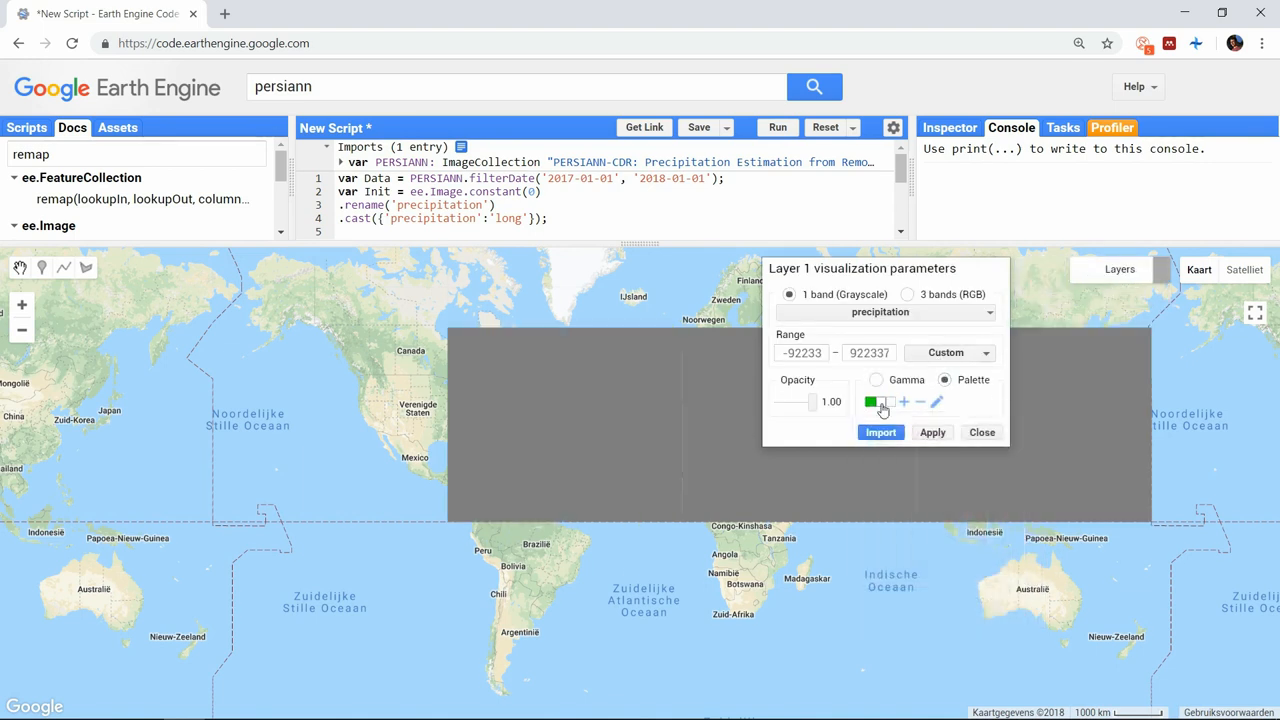
{"action": "left_click", "coordinate": [872, 400]}
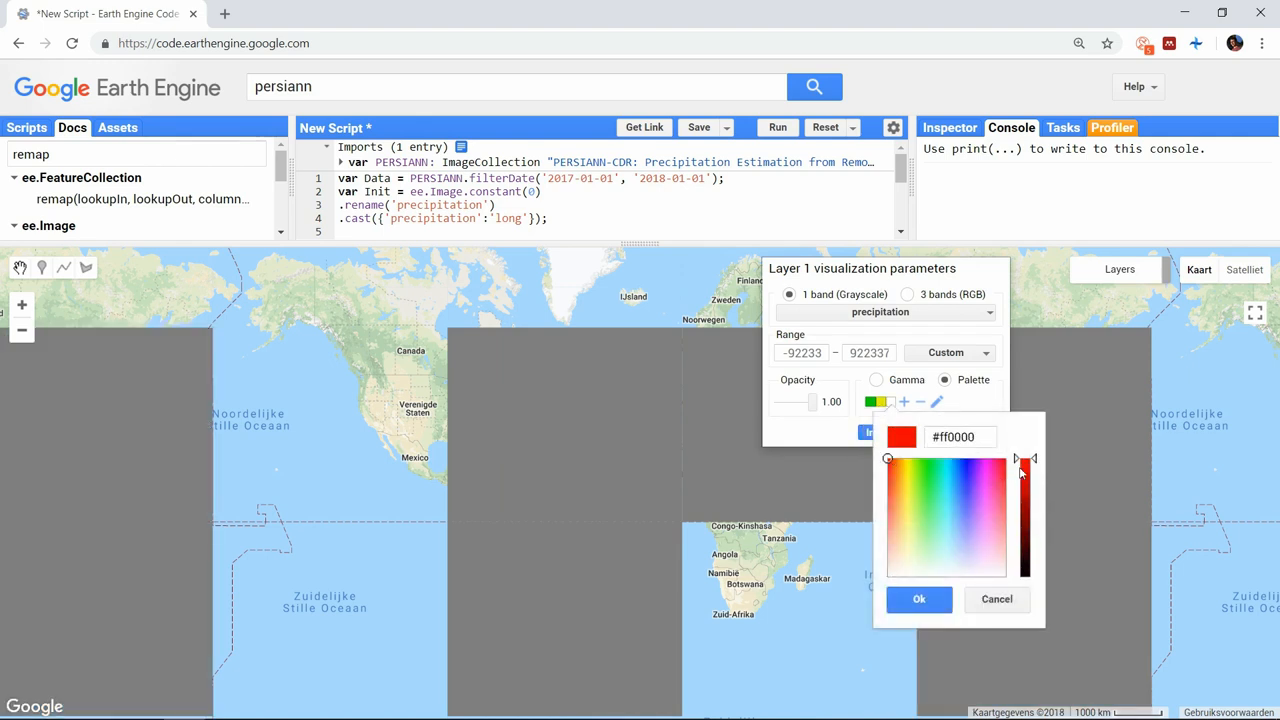
{"action": "left_click", "coordinate": [918, 600]}
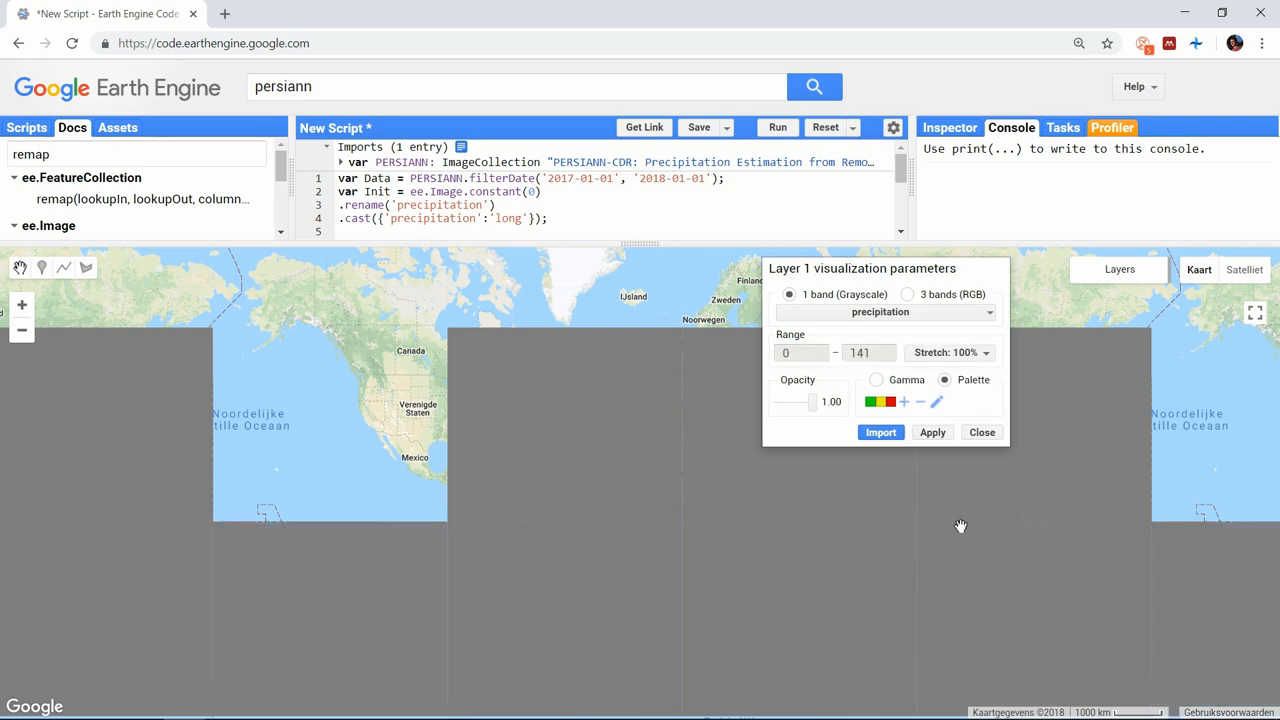
{"action": "left_click_drag", "start_coordinate": [812, 400], "coordinate": [808, 400]}
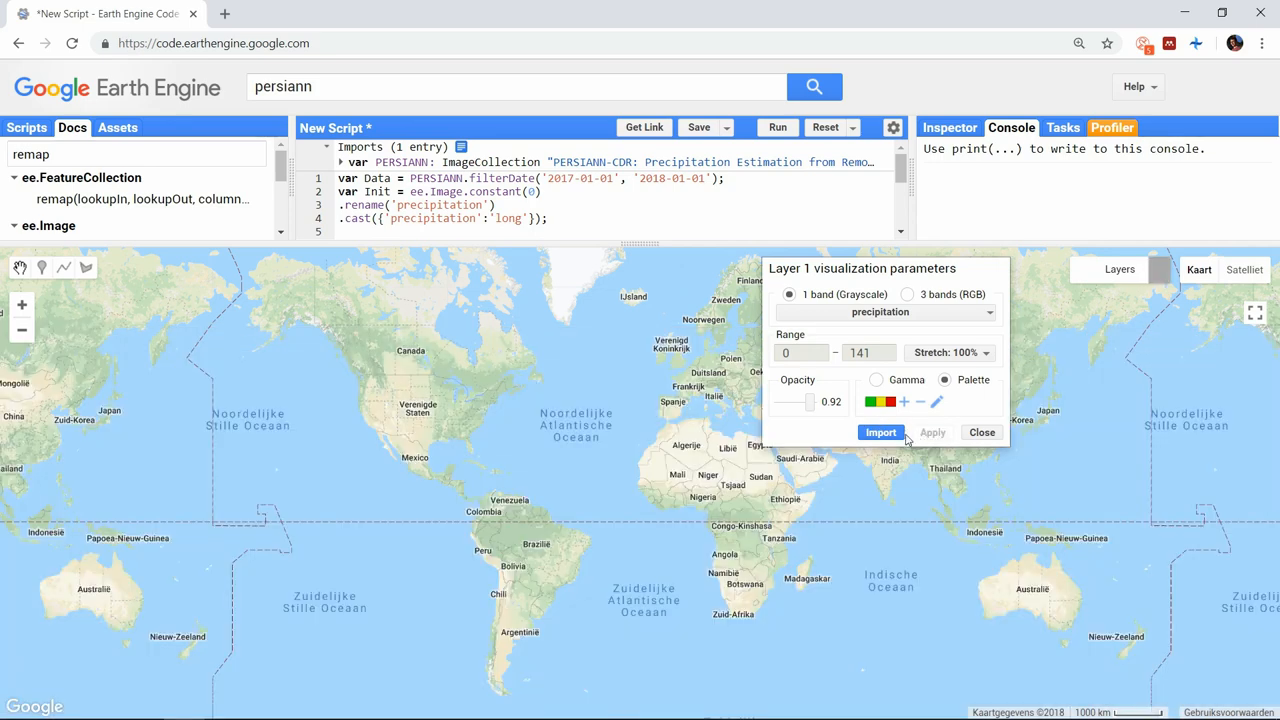
{"action": "left_click", "coordinate": [880, 432]}
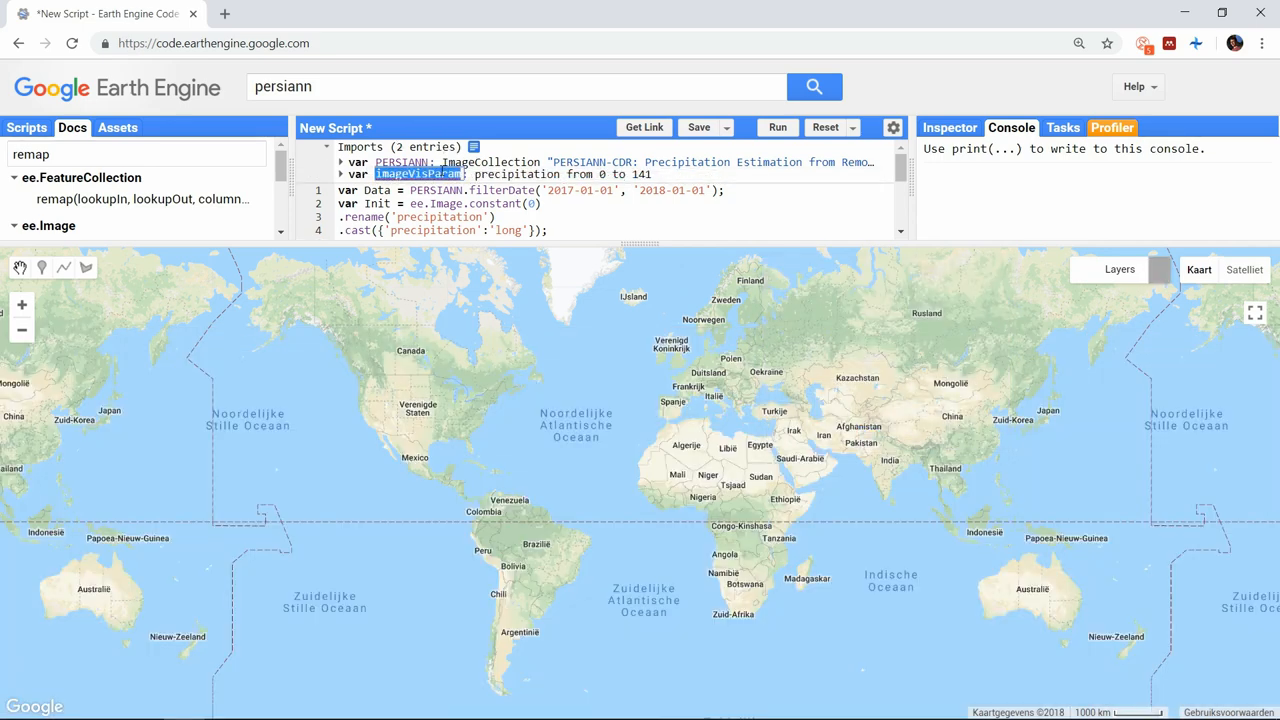
- Rename the imported visualization entry to Params and rerun with the green-to-red dry-day layer
{"action": "left_click", "coordinate": [776, 128]}
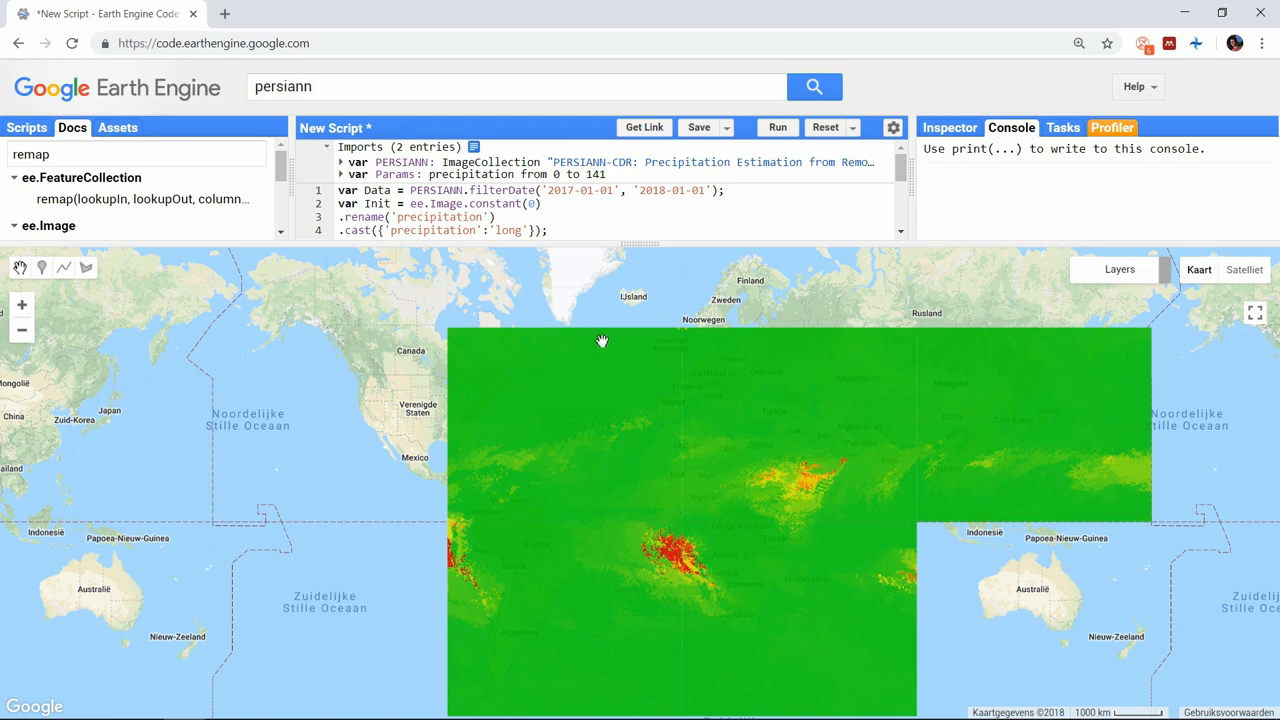
{"action": "mouse_move", "coordinate": [612, 336]}
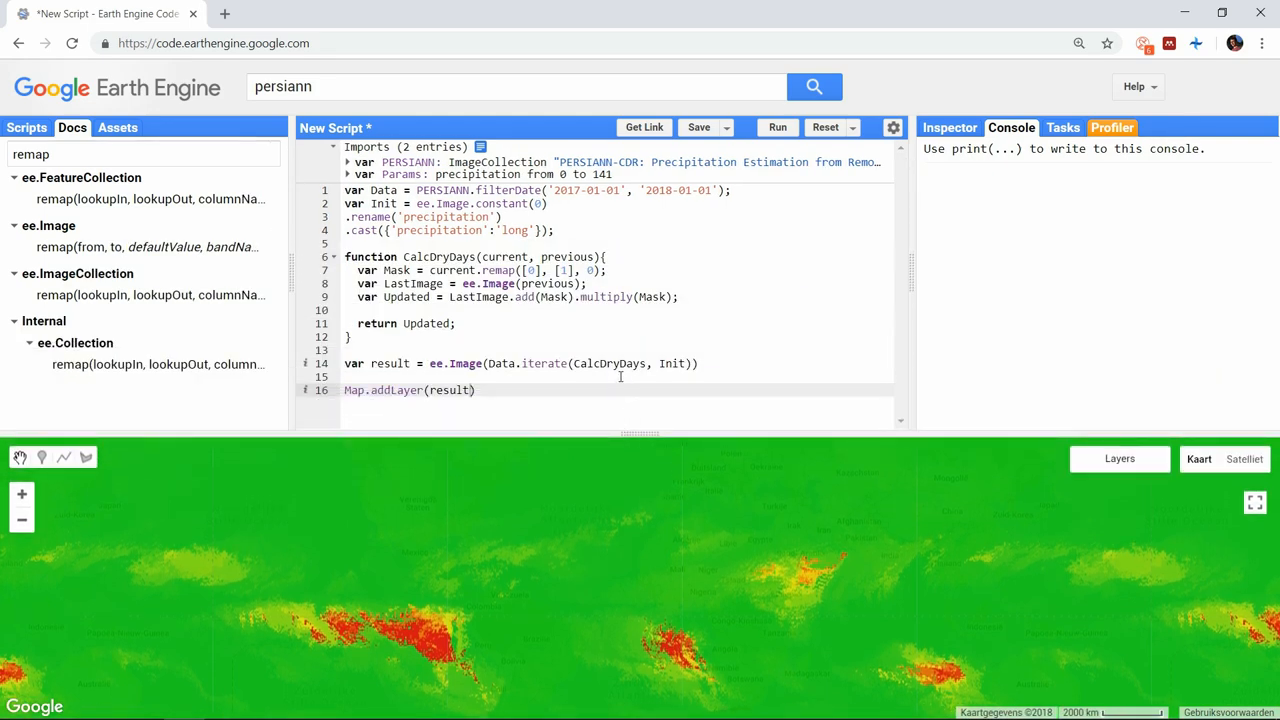
- Iterate from ee.List(Init) and take LastImage as ee.List(previous).get(-1)
{"action": "left_click", "coordinate": [662, 364]}
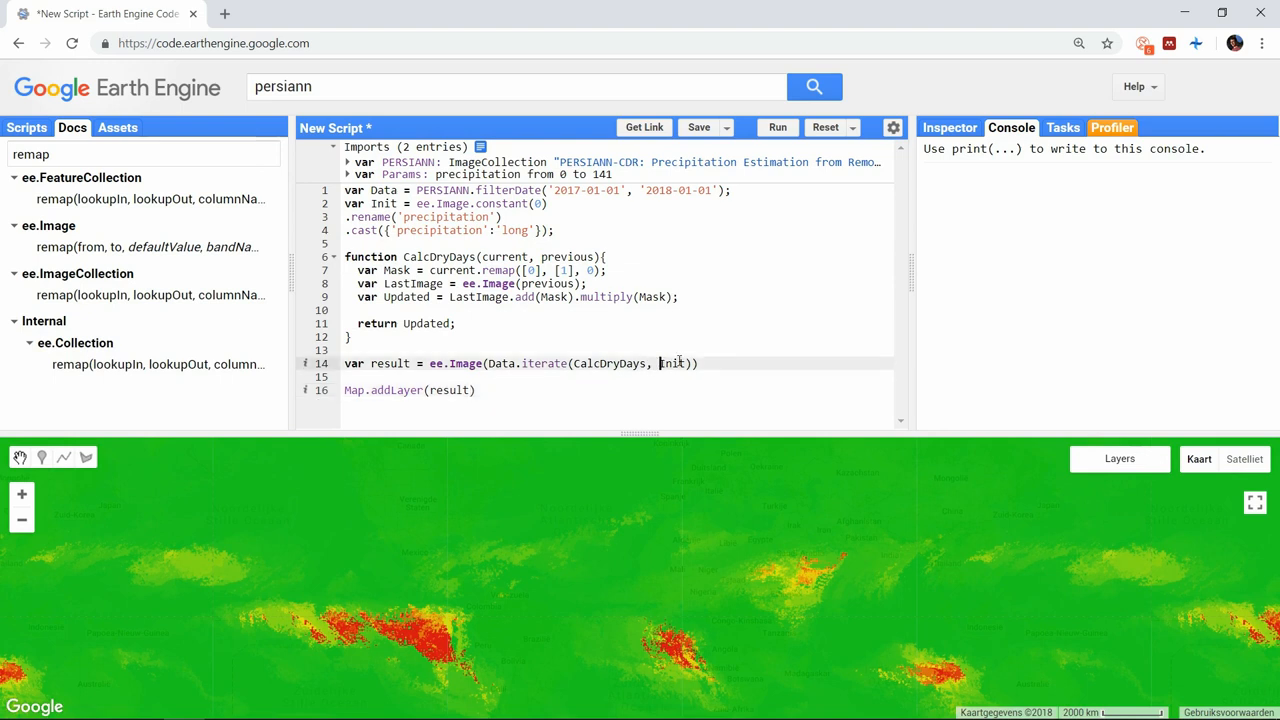
{"action": "type", "text": "ee.List("}
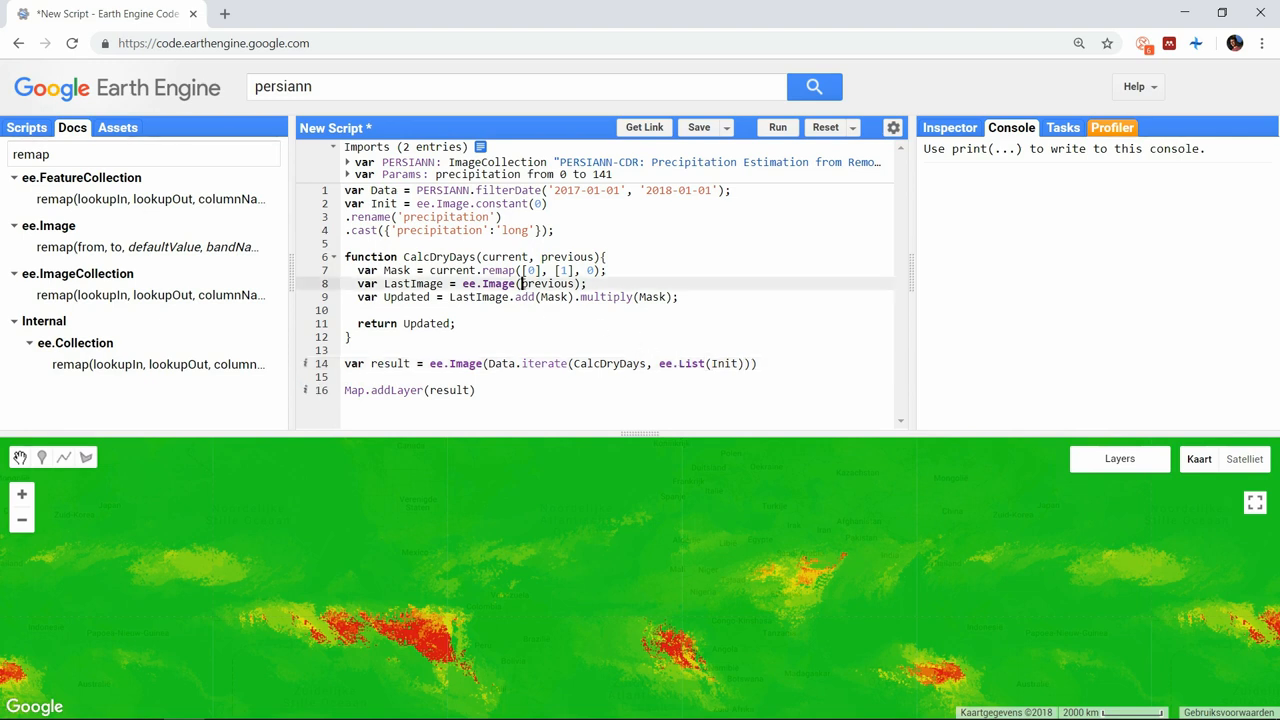
{"action": "type", "text": "ee.List("}
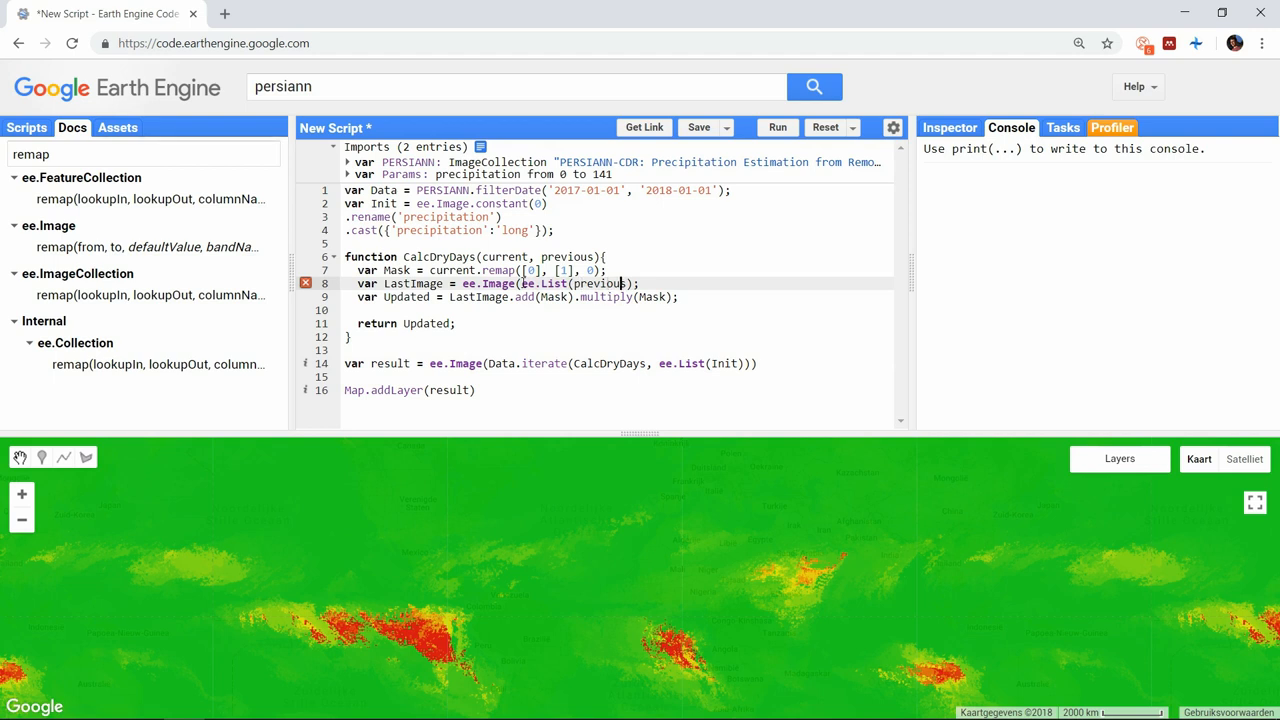
{"action": "type", "text": ".g"}
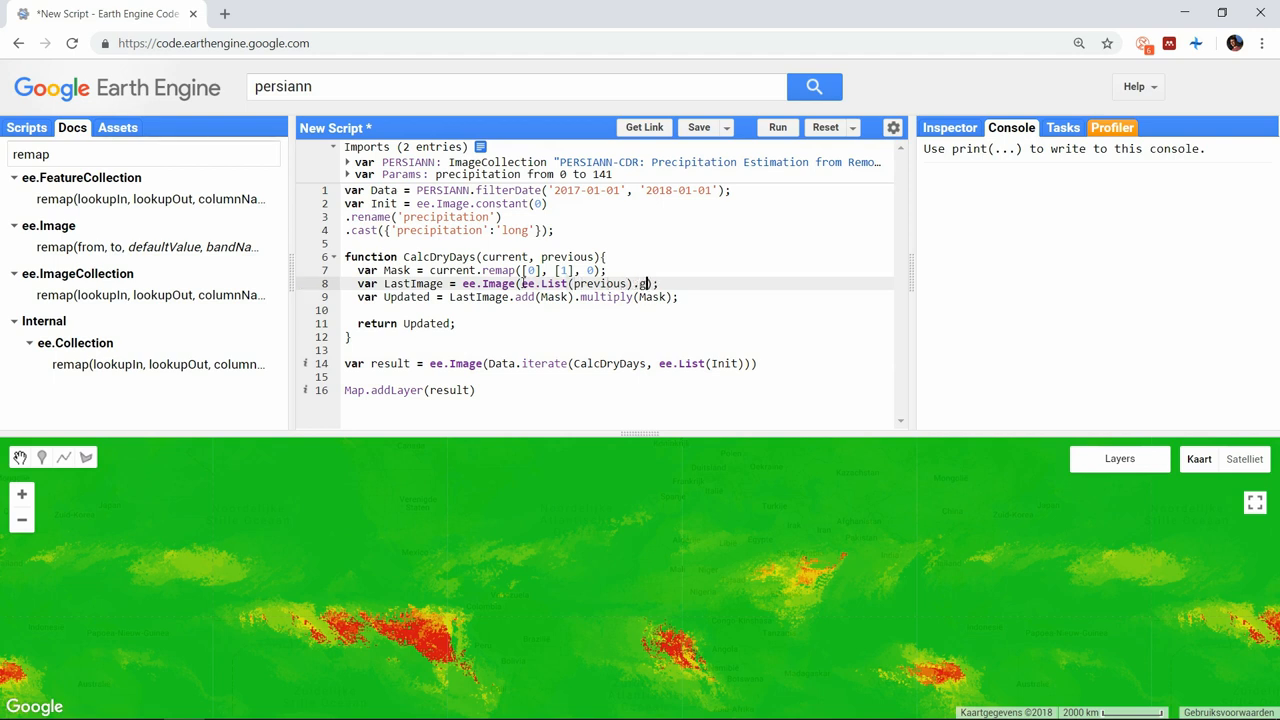
{"action": "type", "text": "get(-1"}
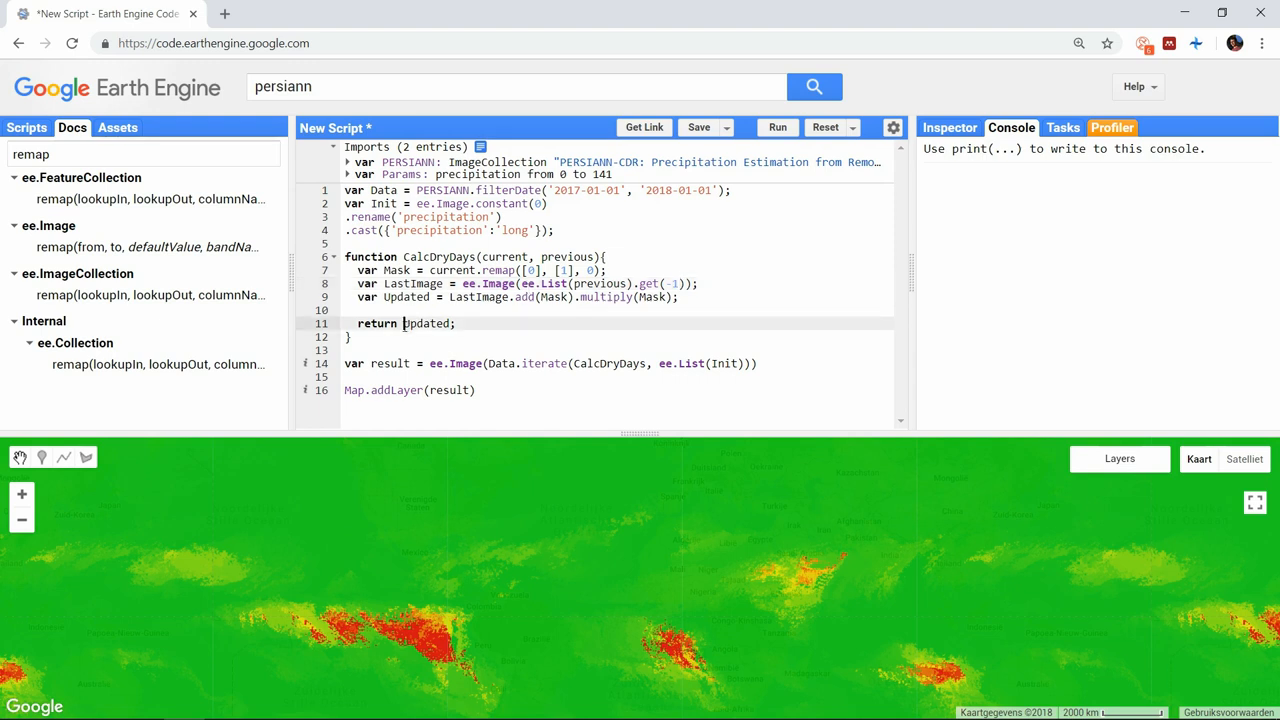
- Return ee.List(previous).add(Updated) and print result instead of mapping it
{"action": "type", "text": "ee.List("}
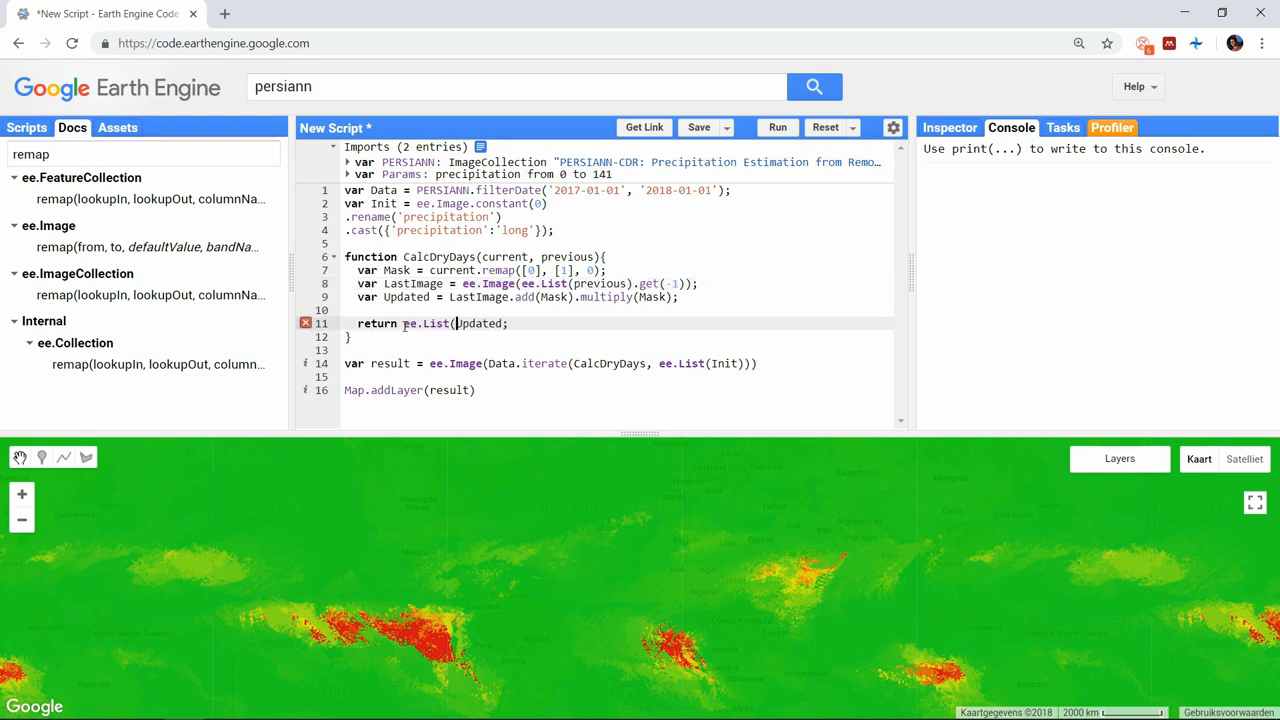
{"action": "type", "text": "previous).add("}
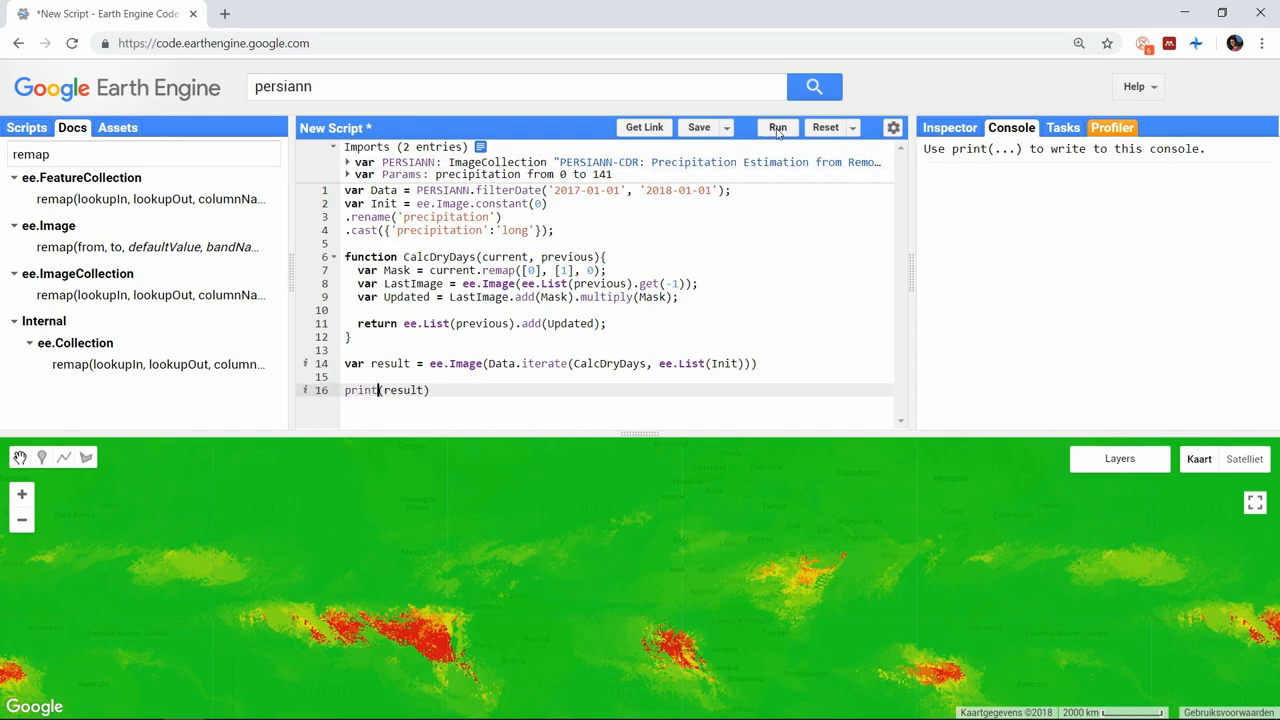
- Run, change ee.List(Init) to ee.List([Init]), rerun and expand the 366-image list in the Console
{"action": "left_click", "coordinate": [776, 128]}
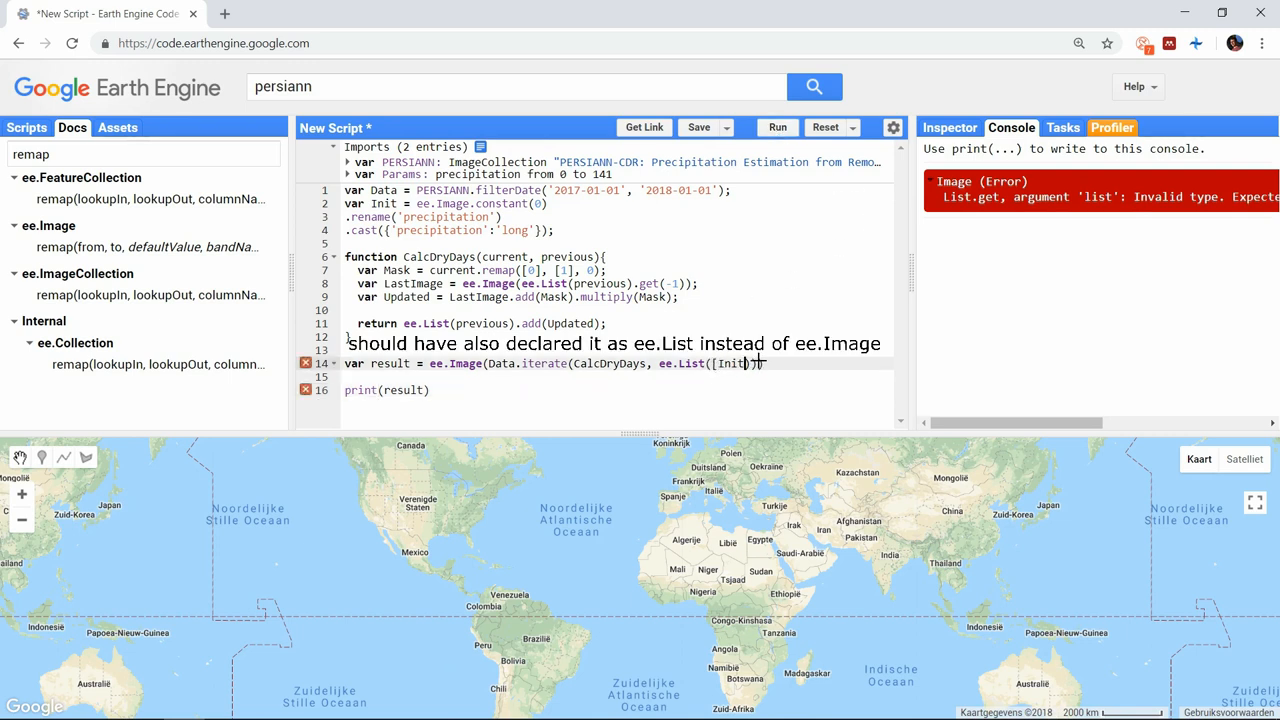
{"action": "left_click", "coordinate": [778, 128]}
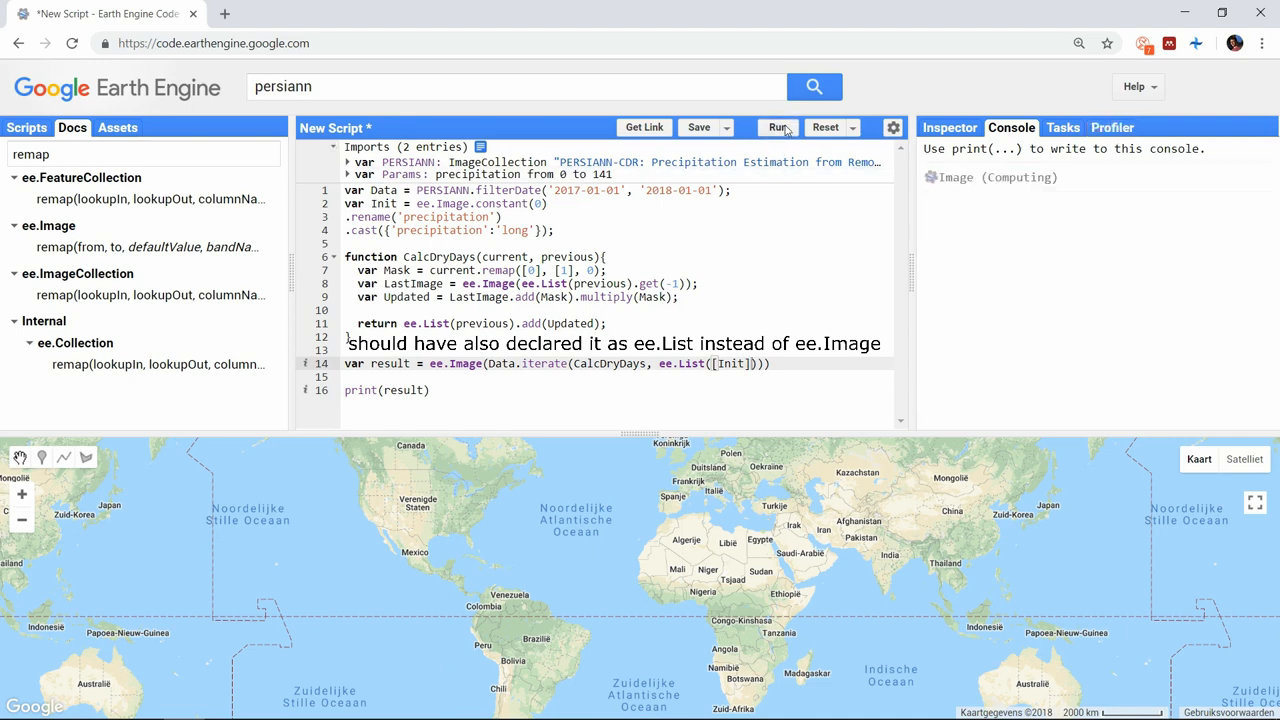
{"action": "left_click", "coordinate": [778, 128]}
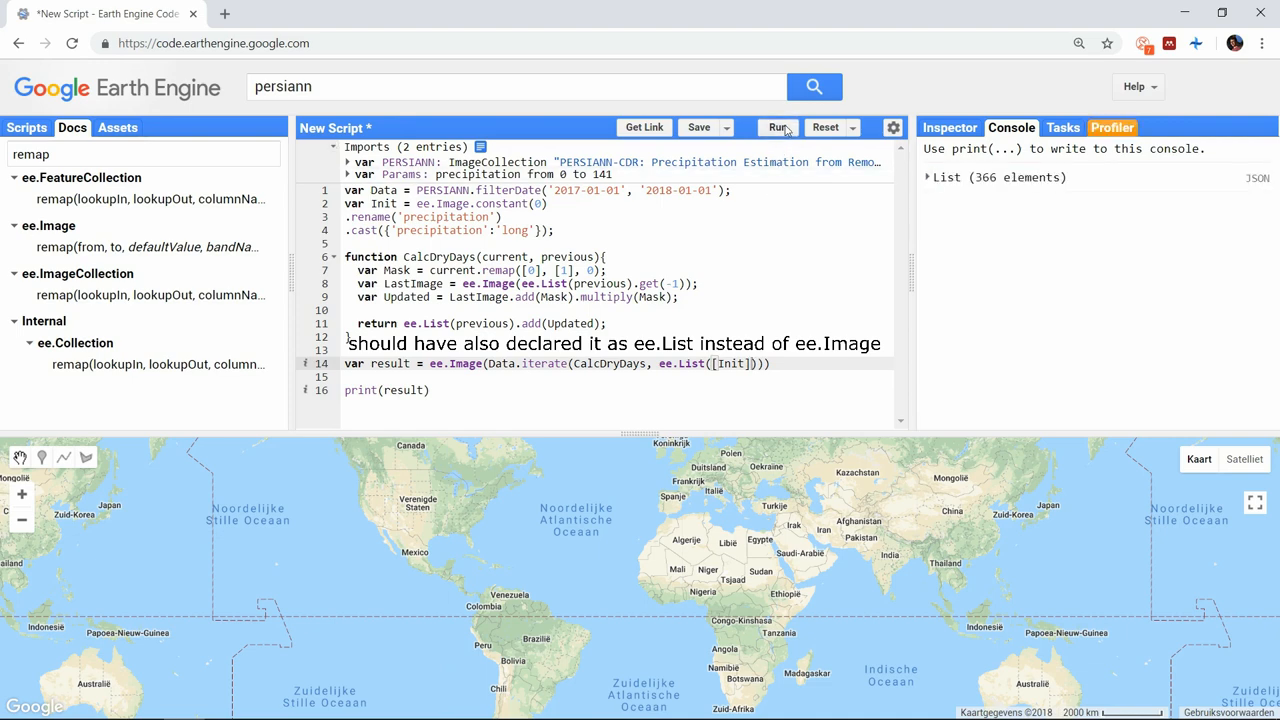
{"action": "left_click", "coordinate": [932, 176]}
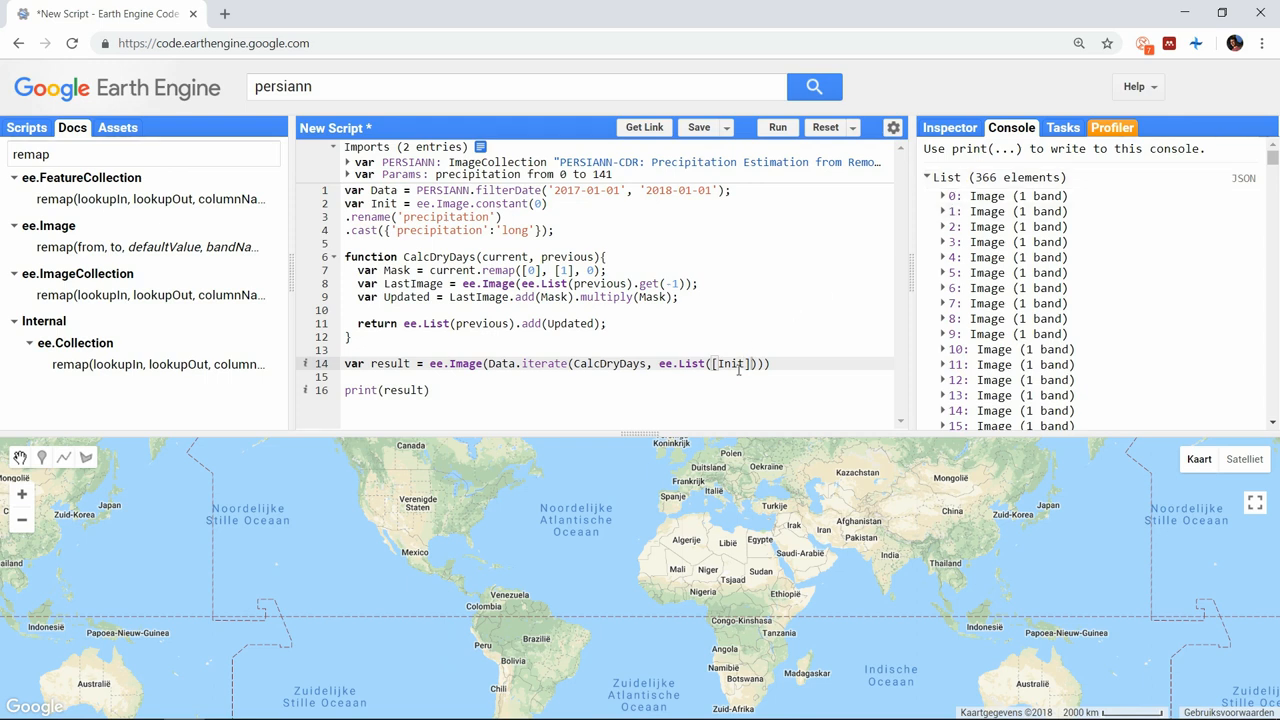
- Add ResultCollection = ee.ImageCollection(result) and var ResultImage = ResultCollection.max()
{"action": "type", "text": "ResultCollectio"}
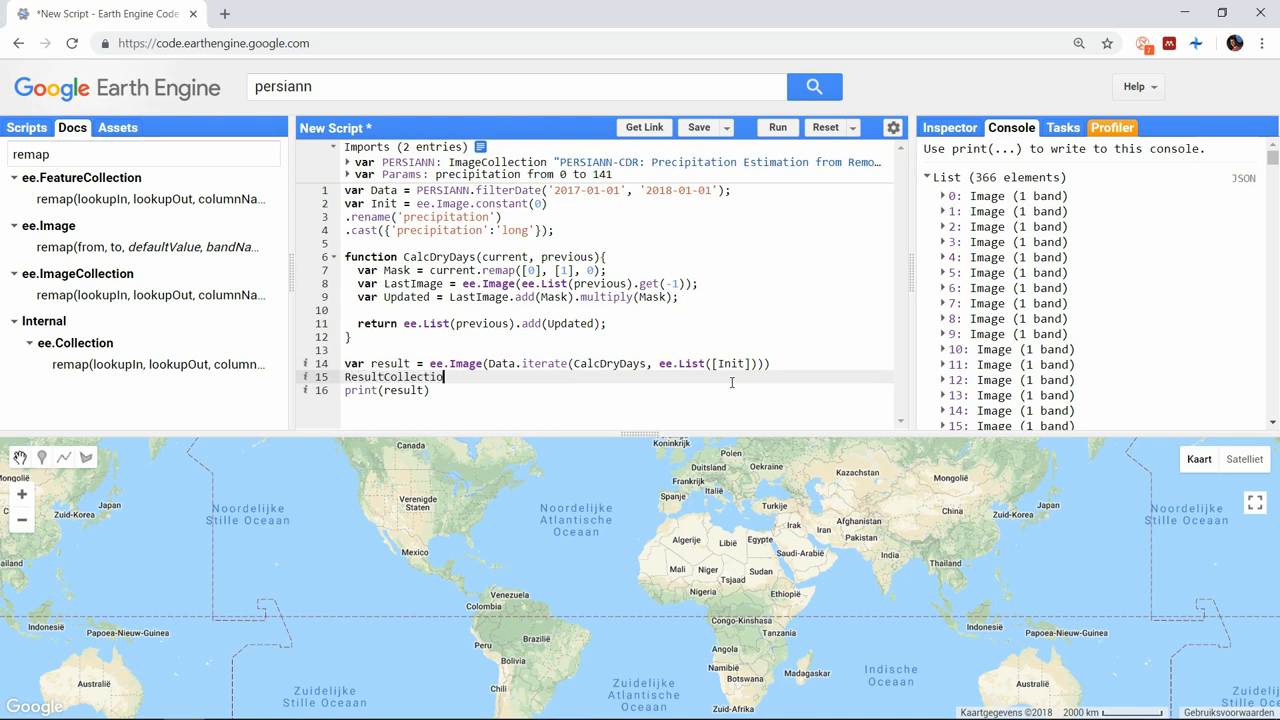
{"action": "type", "text": "= ee.ImageCollection(result);"}
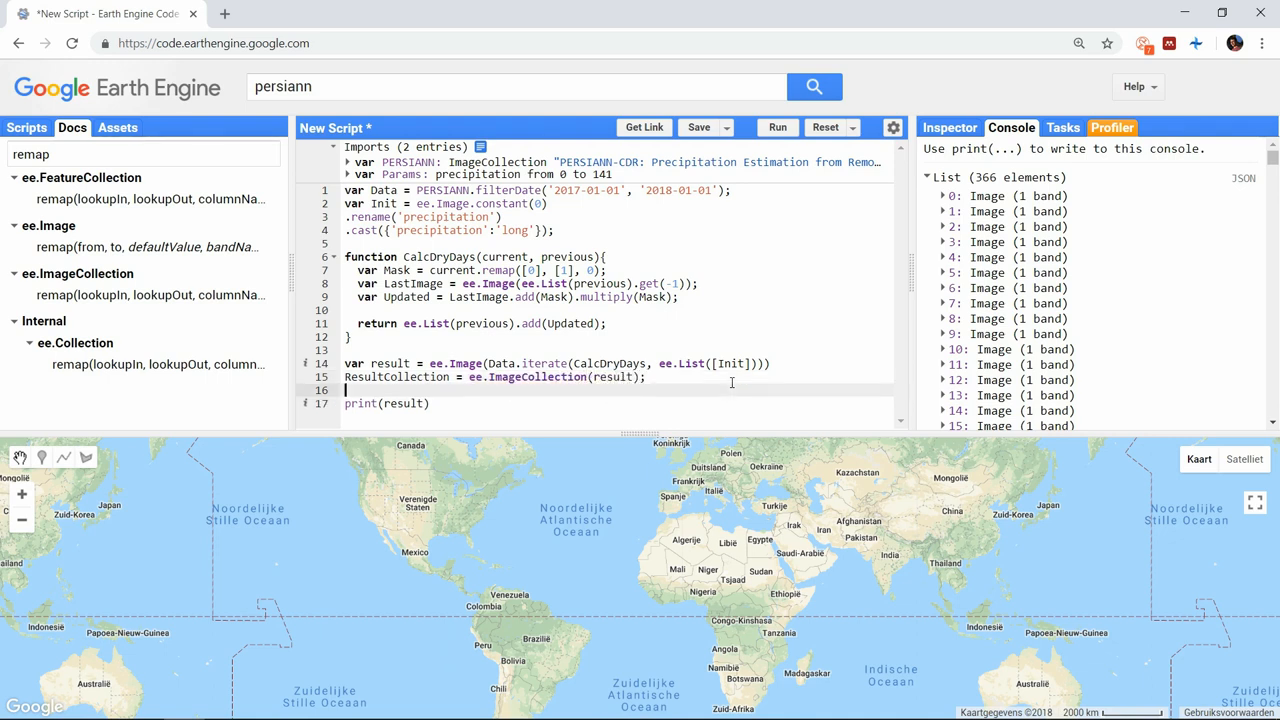
{"action": "type", "text": "var"}
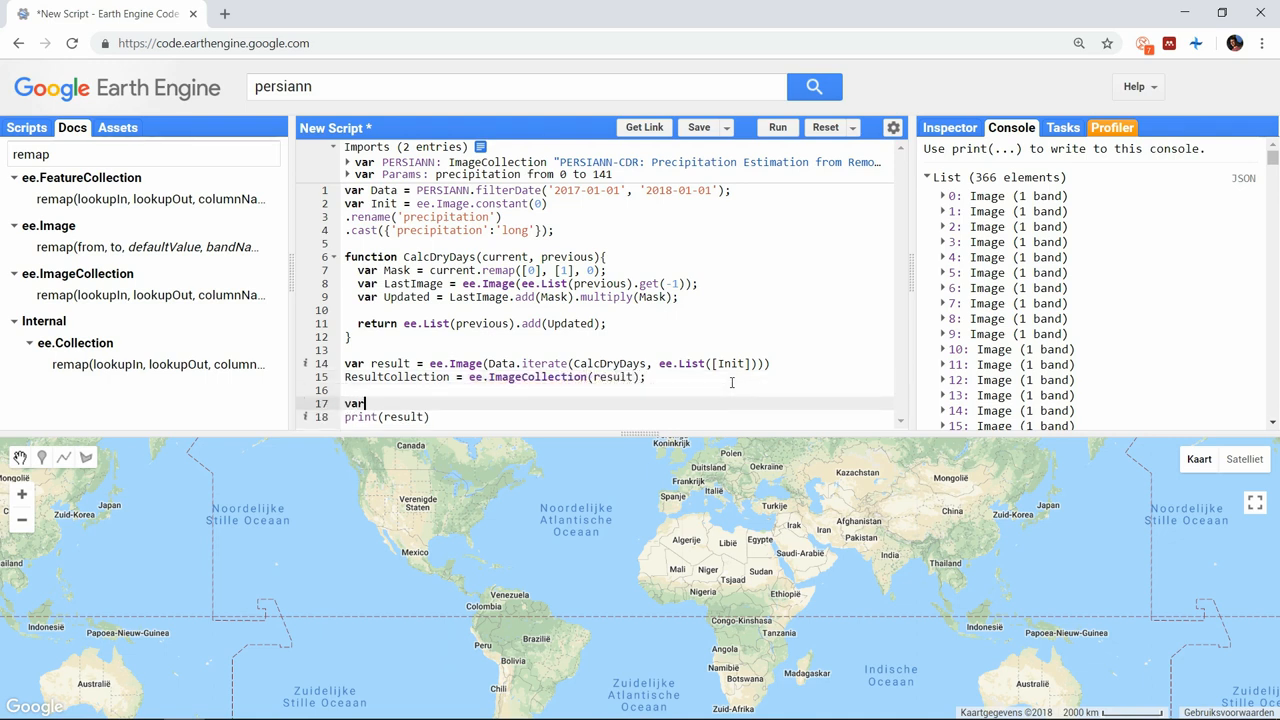
{"action": "type", "text": "ResultImage ="}
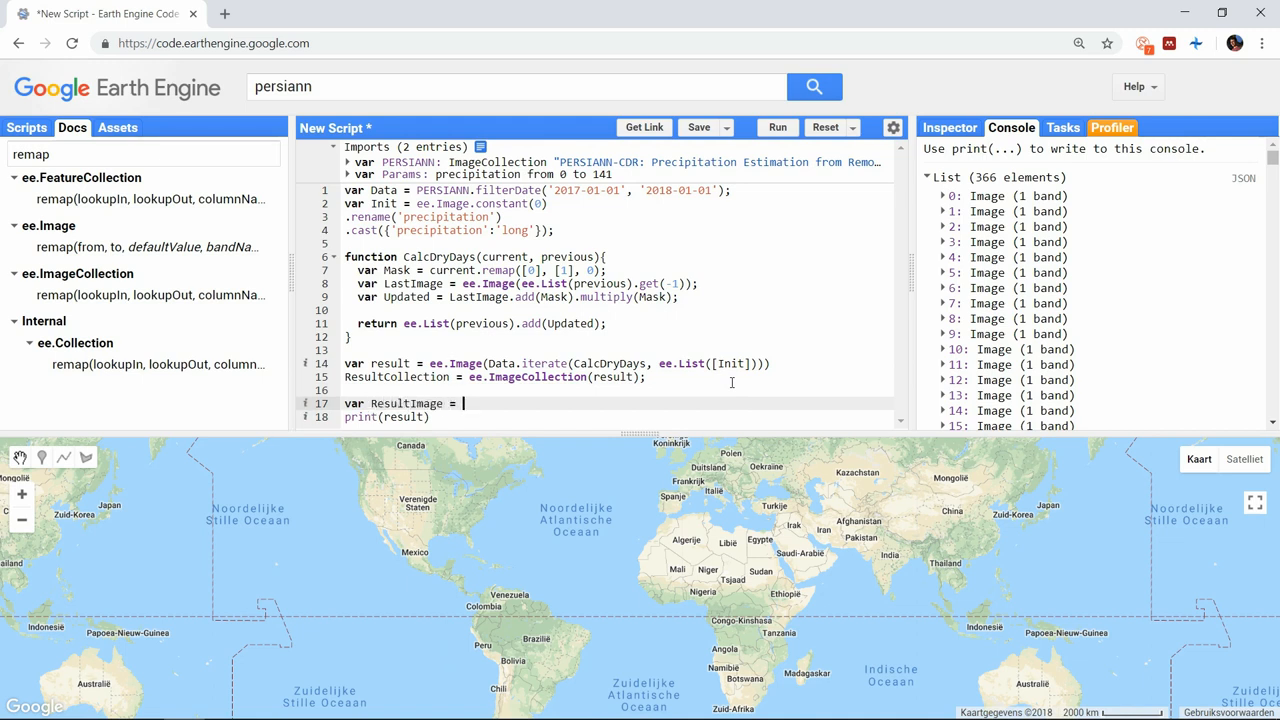
{"action": "type", "text": "ResultCollec"}
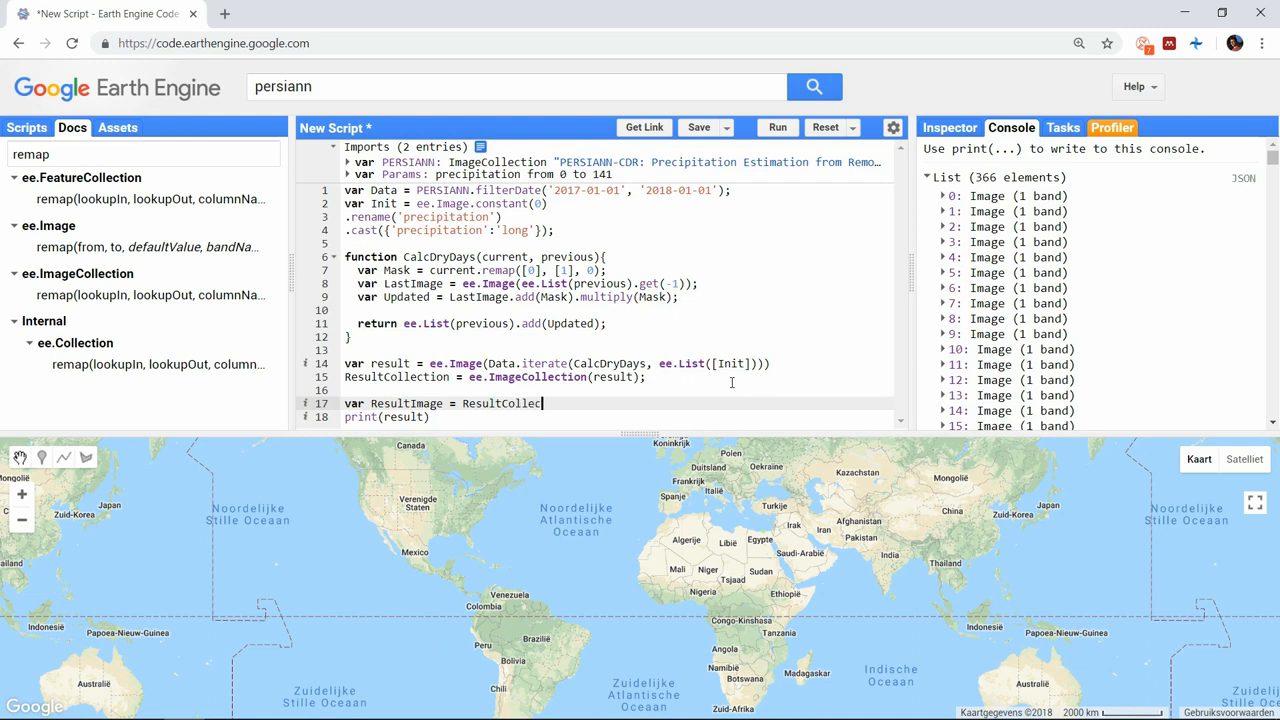
{"action": "type", "text": ".max()"}
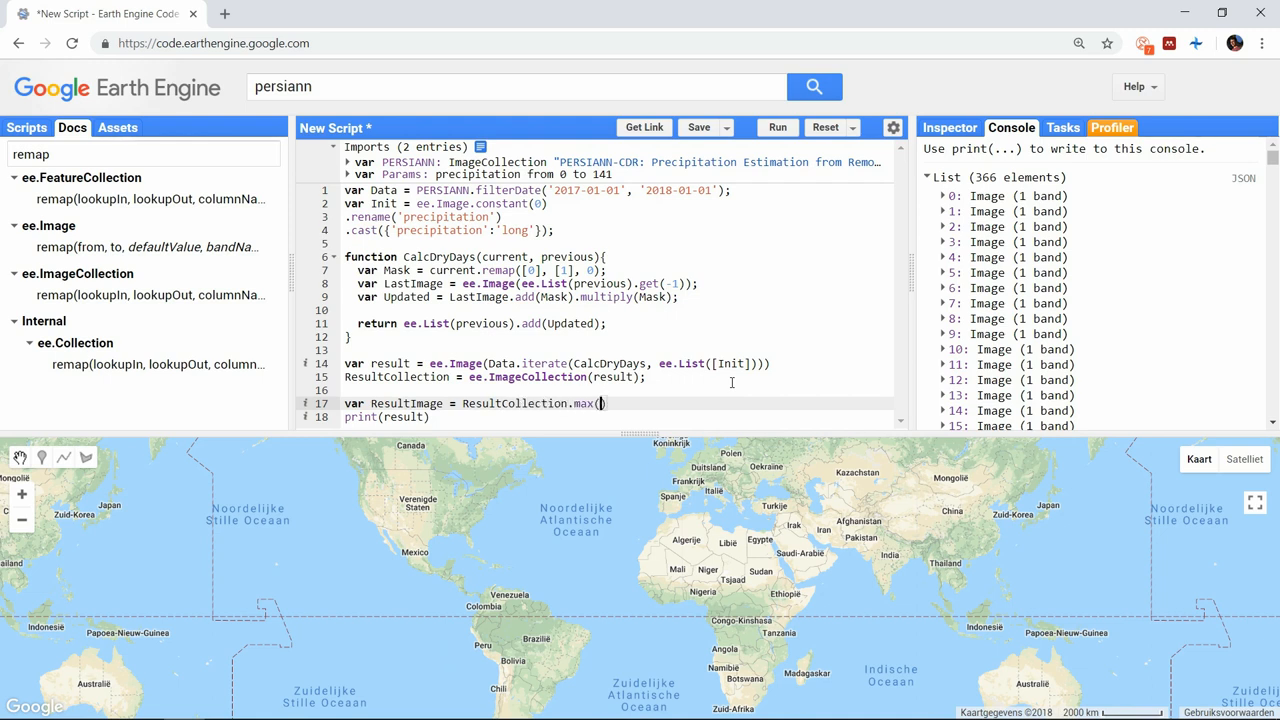
{"action": "type", "text": ";"}
{"action": "left_click", "coordinate": [620, 416]}
{"action": "type", "text": "Map.addL"}
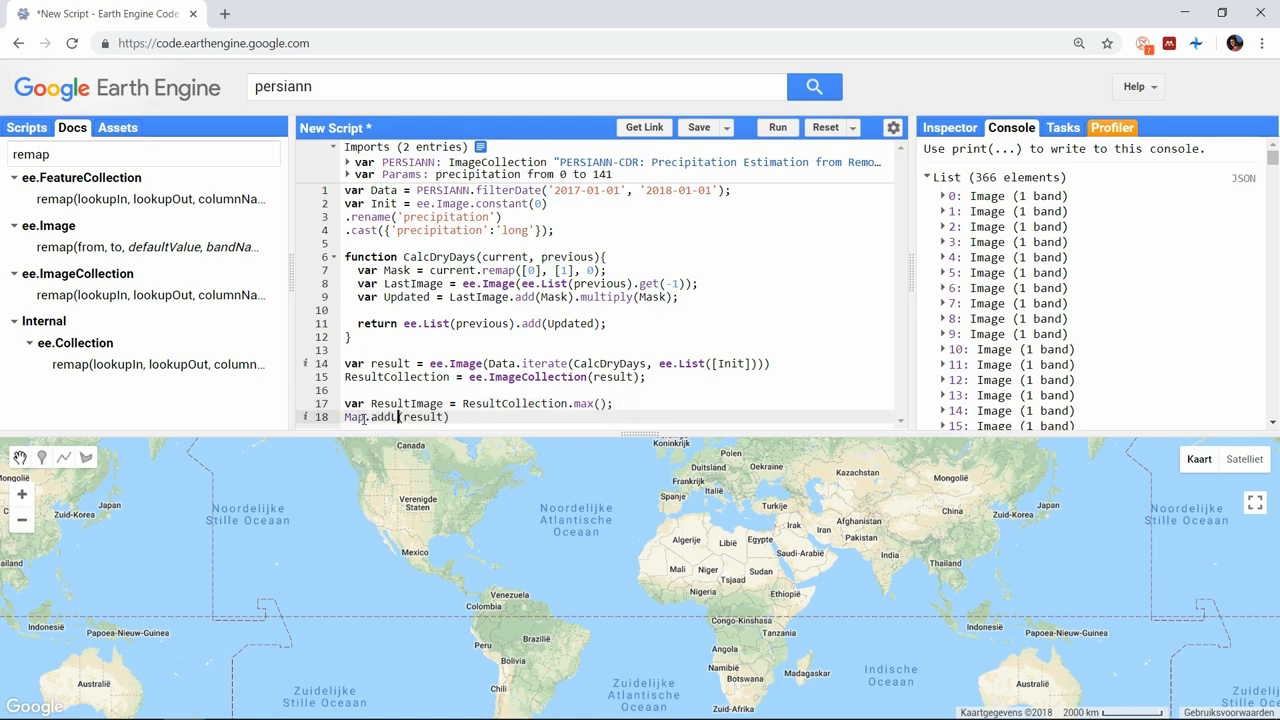
- Replace print with Map.addLayer(ResultImage, Params)
{"action": "double_click", "coordinate": [450, 418]}
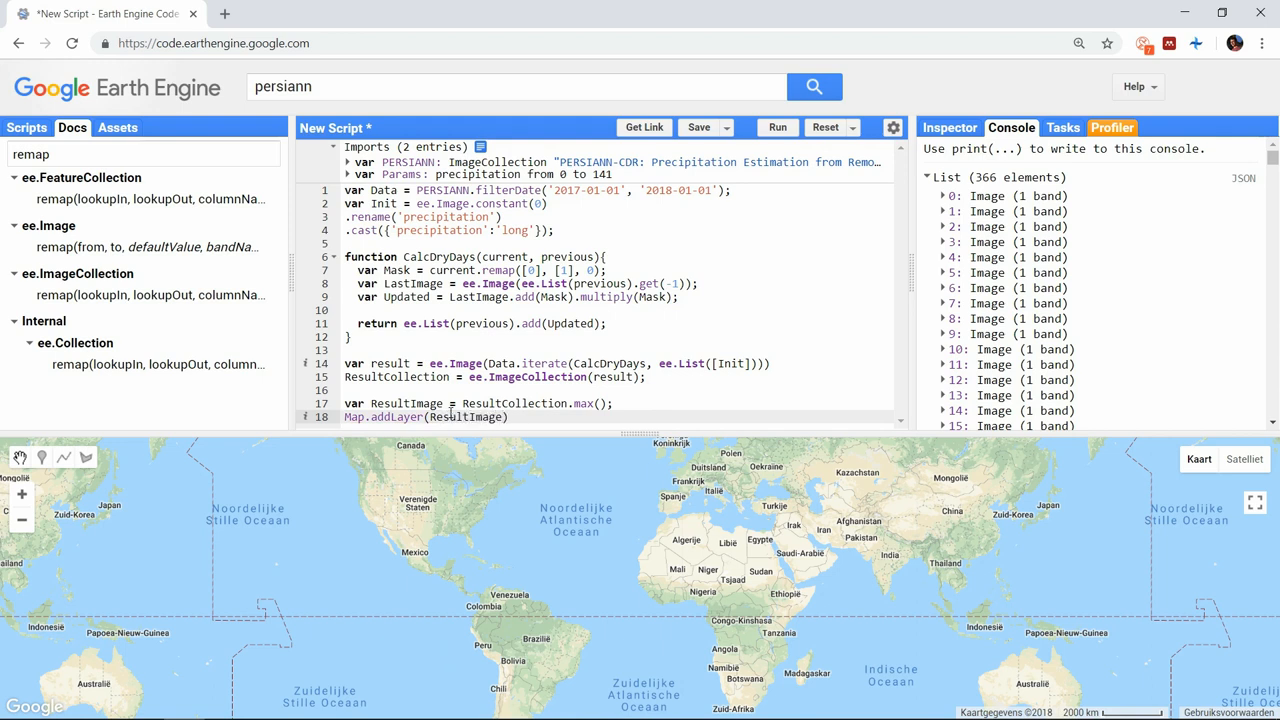
{"action": "type", "text": ", Params"}
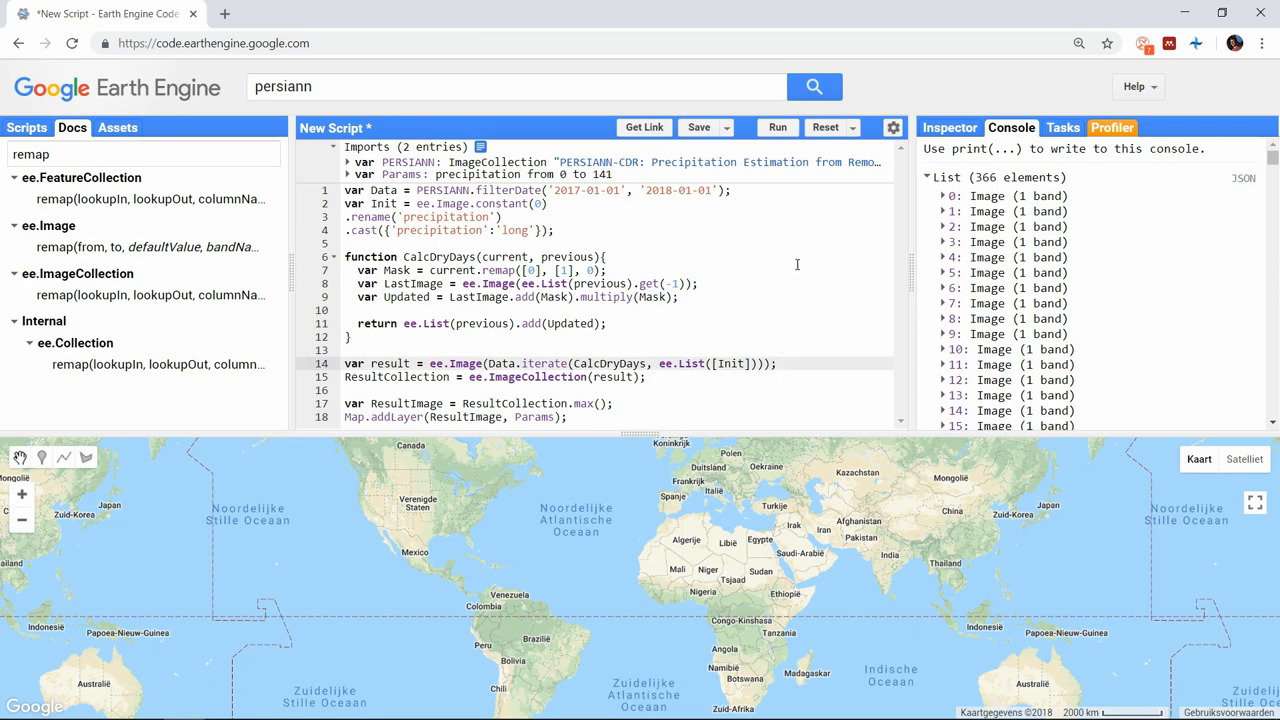
- Run, then declare ResultCollection with var after the error
{"action": "left_click", "coordinate": [776, 128]}
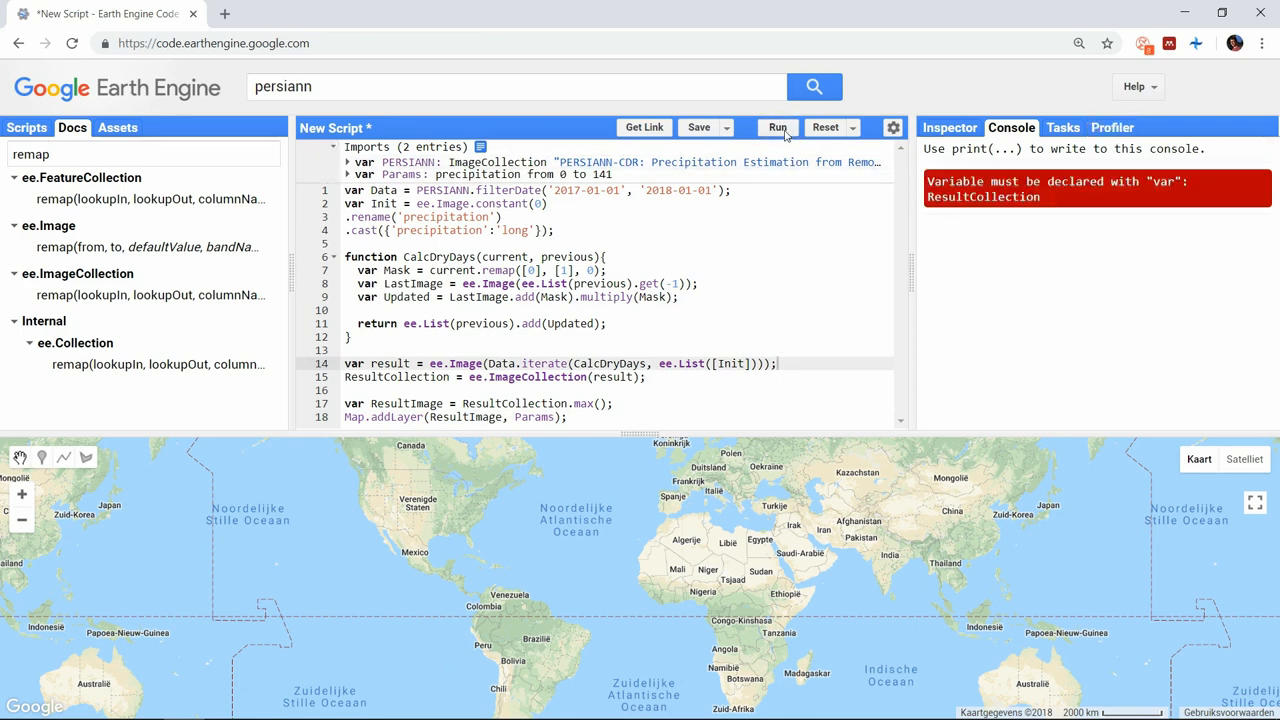
{"action": "type", "text": "var"}
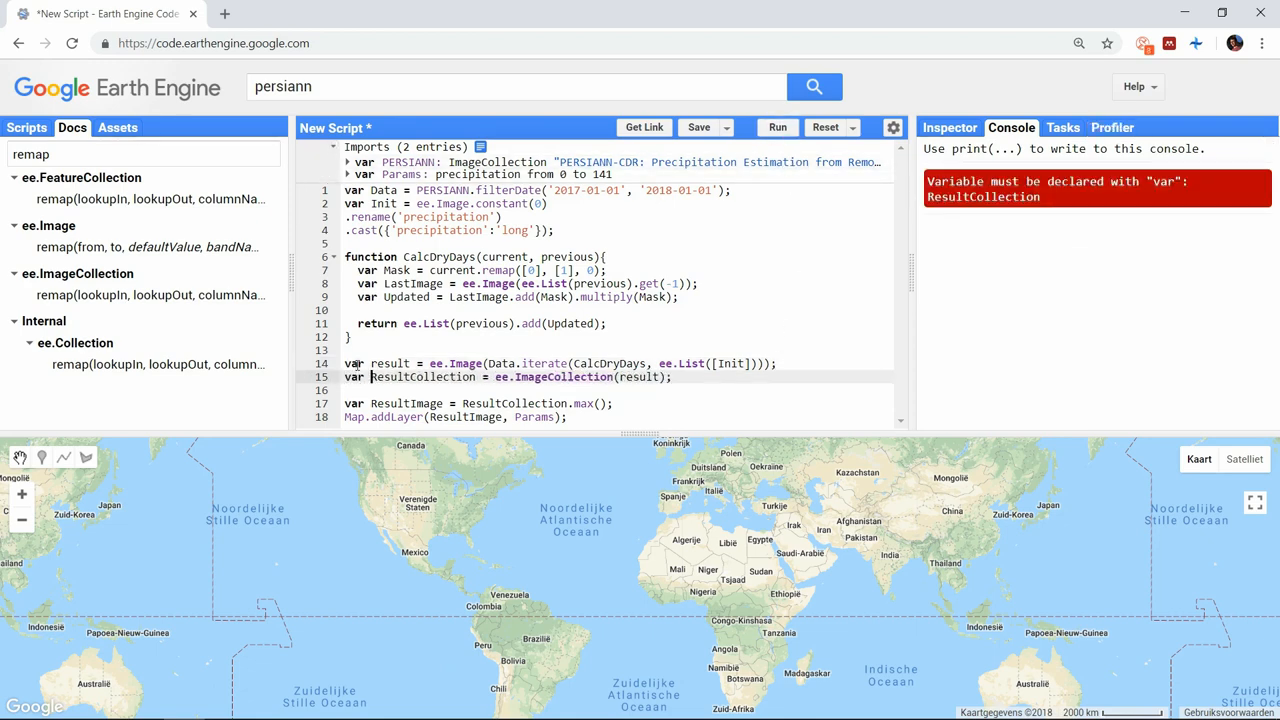
{"action": "left_click", "coordinate": [776, 128]}
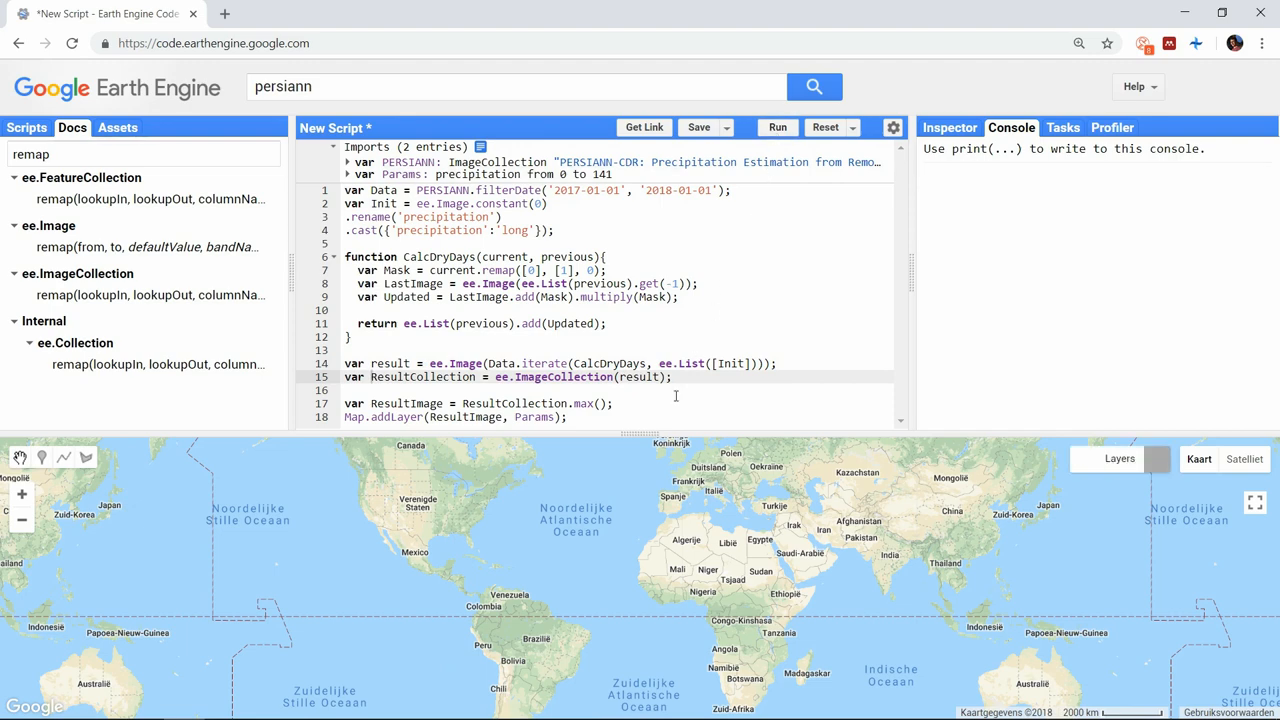
- Rerun and wrap the iterate result in ee.List instead of ee.Image
{"action": "left_click", "coordinate": [776, 128]}
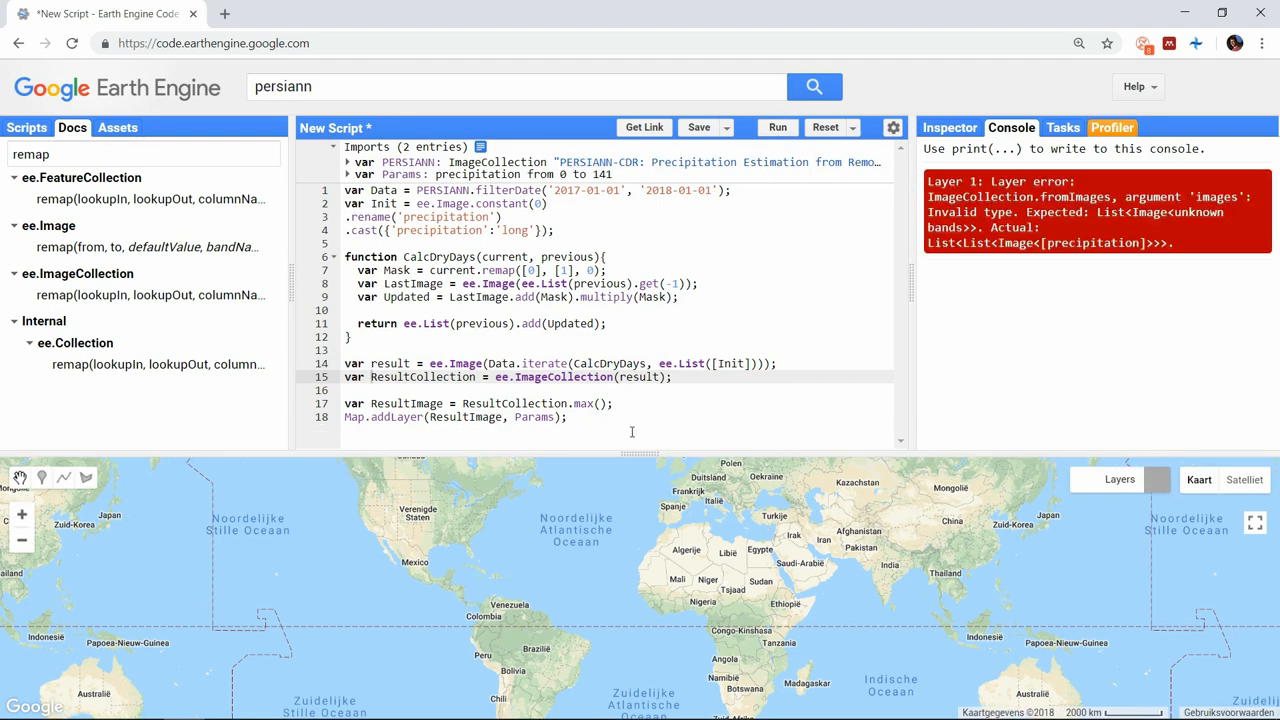
{"action": "double_click", "coordinate": [464, 364]}
{"action": "type", "text": "List"}
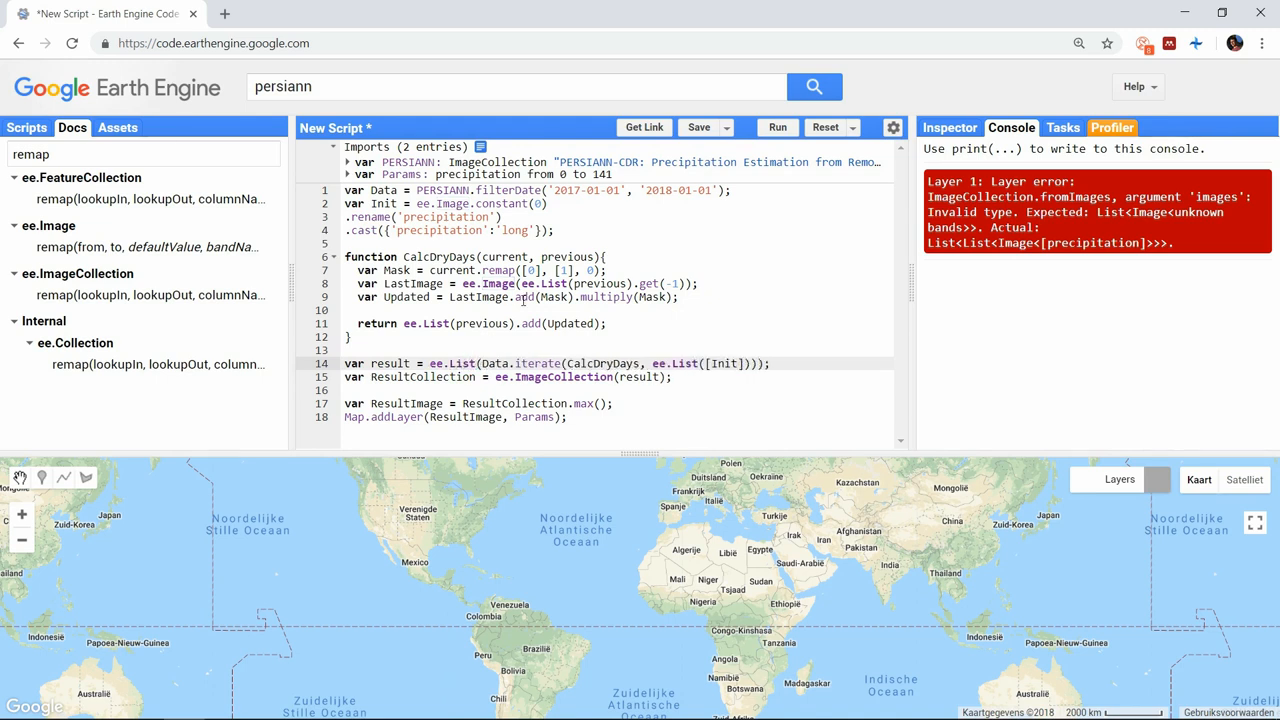
{"action": "left_click", "coordinate": [776, 128]}
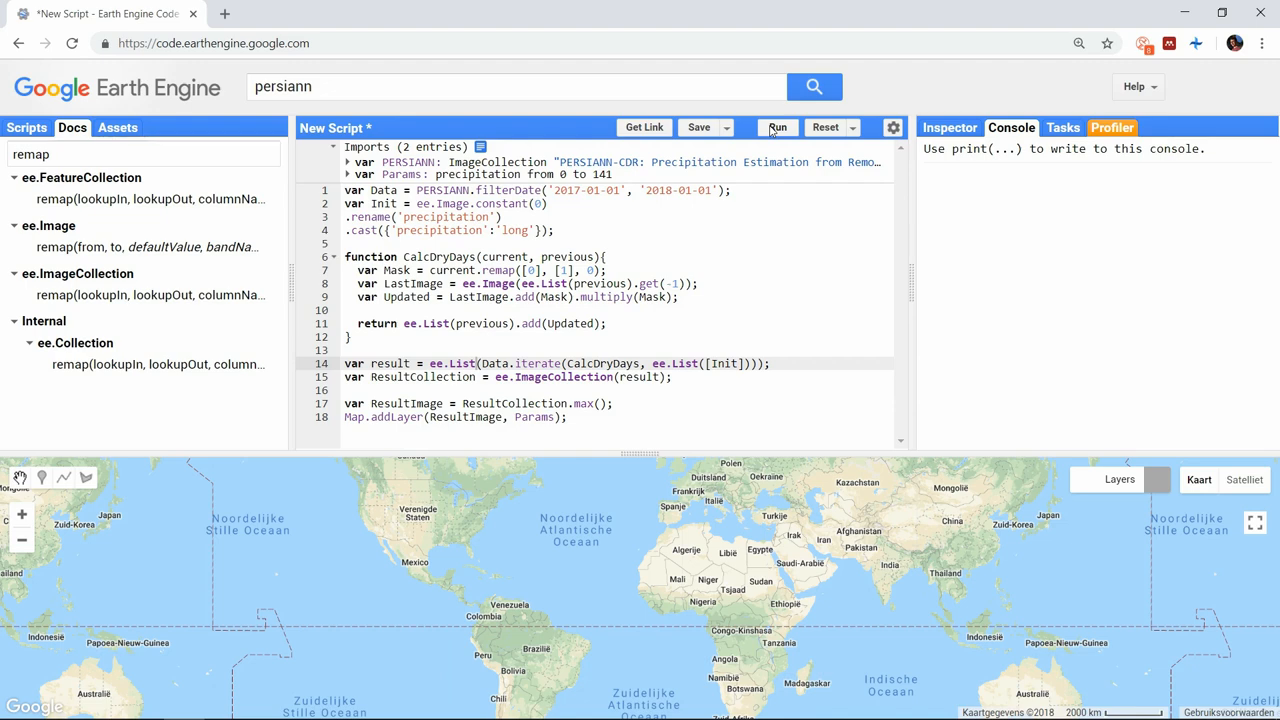
- Run the corrected script and pan the green-to-red maximum dry days layer
{"action": "left_click", "coordinate": [776, 128]}
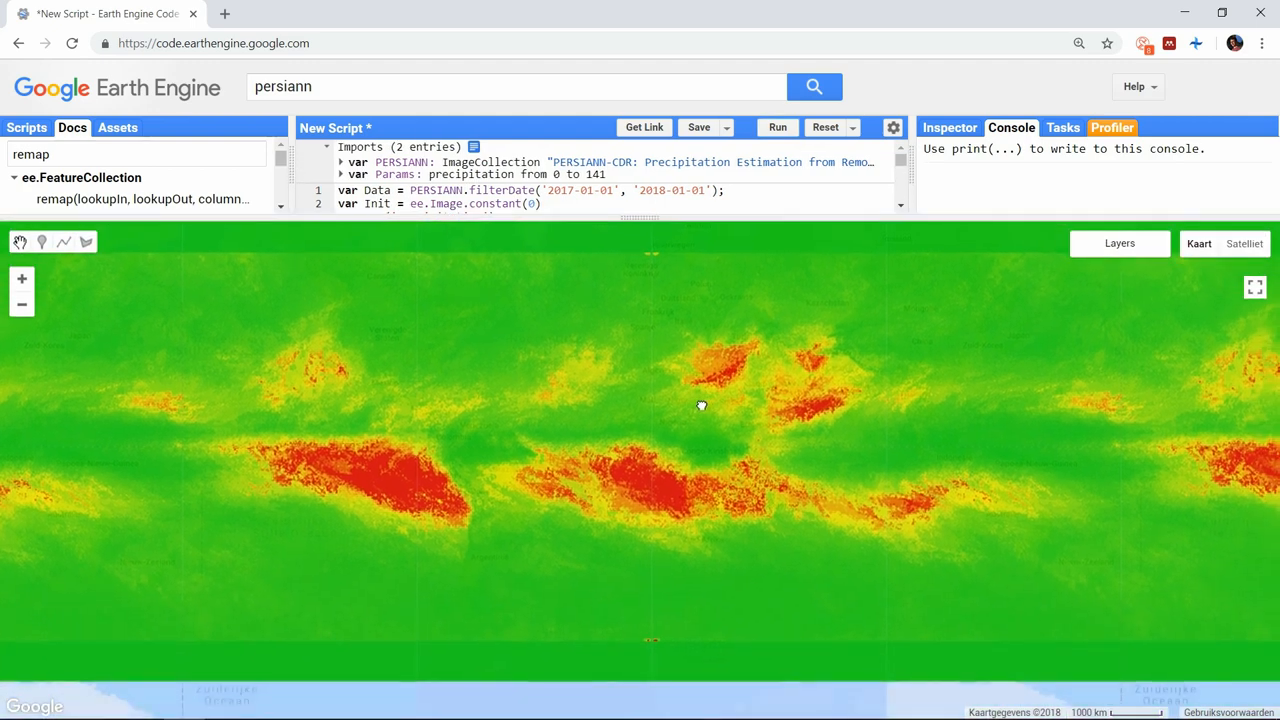
{"action": "left_click_drag", "start_coordinate": [700, 406], "coordinate": [720, 572]}
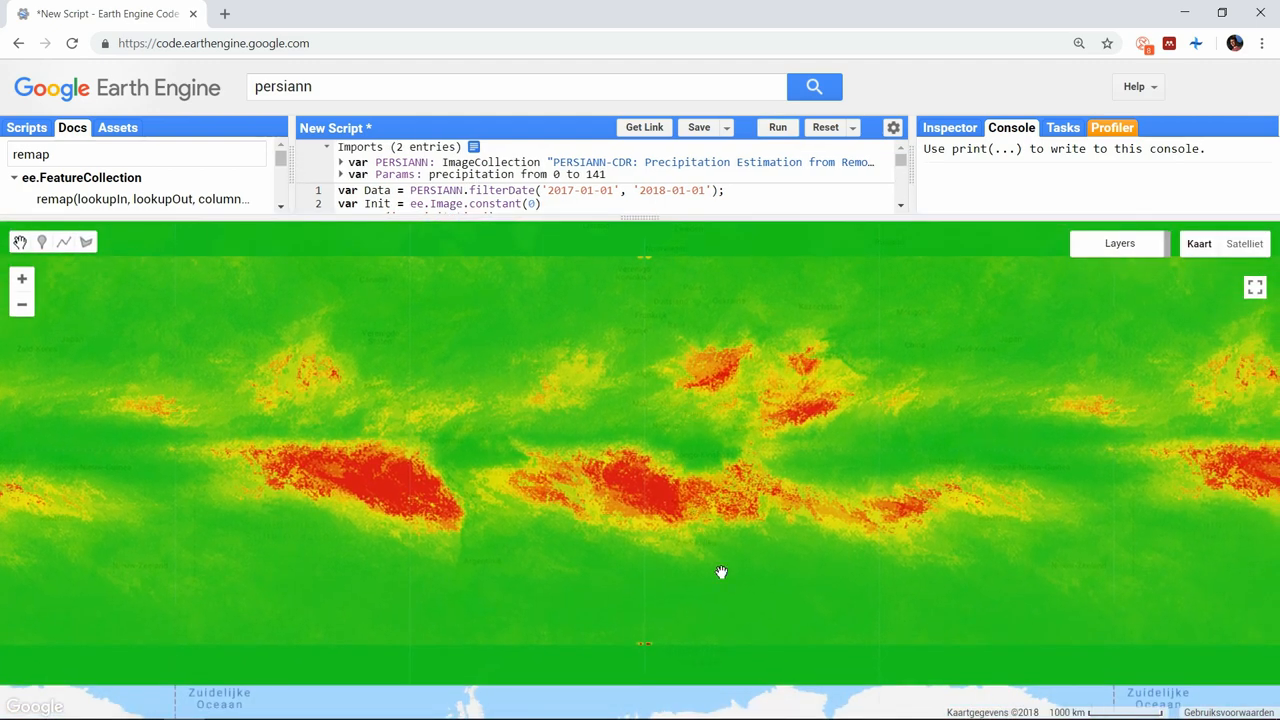